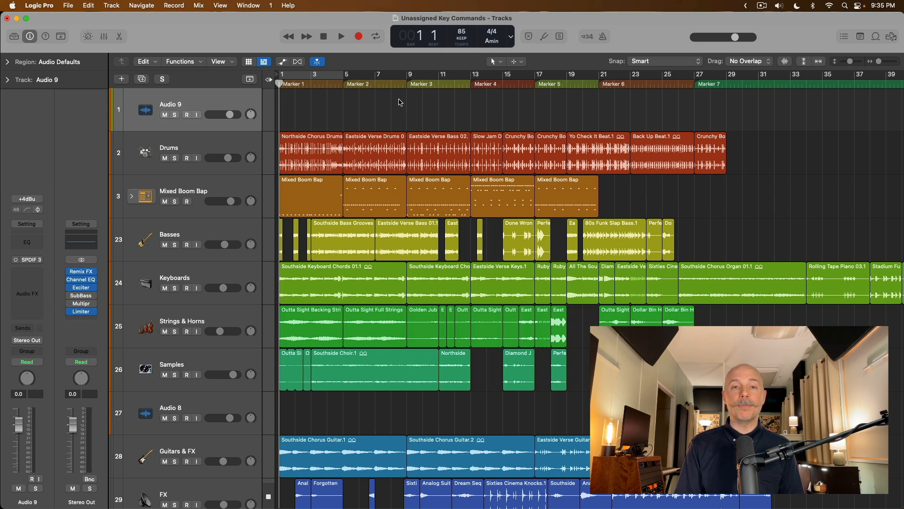
Step: Bring up the Key Commands editor from the Logic Pro menu, listing global commands
{"action": "left_click", "coordinate": [187, 114]}
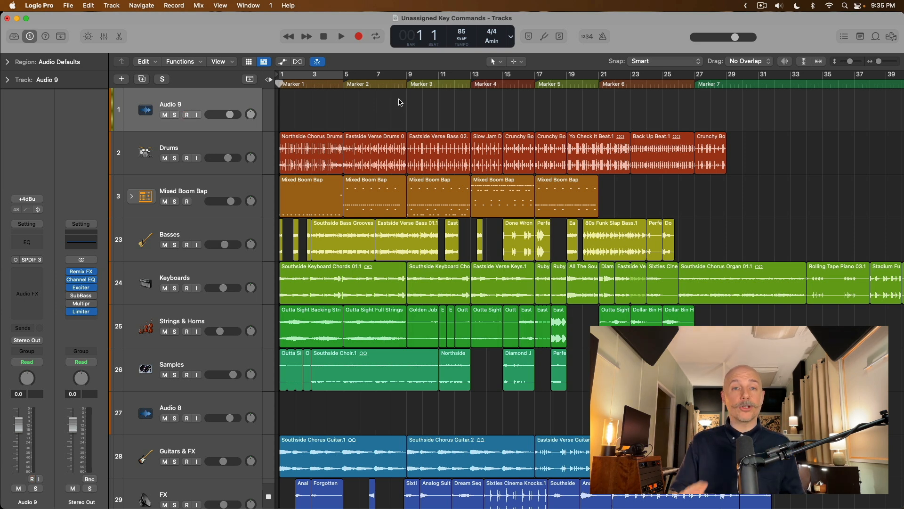
{"action": "left_click", "coordinate": [186, 114]}
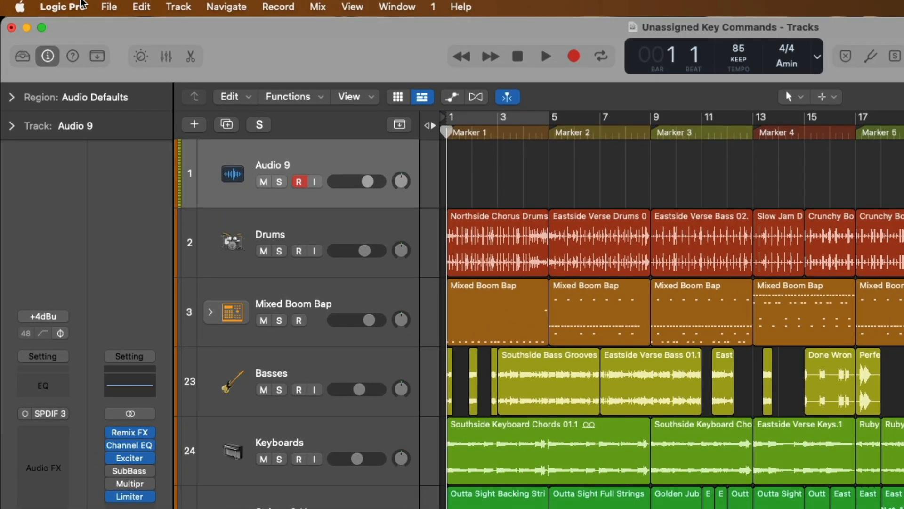
{"action": "left_click", "coordinate": [63, 7]}
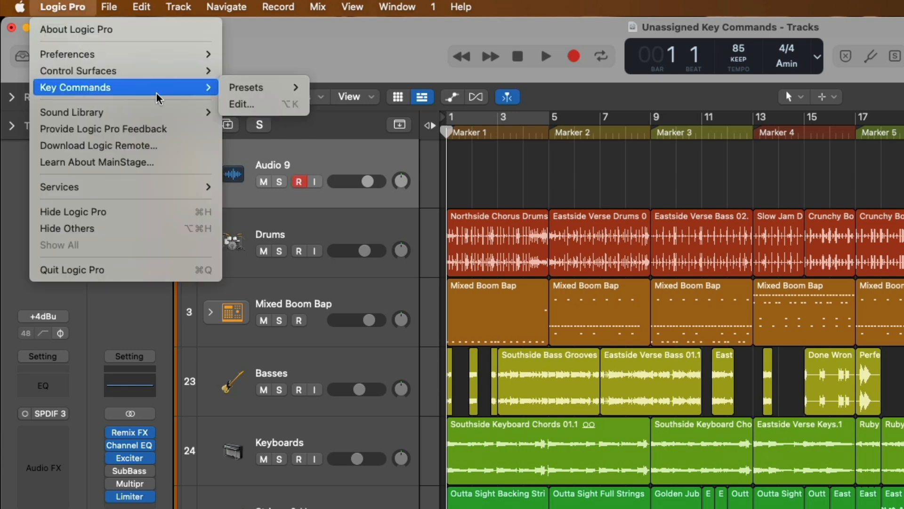
{"action": "left_click", "coordinate": [242, 104]}
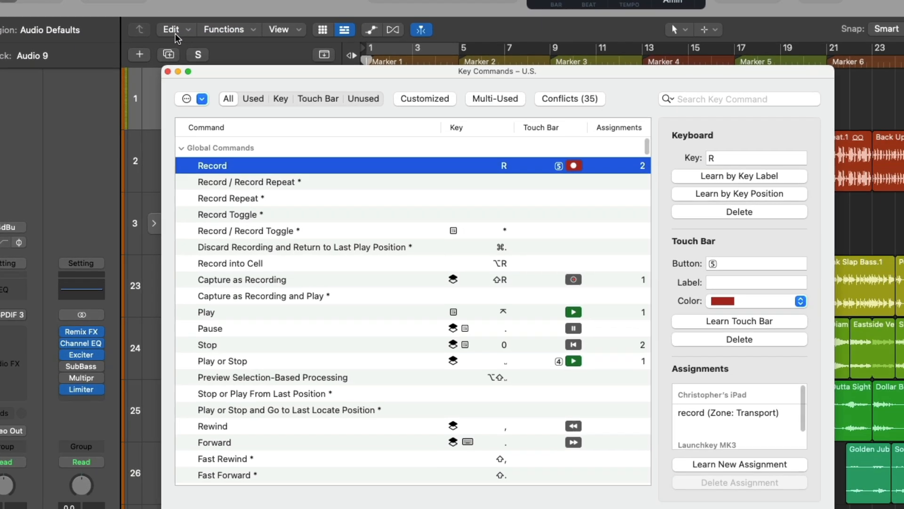
{"action": "left_click", "coordinate": [168, 71]}
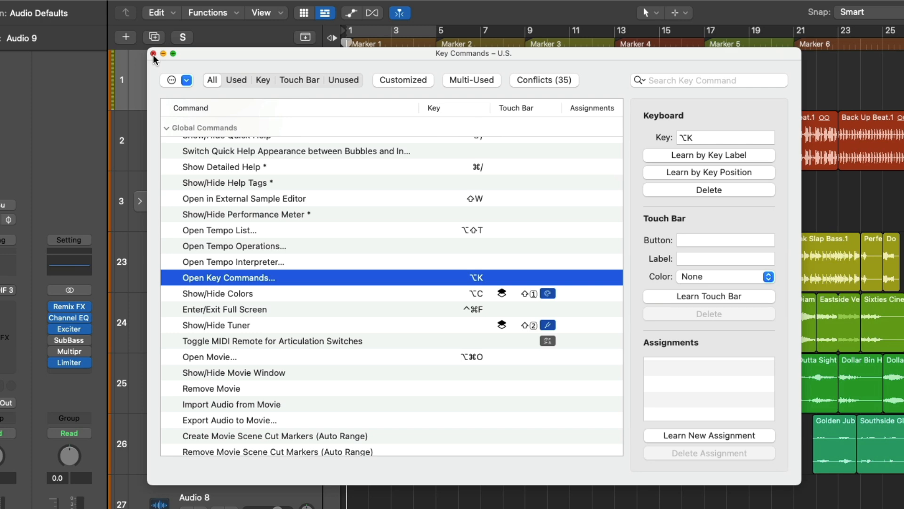
{"action": "mouse_move", "coordinate": [260, 189]}
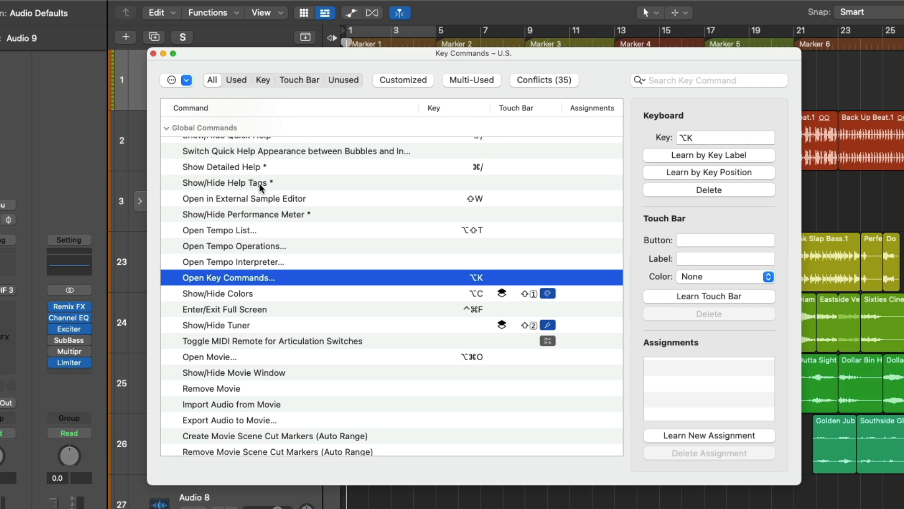
{"action": "scroll", "scroll_direction": "up", "scroll_amount": 3}
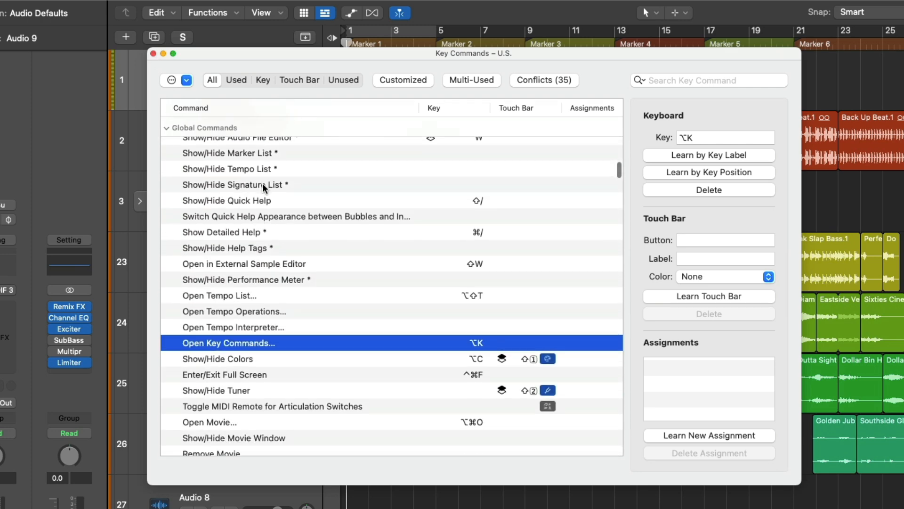
{"action": "mouse_move", "coordinate": [264, 188]}
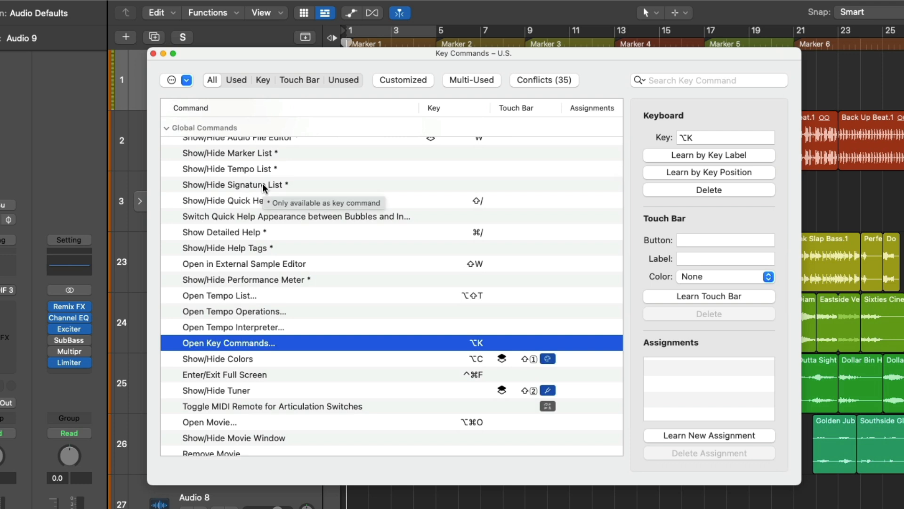
{"action": "mouse_move", "coordinate": [263, 175]}
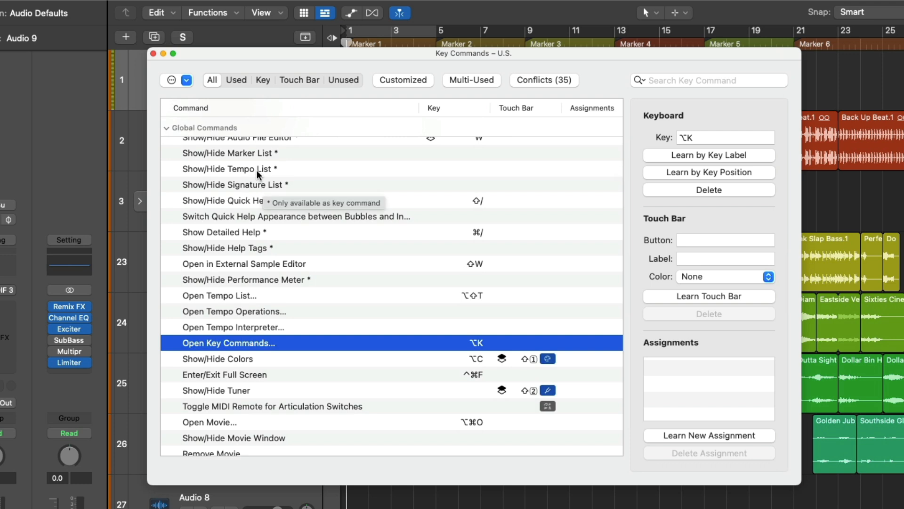
{"action": "mouse_move", "coordinate": [275, 197]}
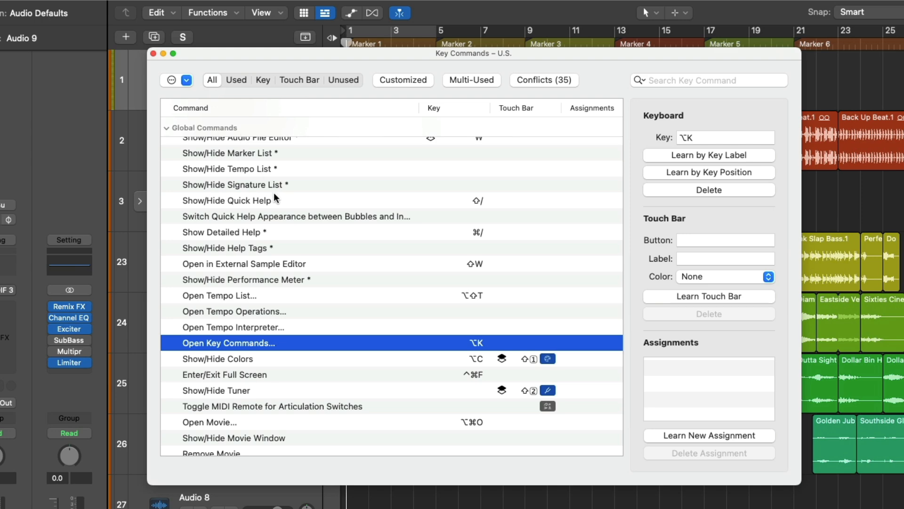
{"action": "scroll", "scroll_direction": "up", "scroll_amount": 3}
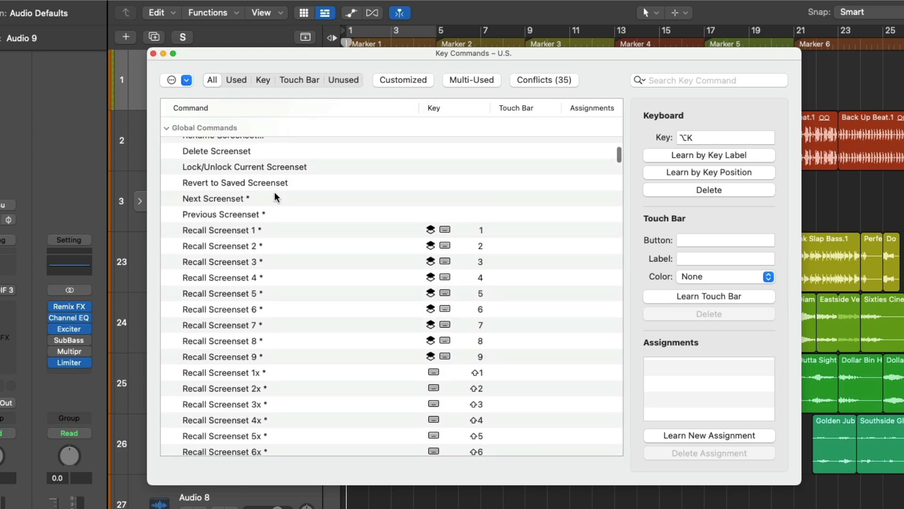
{"action": "scroll", "scroll_direction": "down", "scroll_amount": 3}
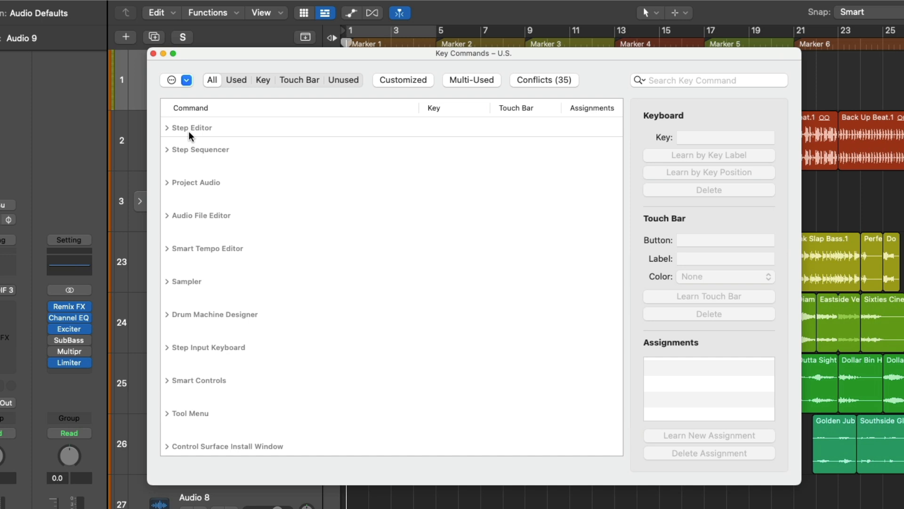
{"action": "mouse_move", "coordinate": [189, 224]}
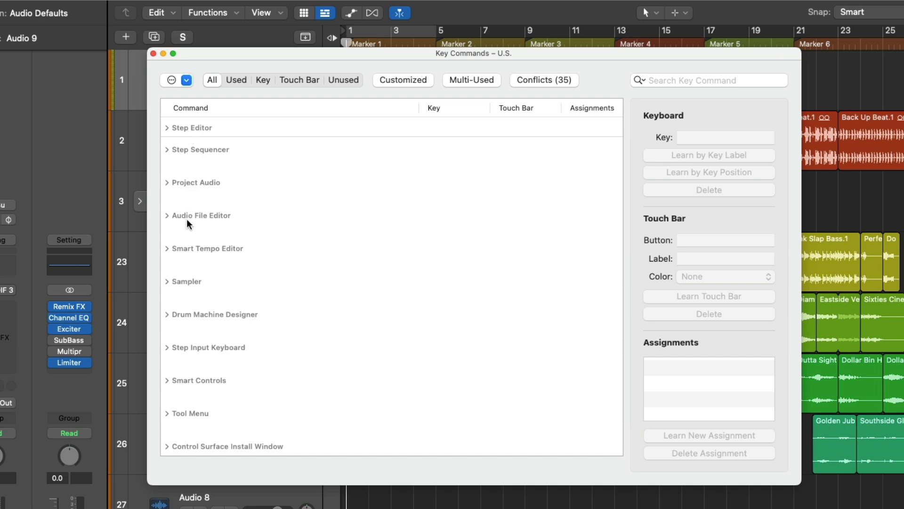
{"action": "mouse_move", "coordinate": [192, 173]}
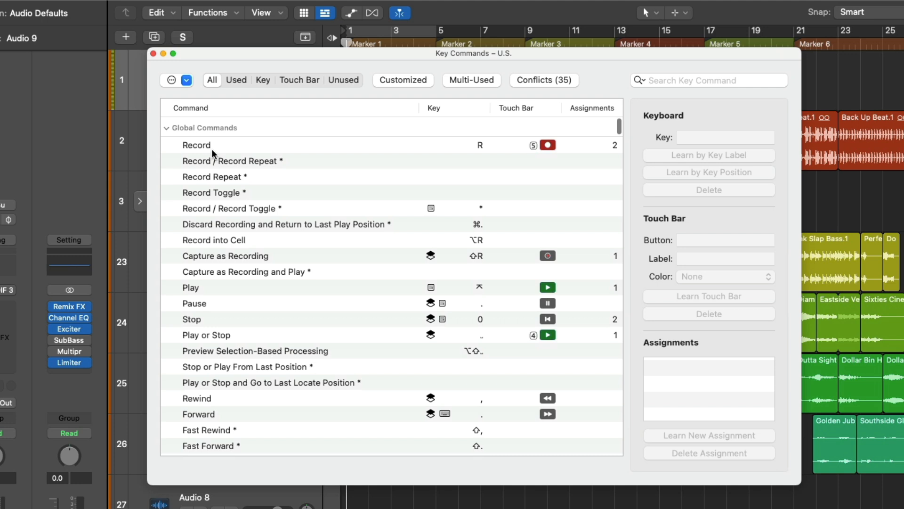
{"action": "mouse_move", "coordinate": [248, 144]}
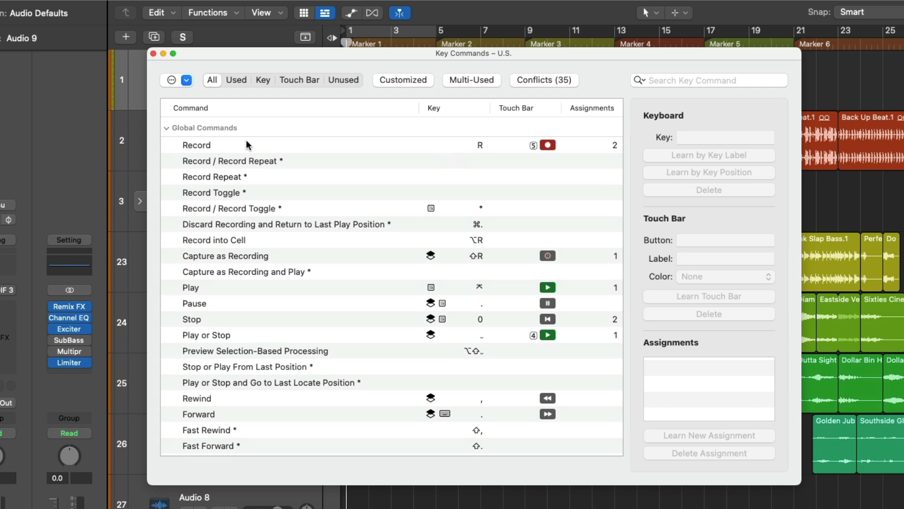
{"action": "mouse_move", "coordinate": [238, 145]}
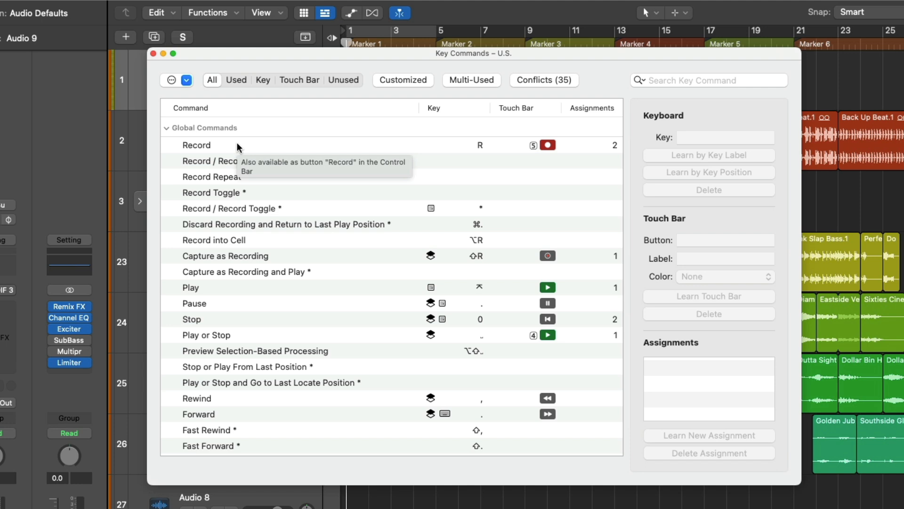
{"action": "mouse_move", "coordinate": [199, 166]}
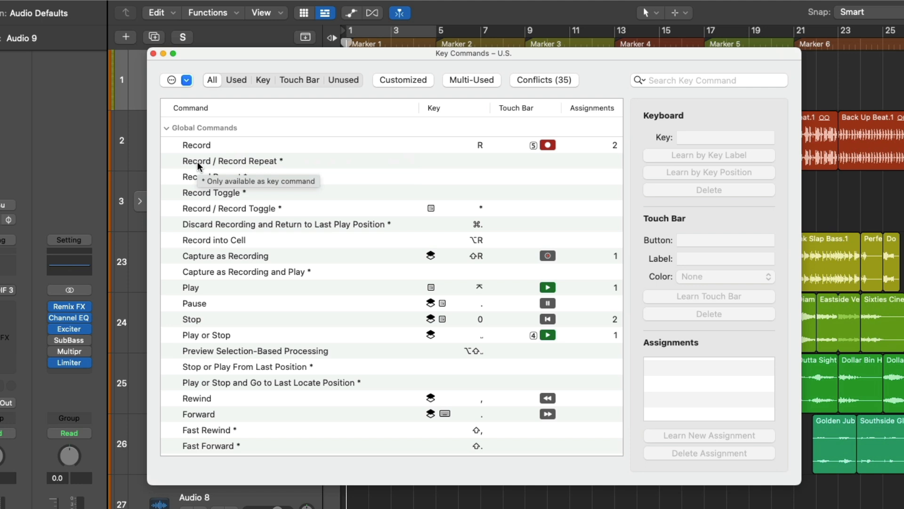
{"action": "mouse_move", "coordinate": [435, 173]}
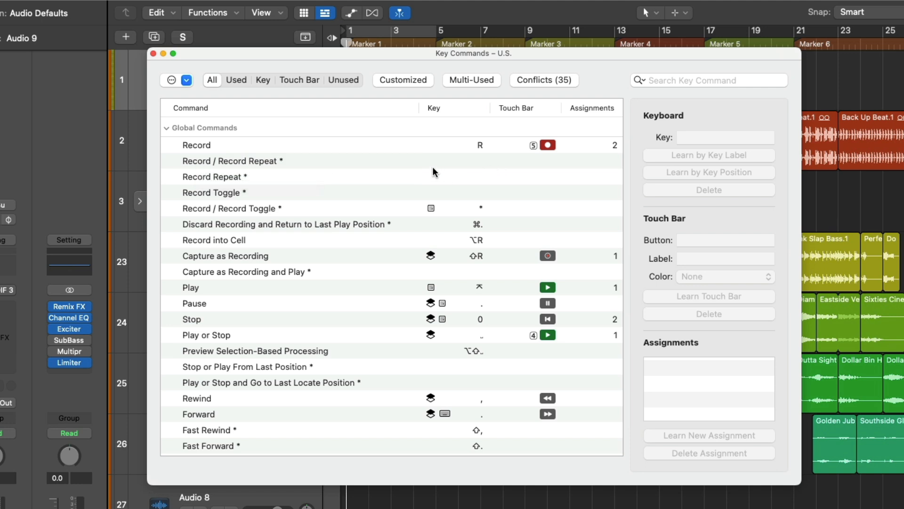
{"action": "mouse_move", "coordinate": [455, 167]}
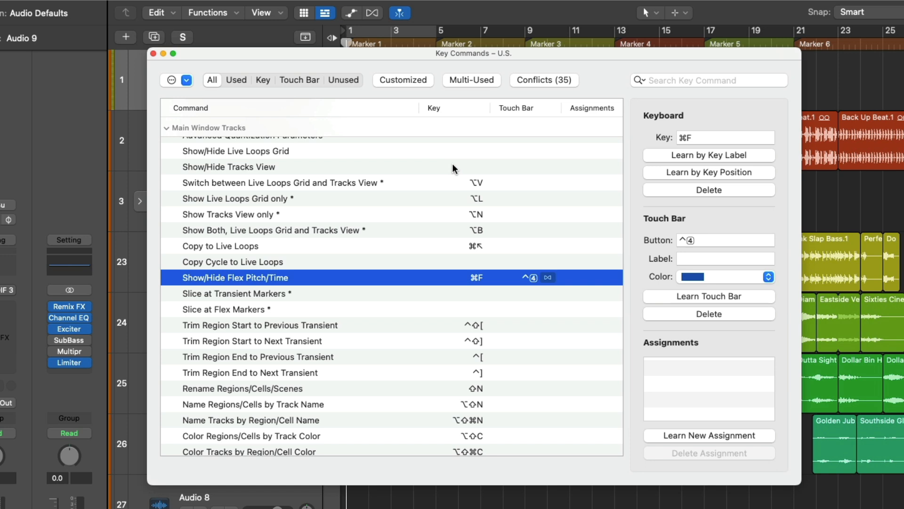
{"action": "mouse_move", "coordinate": [255, 96]}
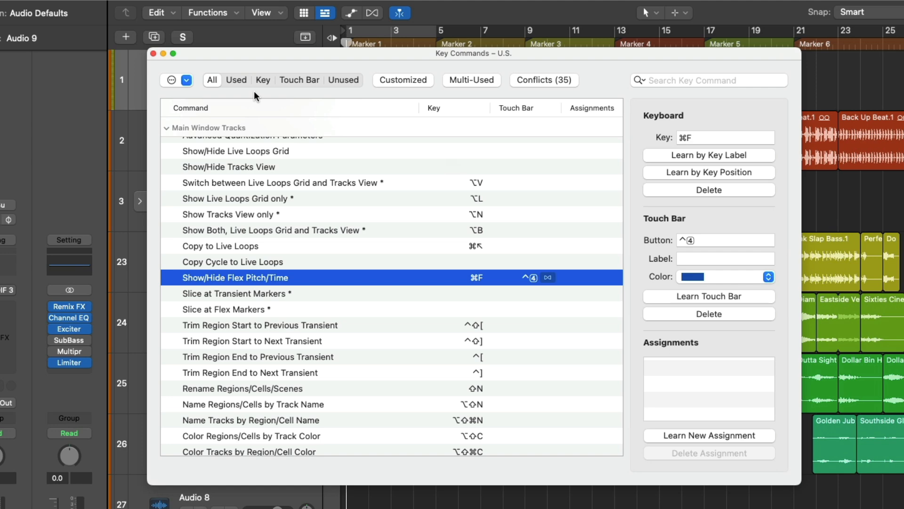
Step: Filter the Key Commands list to unused commands and search for 'record'
{"action": "scroll", "scroll_direction": "up", "scroll_amount": 3}
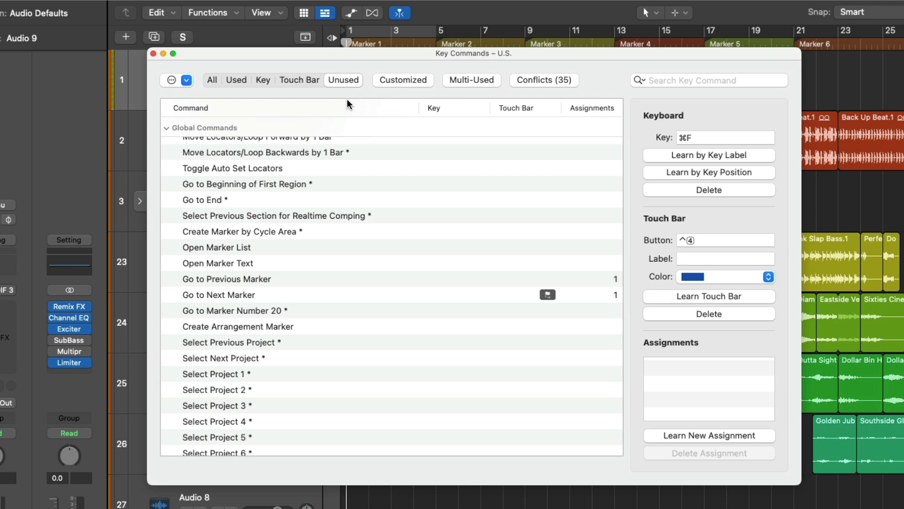
{"action": "mouse_move", "coordinate": [664, 79]}
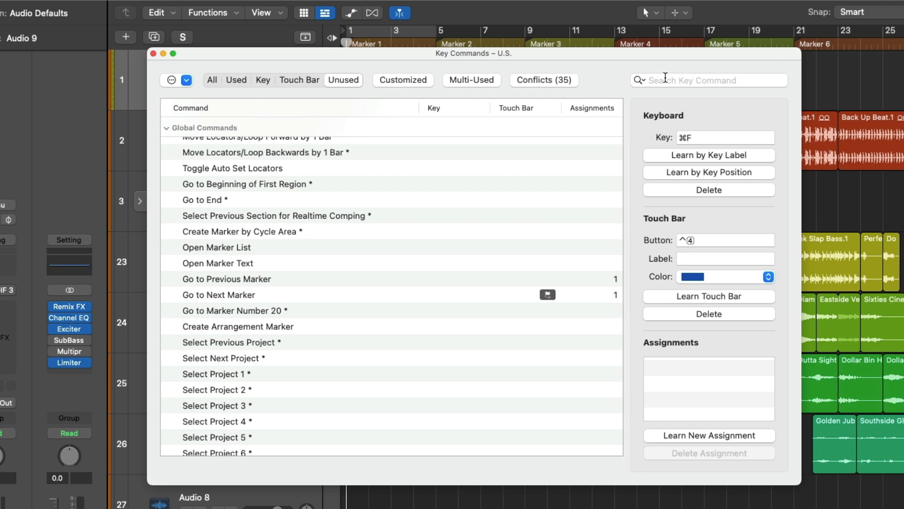
{"action": "left_click", "coordinate": [709, 80]}
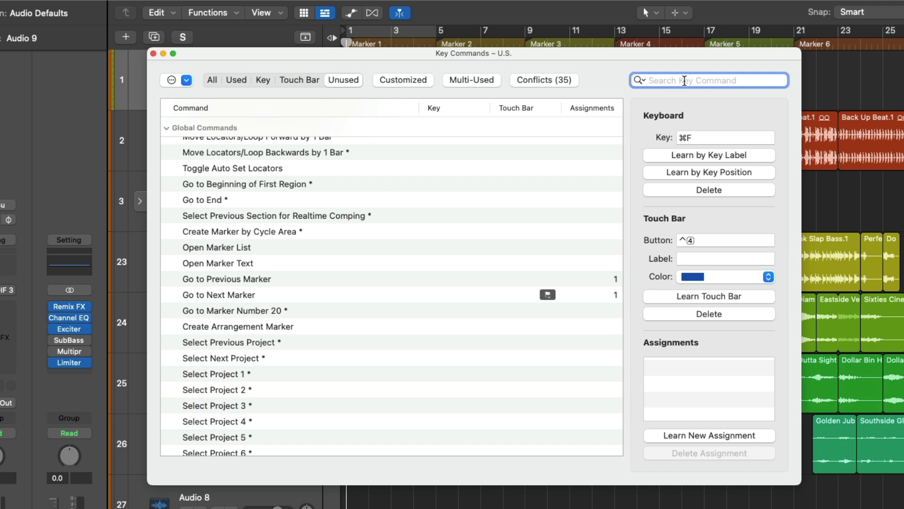
{"action": "type", "text": "re"}
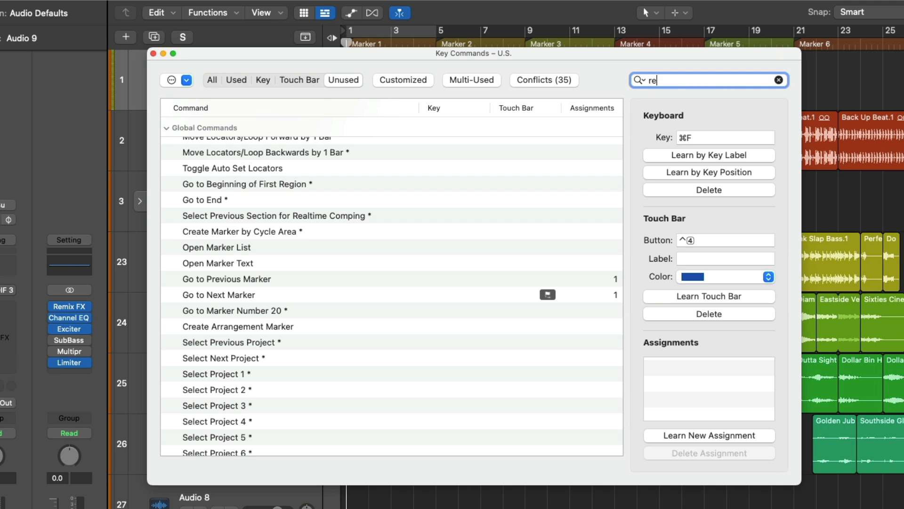
{"action": "type", "text": "cord"}
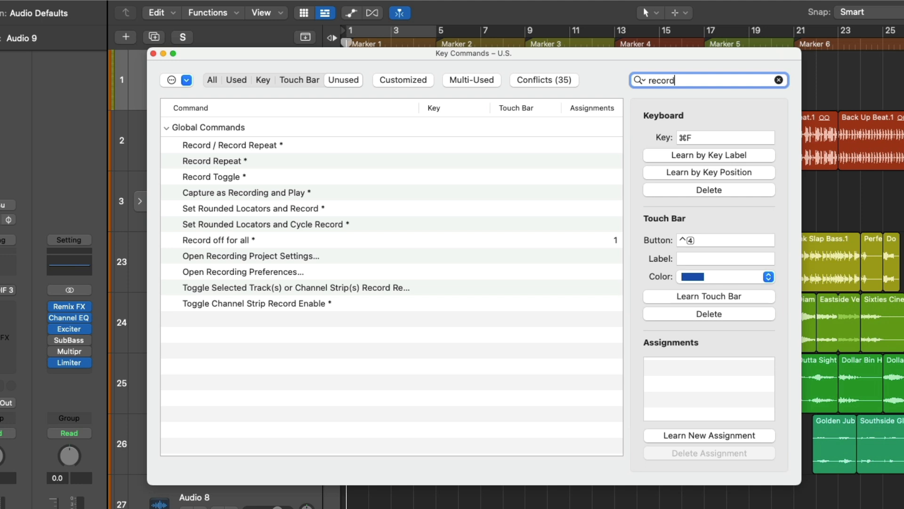
{"action": "mouse_move", "coordinate": [298, 162]}
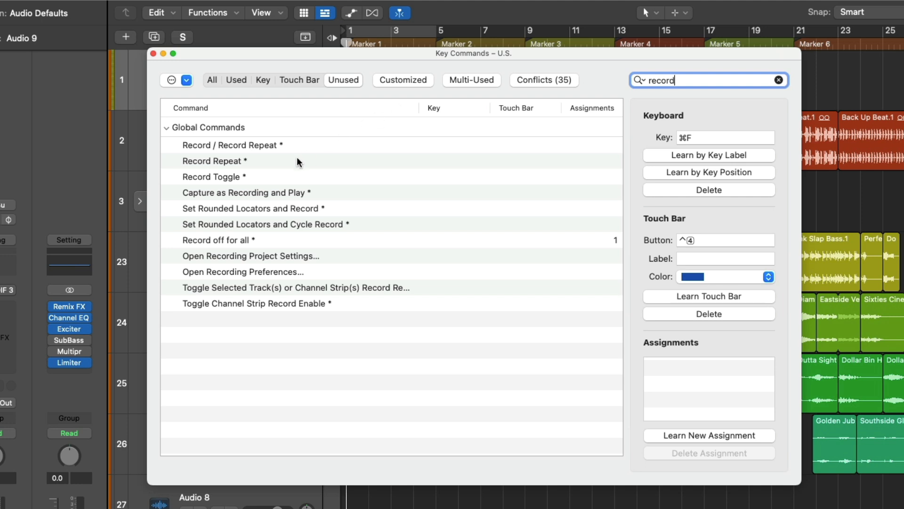
{"action": "mouse_move", "coordinate": [289, 177]}
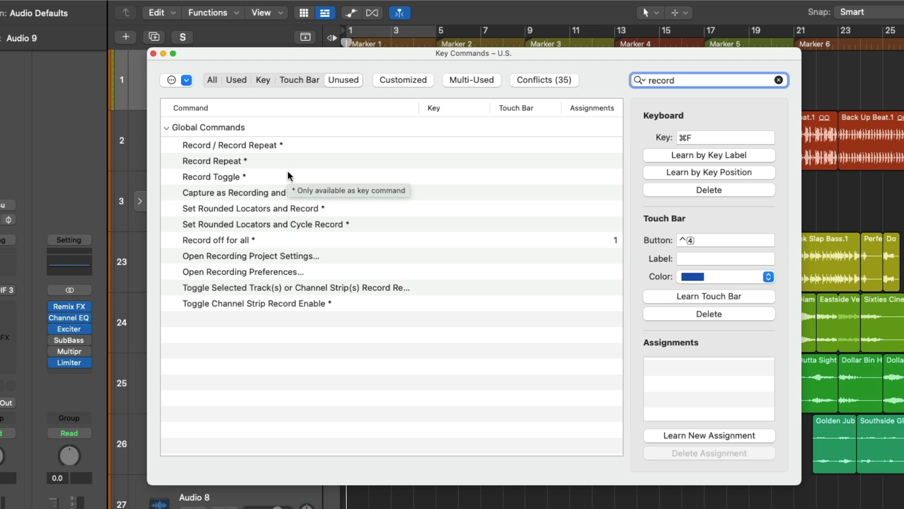
{"action": "left_click", "coordinate": [152, 53]}
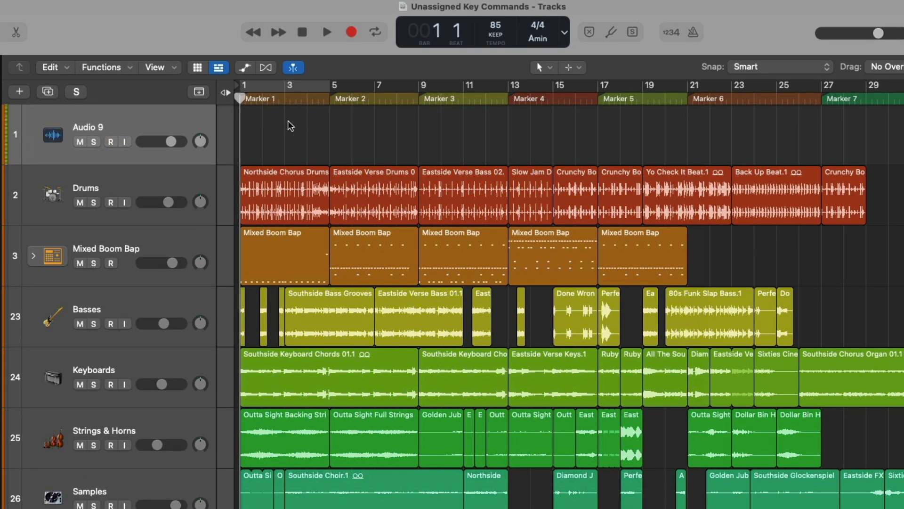
{"action": "mouse_move", "coordinate": [359, 45]}
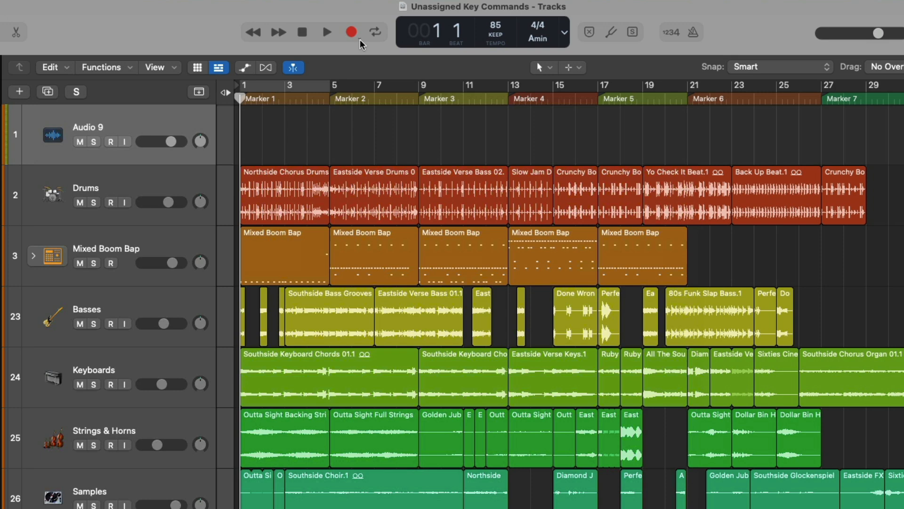
{"action": "right_click", "coordinate": [352, 32]}
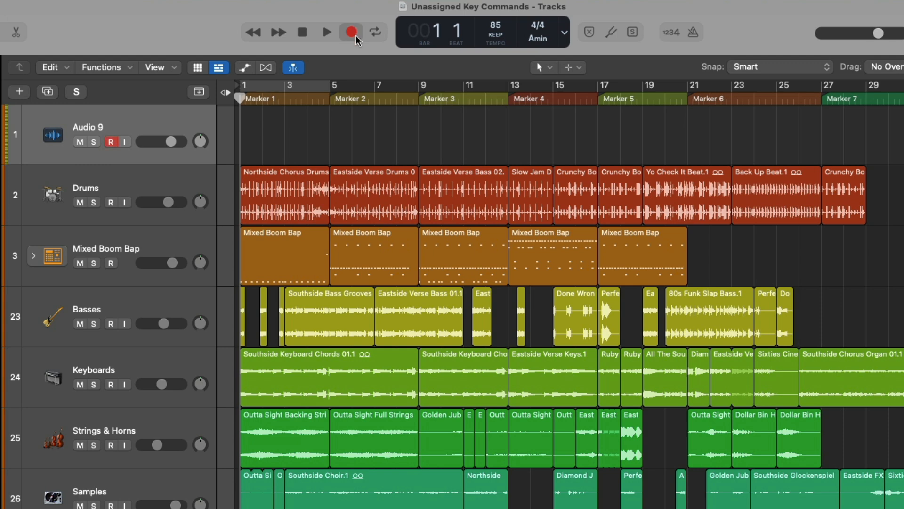
{"action": "right_click", "coordinate": [352, 32]}
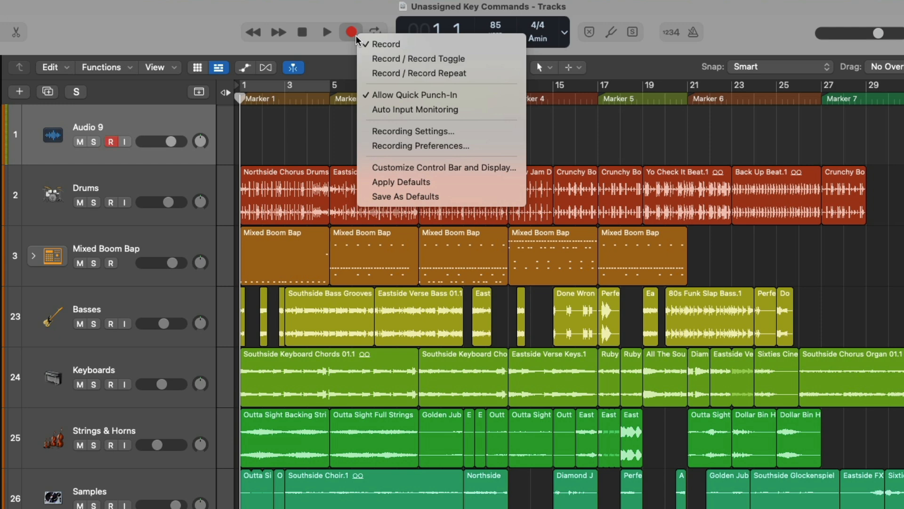
{"action": "mouse_move", "coordinate": [385, 44]}
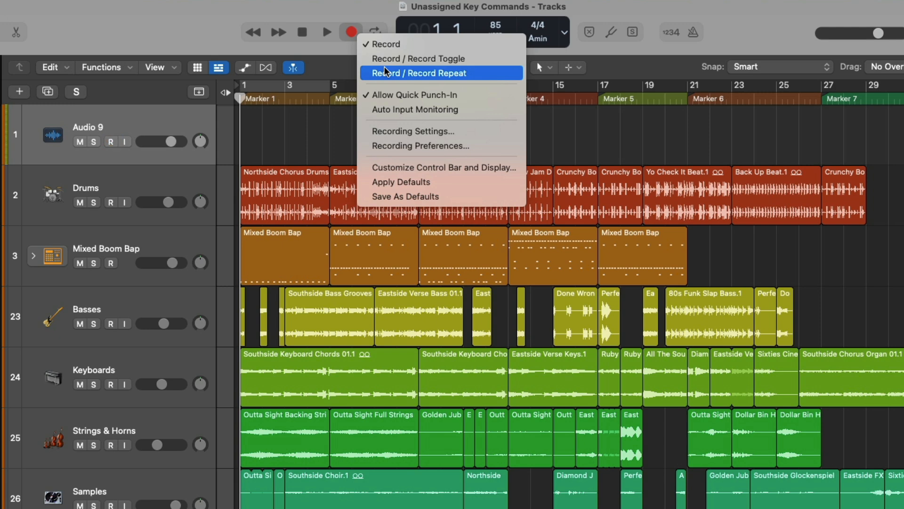
{"action": "mouse_move", "coordinate": [297, 43]}
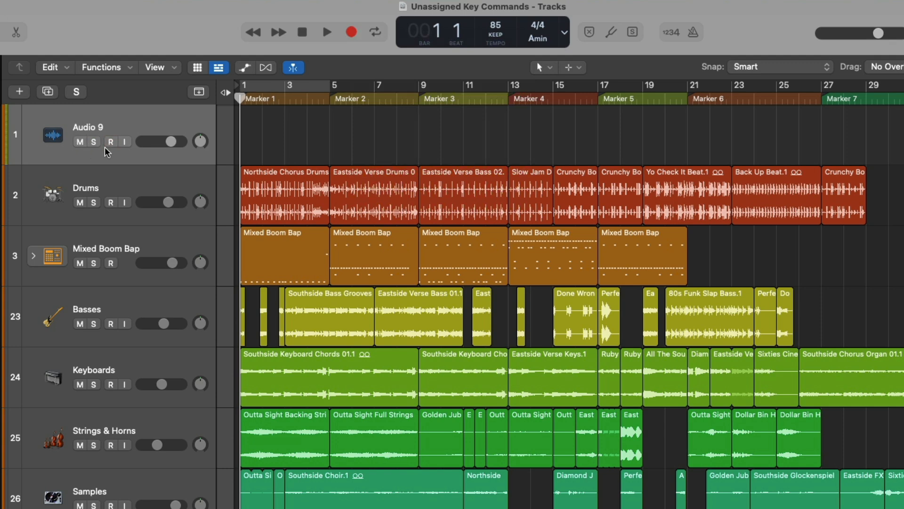
Step: Solo Audio 9 and record two test passes on it, stopping after each
{"action": "left_click", "coordinate": [91, 142]}
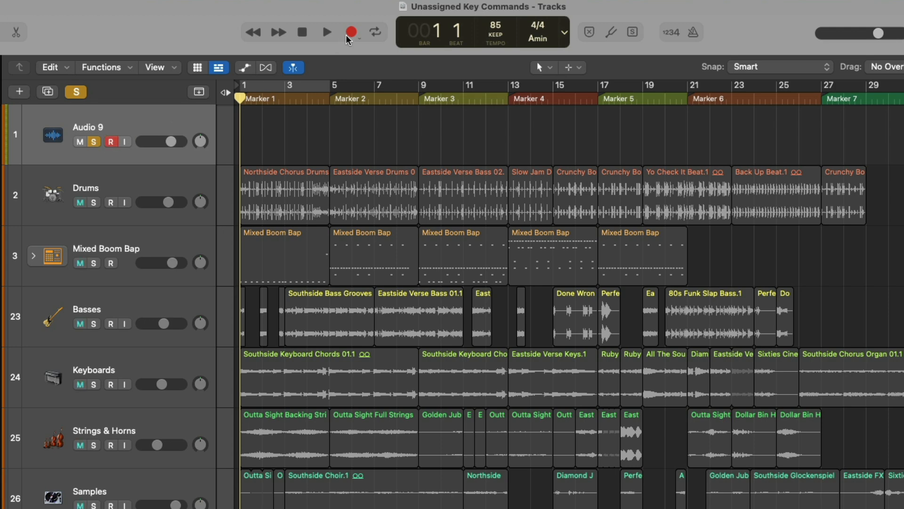
{"action": "left_click", "coordinate": [350, 32]}
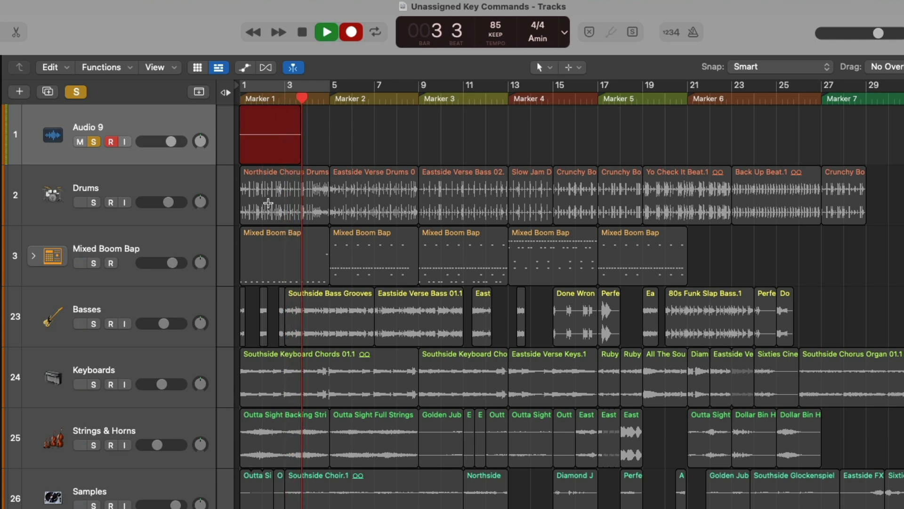
{"action": "left_click", "coordinate": [318, 99]}
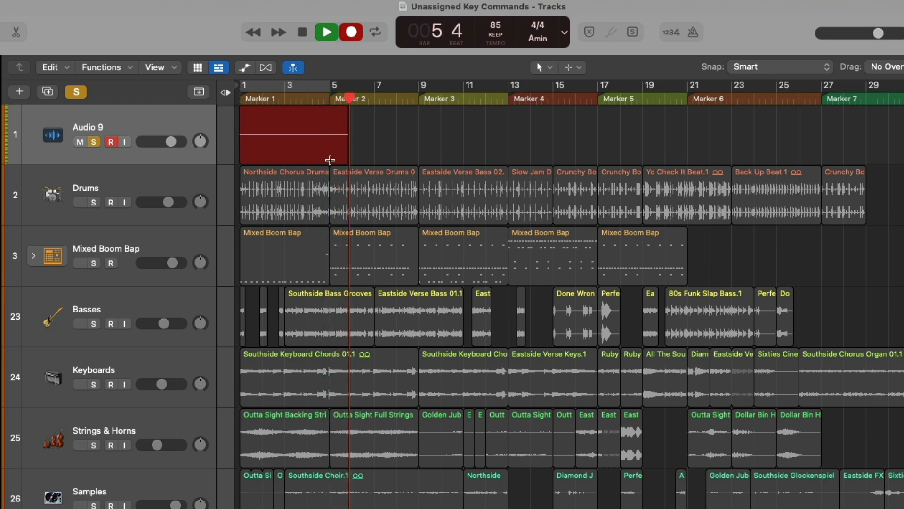
{"action": "left_click", "coordinate": [302, 32]}
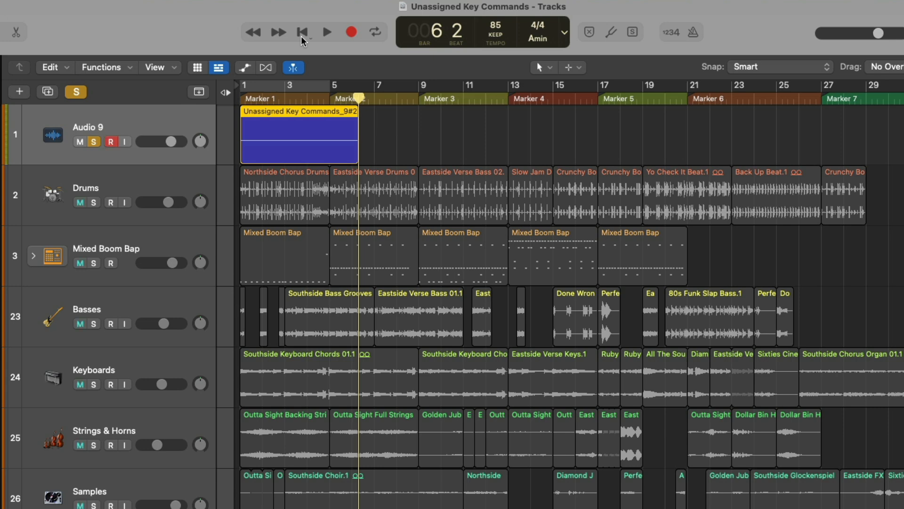
{"action": "left_click", "coordinate": [325, 32]}
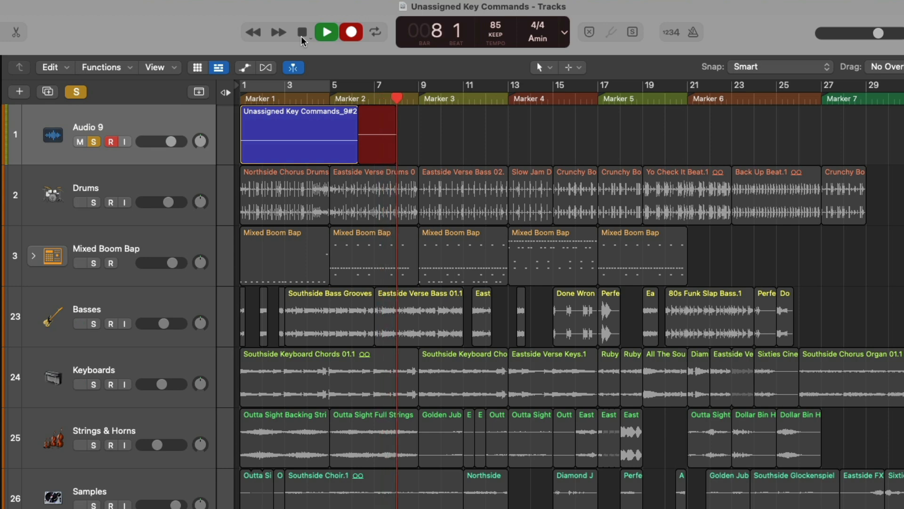
{"action": "left_click", "coordinate": [302, 32]}
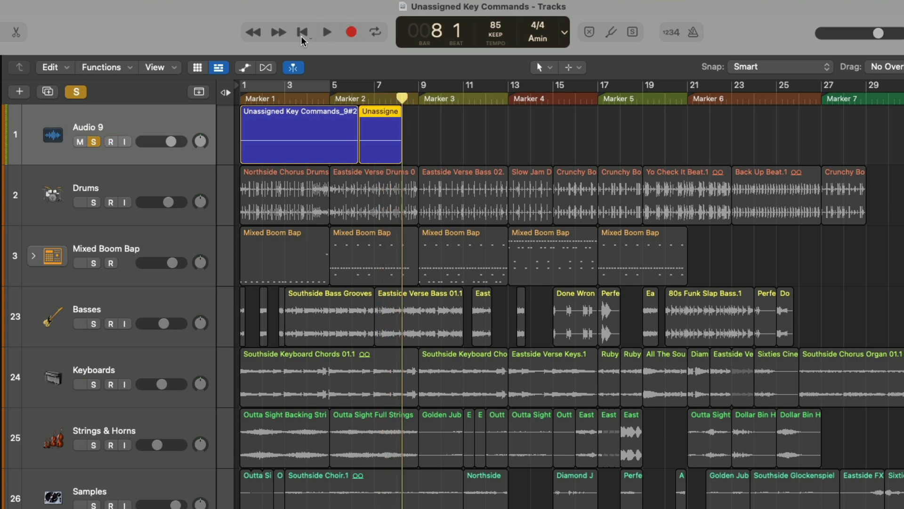
Step: Record a new take over the first region from bar 3, then undo all test recordings on Audio 9
{"action": "left_click", "coordinate": [302, 32]}
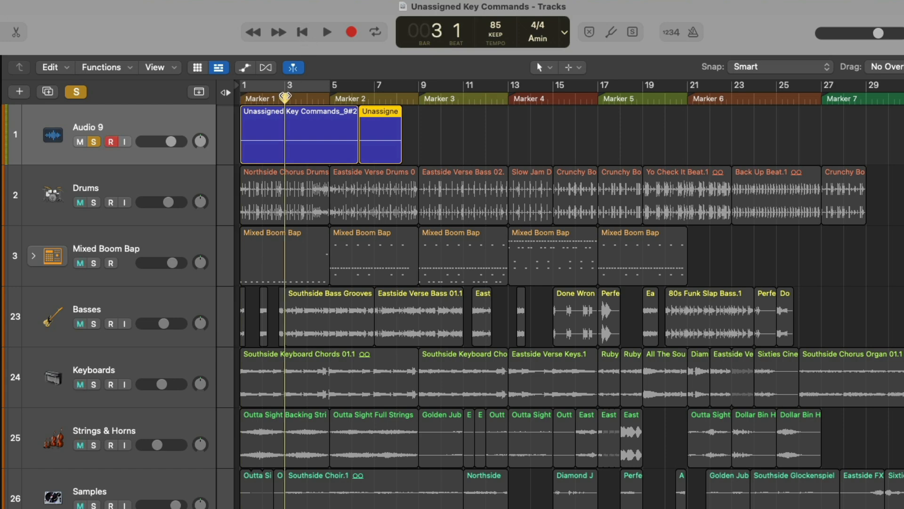
{"action": "left_click", "coordinate": [325, 32]}
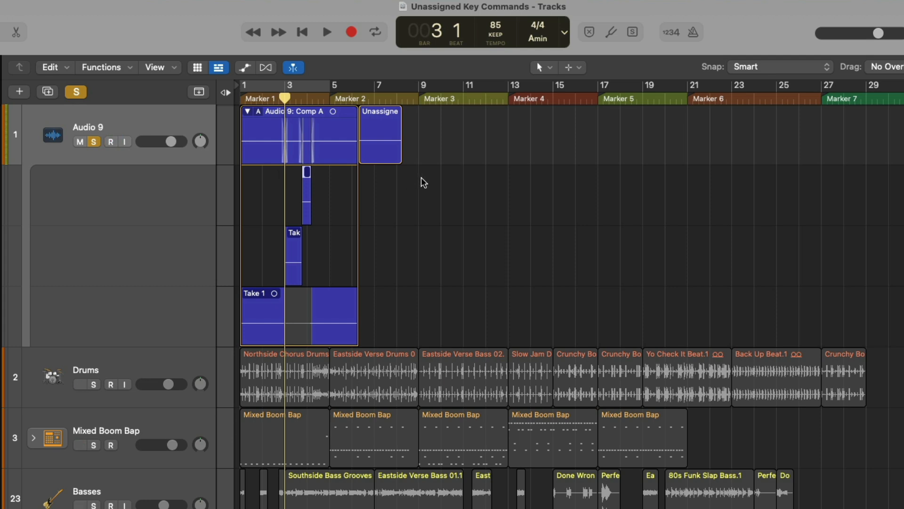
{"action": "left_click", "coordinate": [248, 111]}
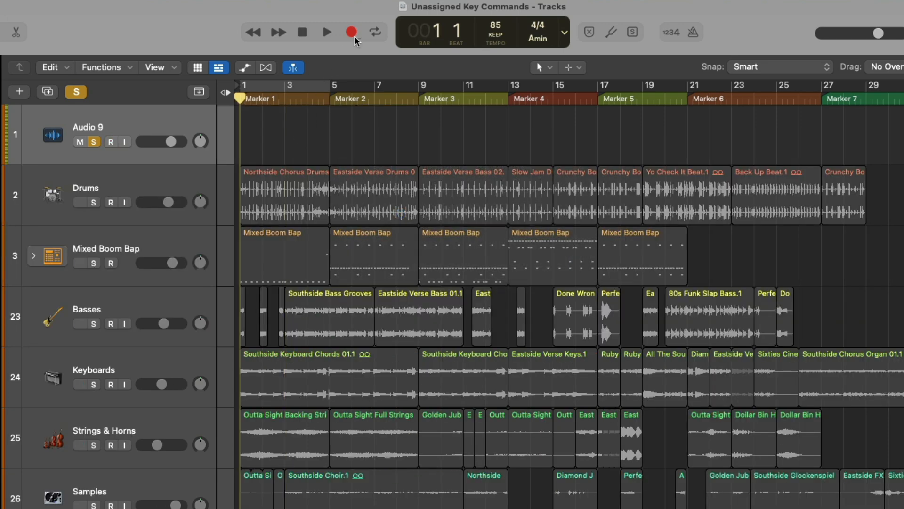
Step: Arm Audio 9 and record from bar 1, punching in and out with Record Toggle up to bar 13
{"action": "right_click", "coordinate": [351, 32]}
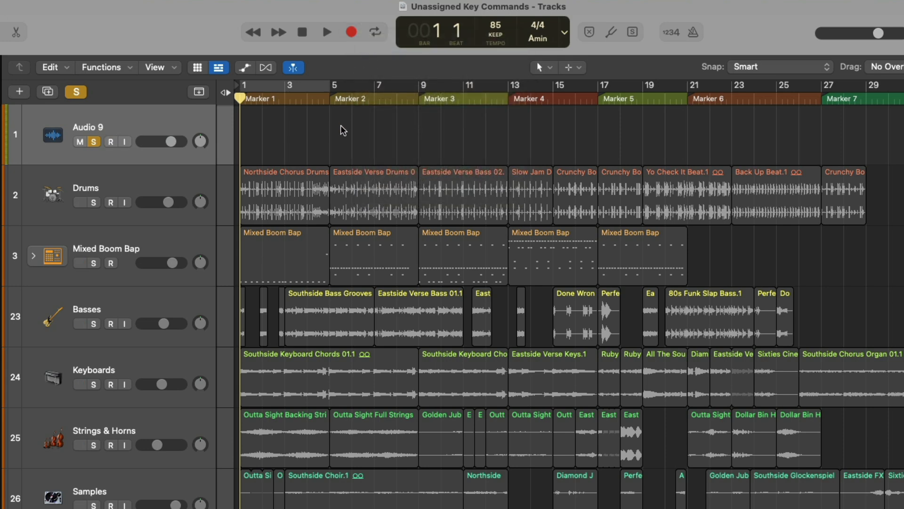
{"action": "left_click", "coordinate": [351, 32]}
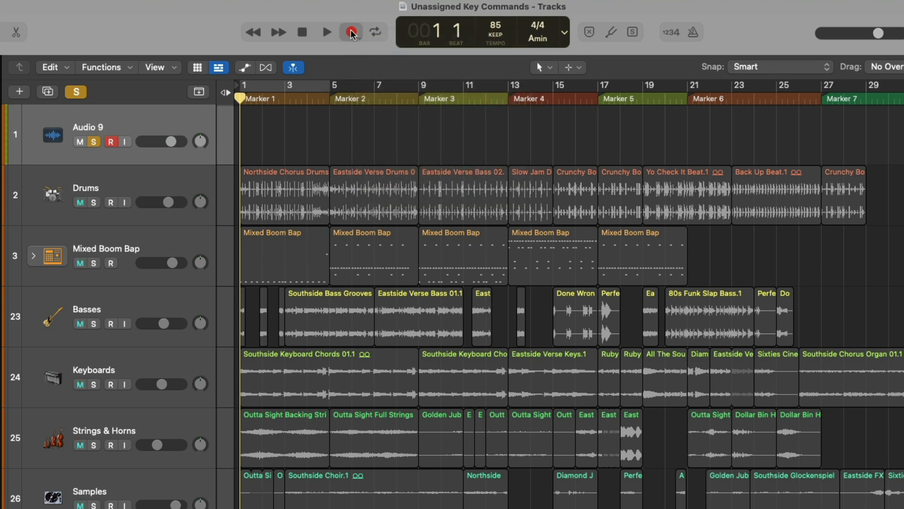
{"action": "left_click", "coordinate": [350, 32]}
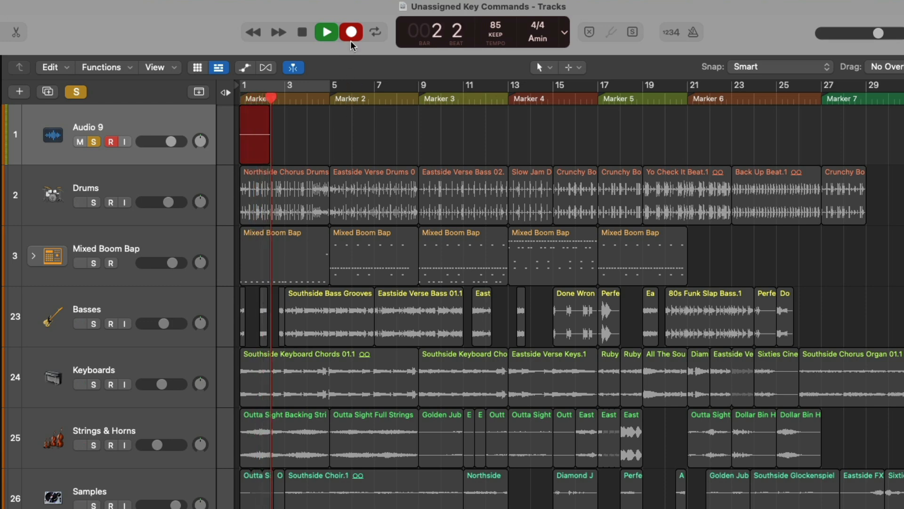
{"action": "left_click", "coordinate": [351, 32]}
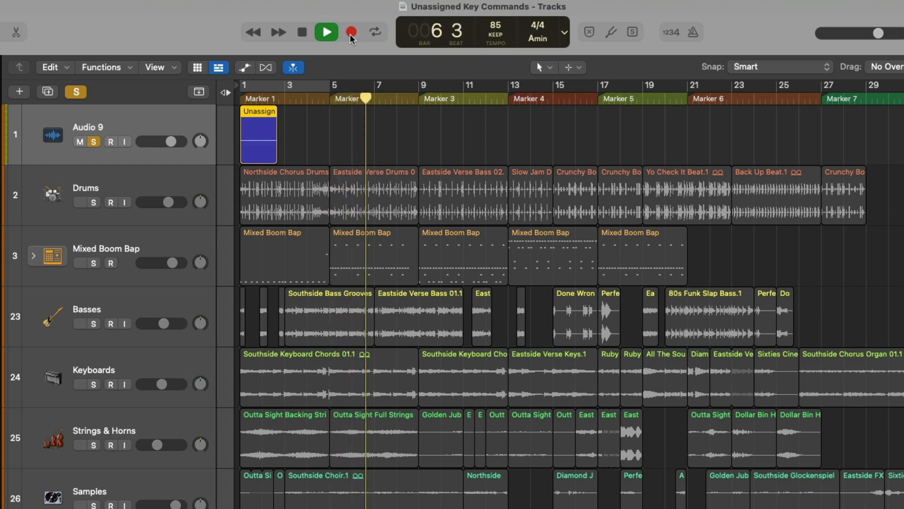
{"action": "left_click", "coordinate": [350, 32]}
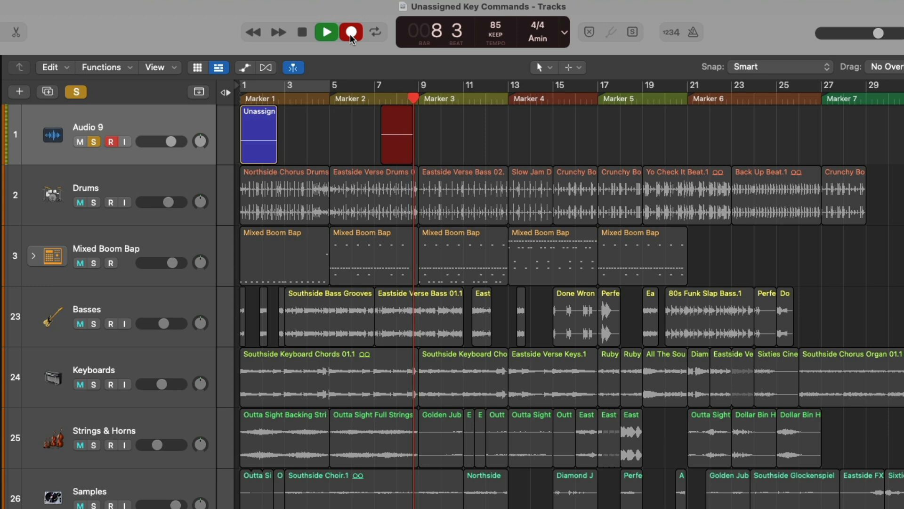
{"action": "left_click", "coordinate": [351, 32]}
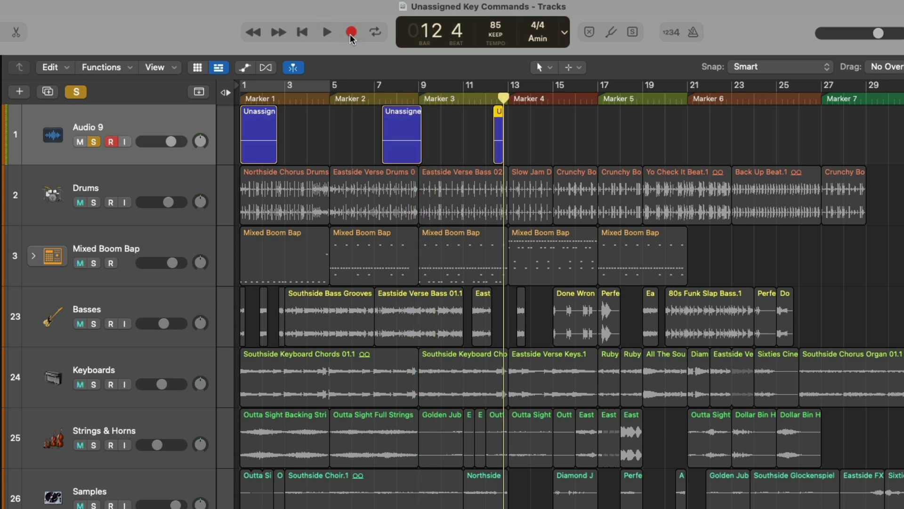
{"action": "left_click", "coordinate": [325, 32]}
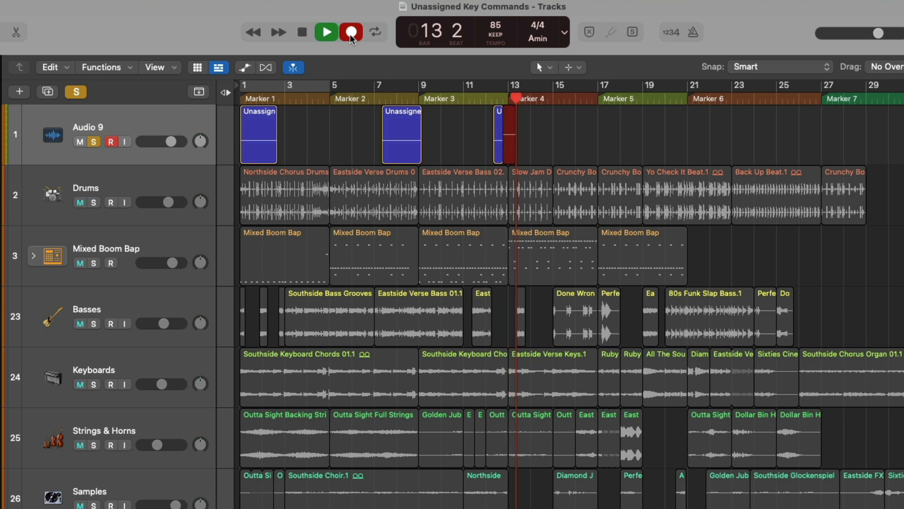
{"action": "left_click", "coordinate": [351, 32]}
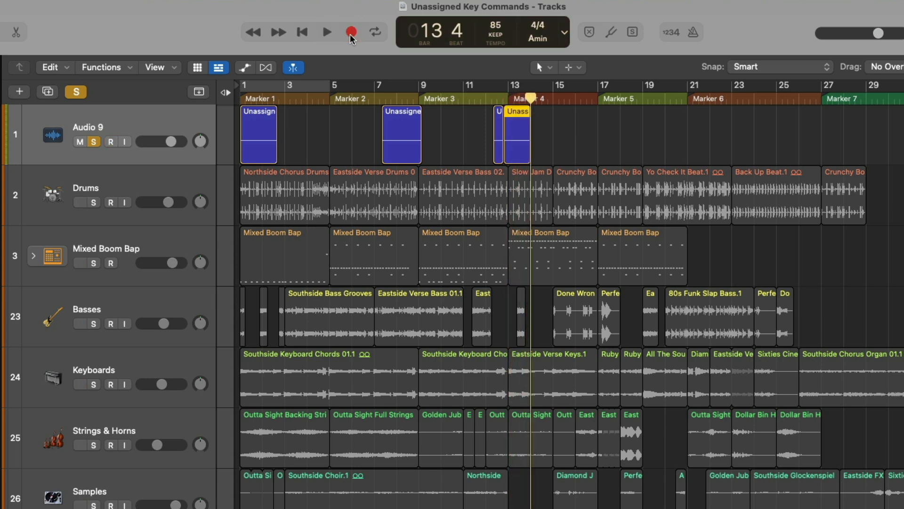
Step: Punch in one more recording at bar 15, stop, and discard it, raising the delete-audio-file prompt
{"action": "right_click", "coordinate": [351, 32]}
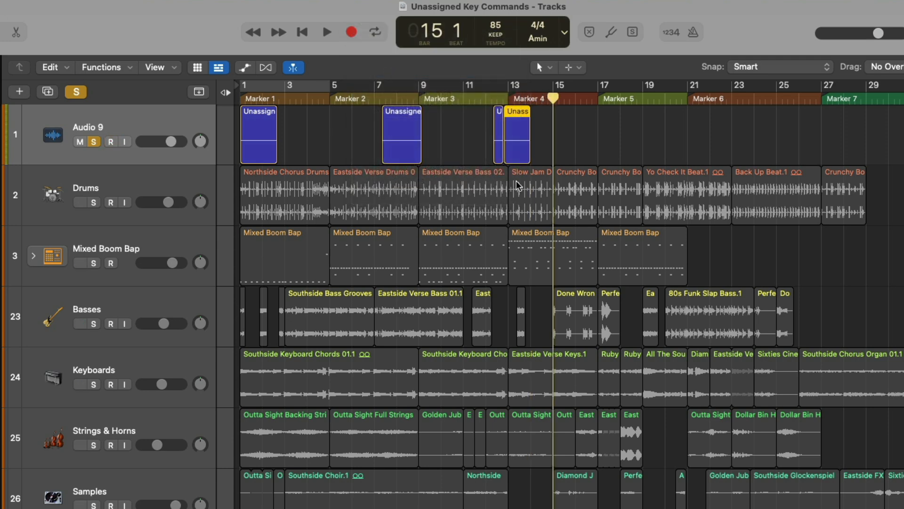
{"action": "left_click", "coordinate": [325, 32]}
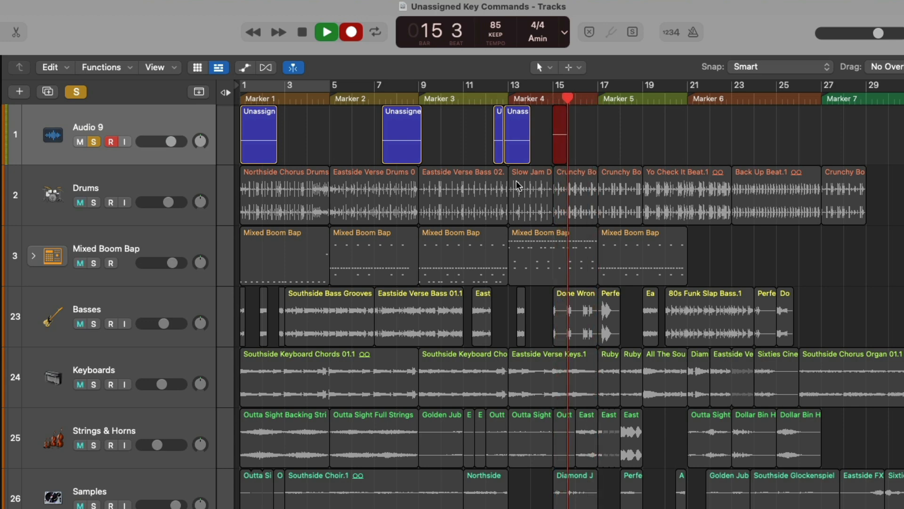
{"action": "left_click", "coordinate": [325, 32]}
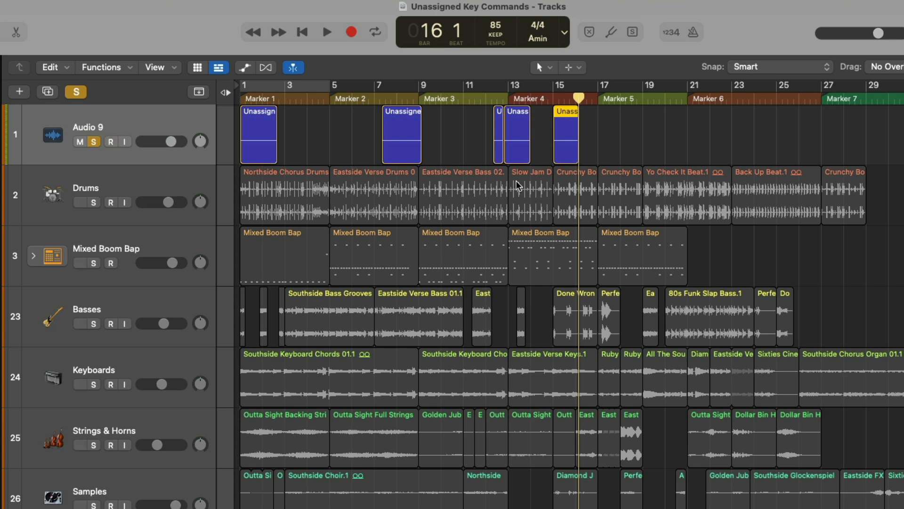
{"action": "left_click", "coordinate": [325, 32]}
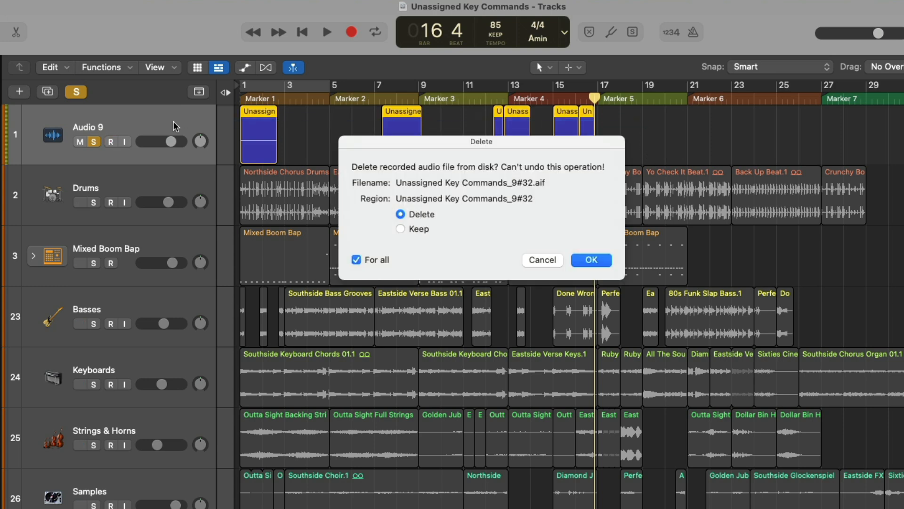
{"action": "left_click", "coordinate": [589, 260]}
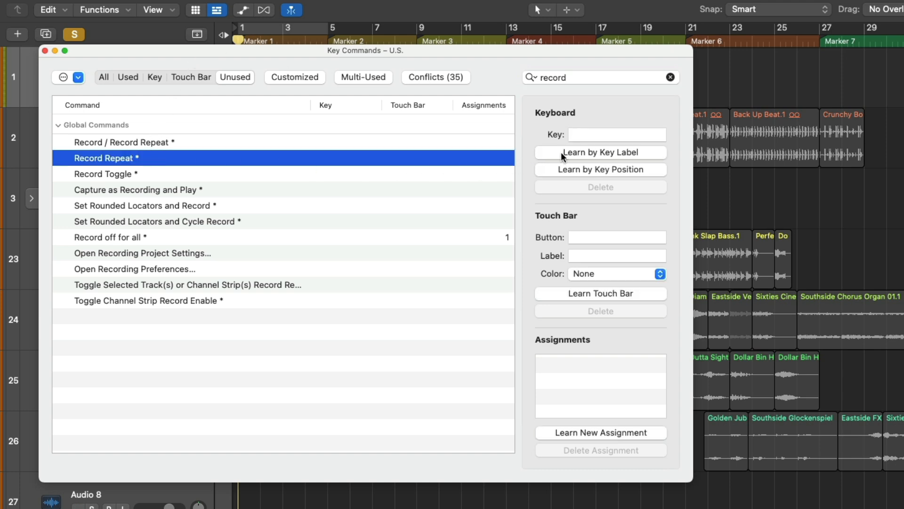
{"action": "mouse_move", "coordinate": [600, 153]}
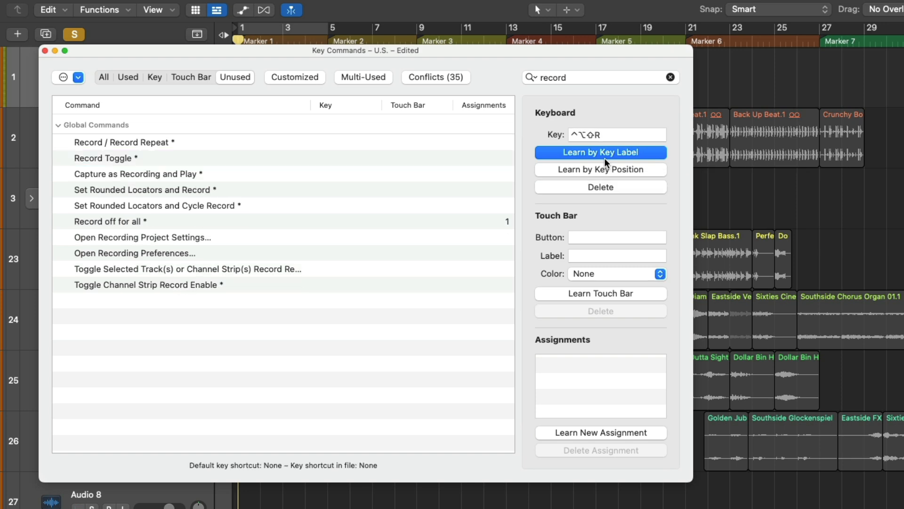
{"action": "mouse_move", "coordinate": [483, 186]}
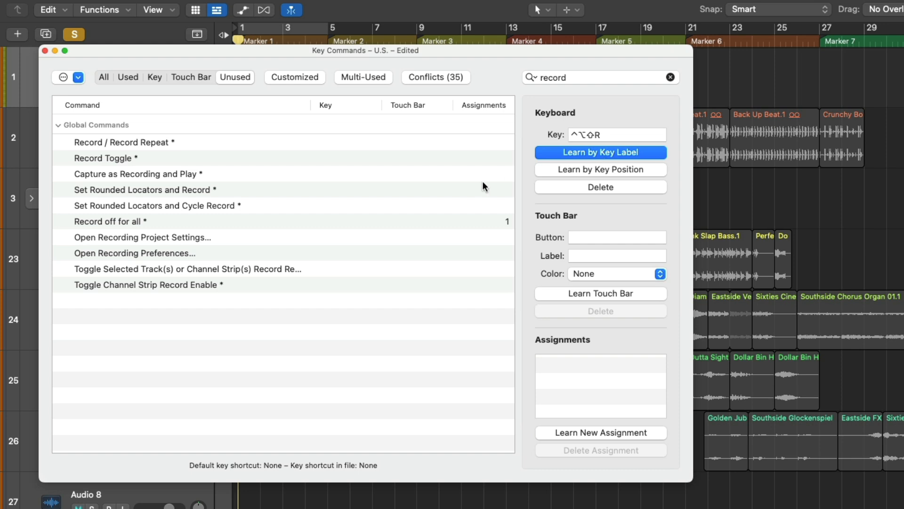
{"action": "mouse_move", "coordinate": [229, 95]}
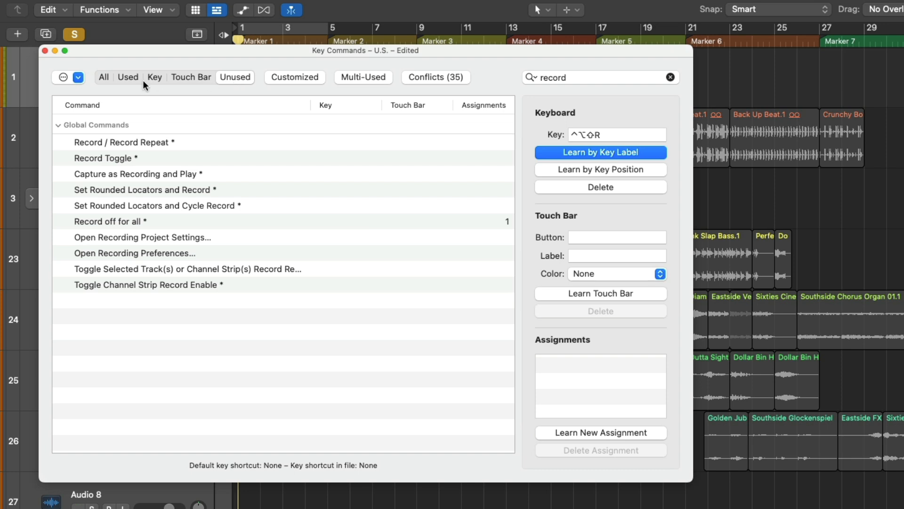
Step: Check the 'record' commands under the All and Unused filters, then close the Key Commands window
{"action": "left_click", "coordinate": [104, 76]}
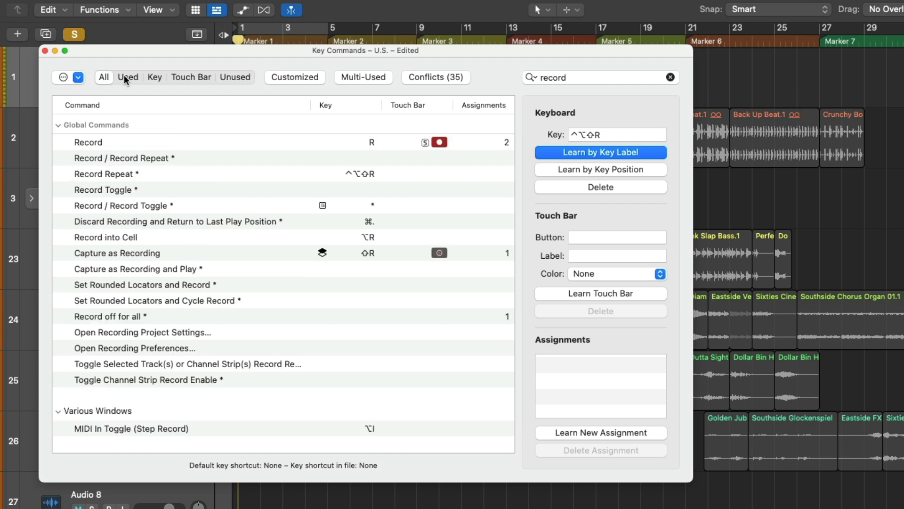
{"action": "left_click", "coordinate": [234, 76]}
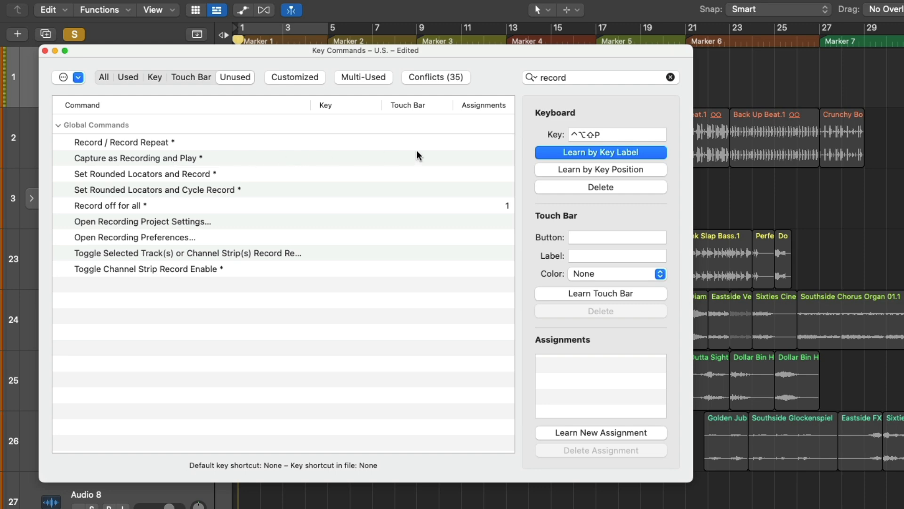
{"action": "left_click", "coordinate": [44, 50]}
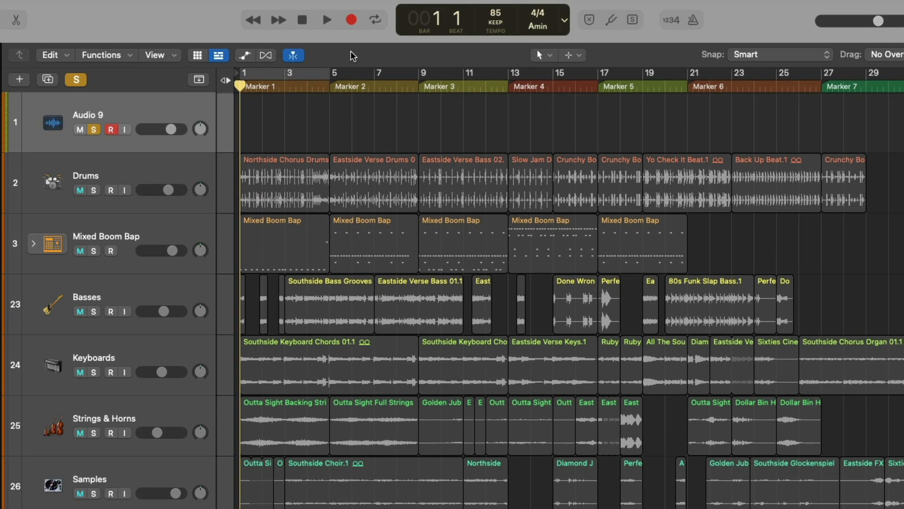
Step: Record a second take at bar 1, then two short takes at bar 7 on Audio 9
{"action": "right_click", "coordinate": [351, 19]}
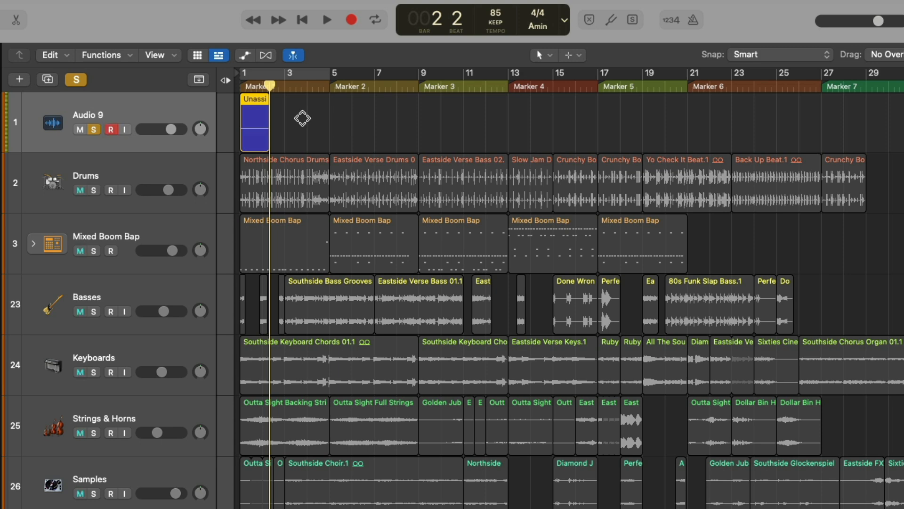
{"action": "left_click", "coordinate": [326, 19]}
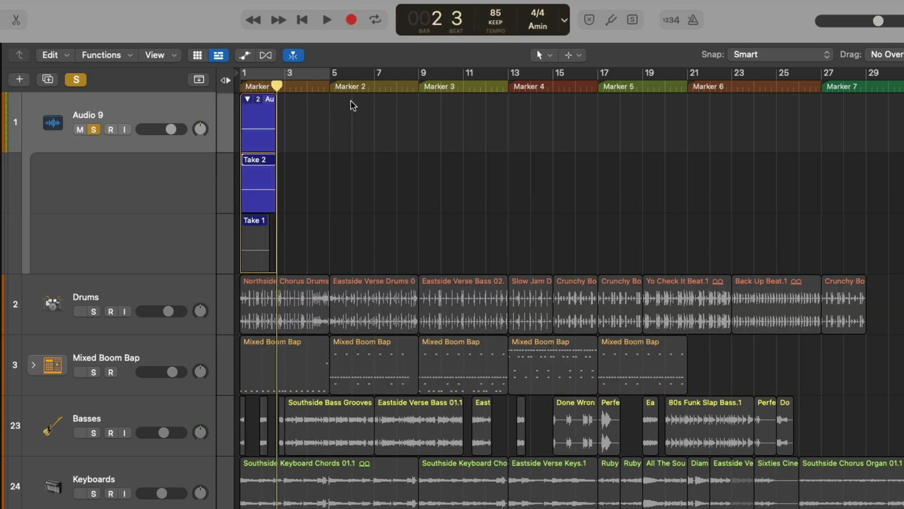
{"action": "left_click", "coordinate": [376, 87]}
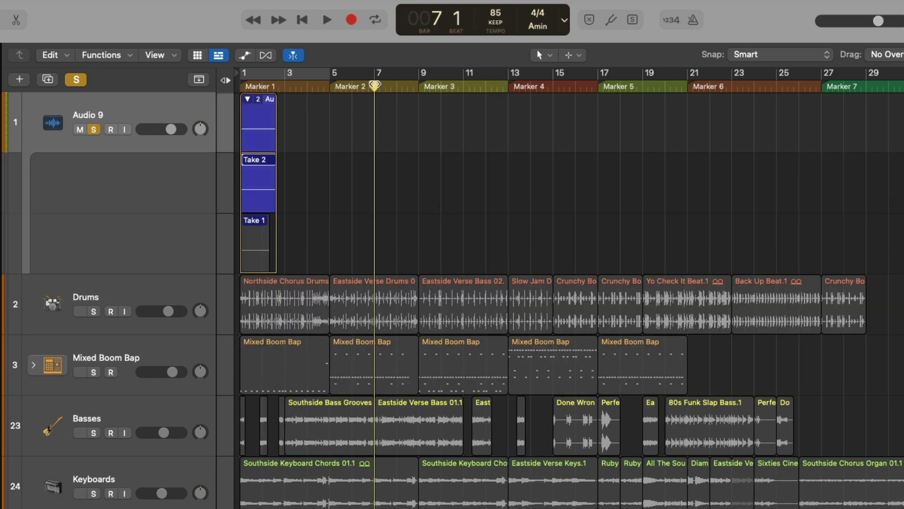
{"action": "left_click", "coordinate": [326, 19]}
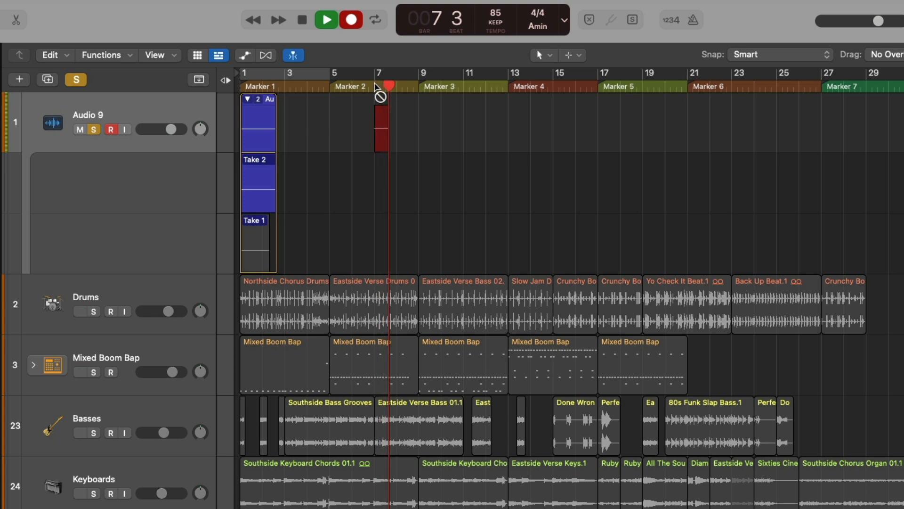
{"action": "left_click", "coordinate": [326, 19]}
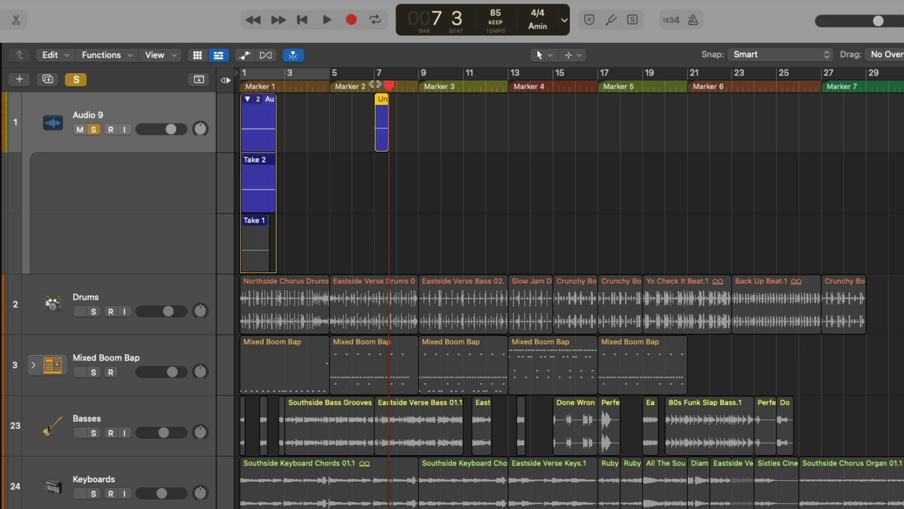
{"action": "left_click", "coordinate": [326, 19]}
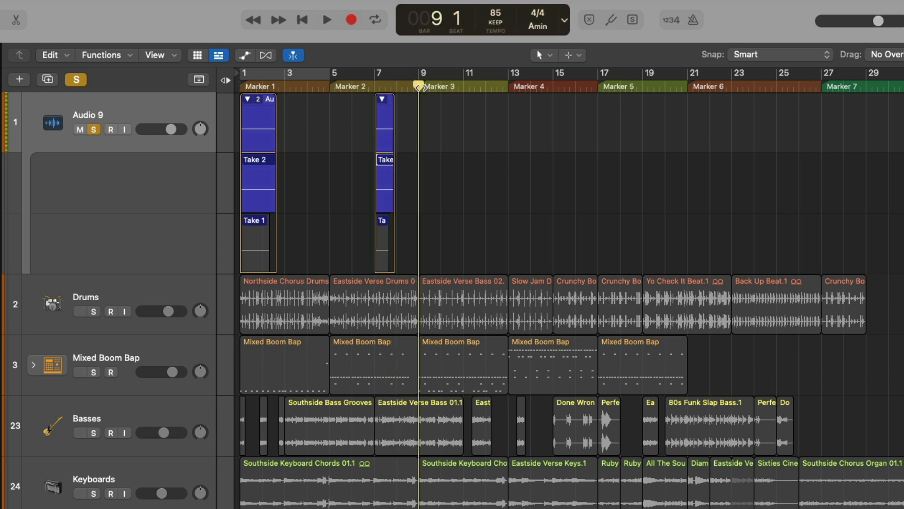
Step: Record on Audio 9 from bar 9, record again from bar 13, then stop
{"action": "left_click", "coordinate": [326, 19]}
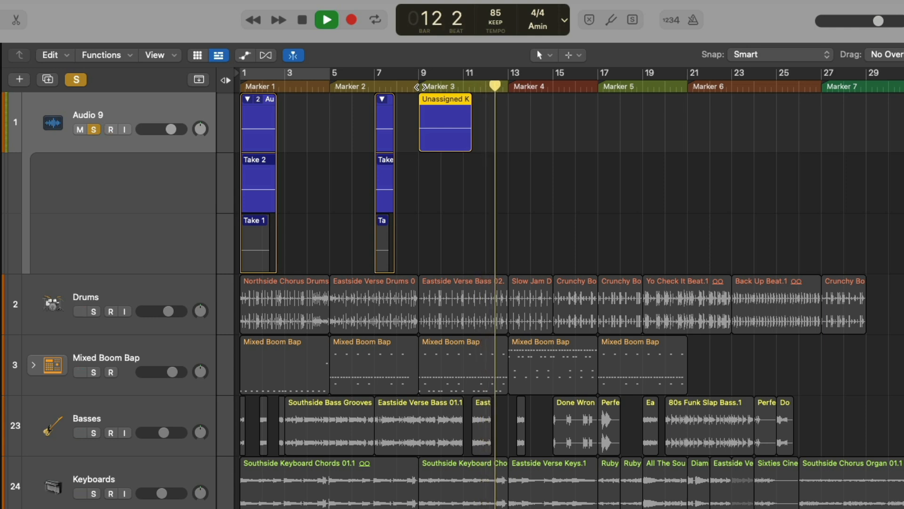
{"action": "left_click", "coordinate": [350, 19]}
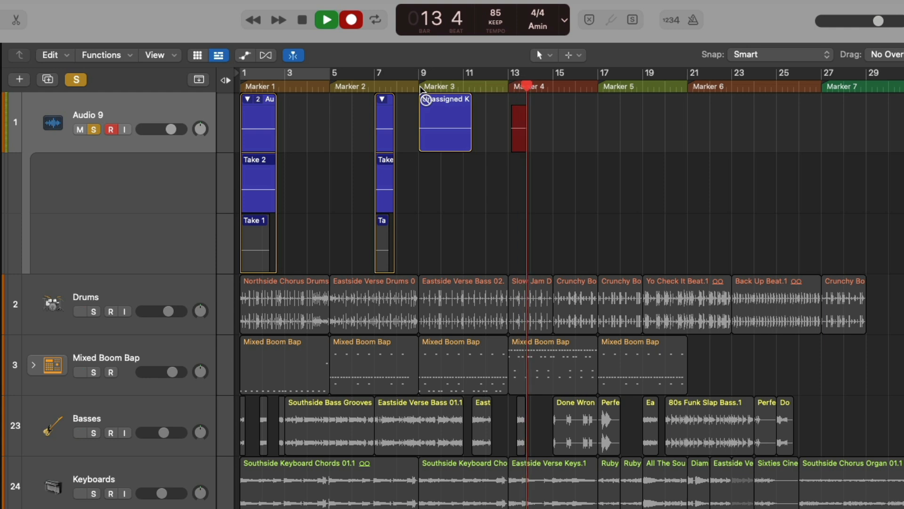
{"action": "left_click", "coordinate": [325, 19]}
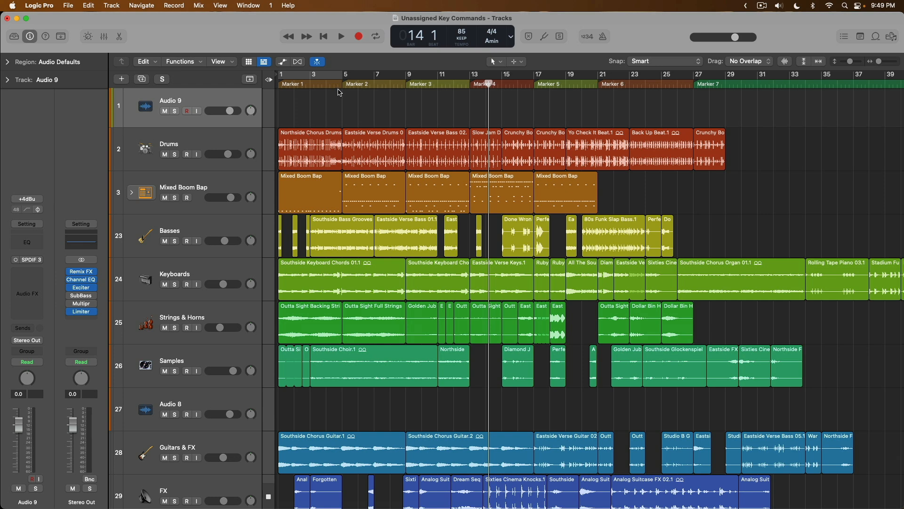
{"action": "left_click", "coordinate": [341, 84]}
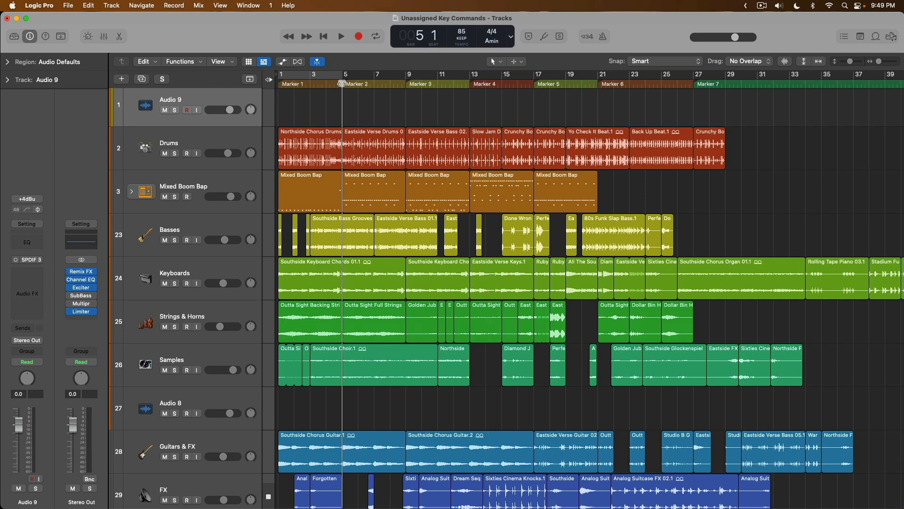
{"action": "left_click", "coordinate": [249, 62]}
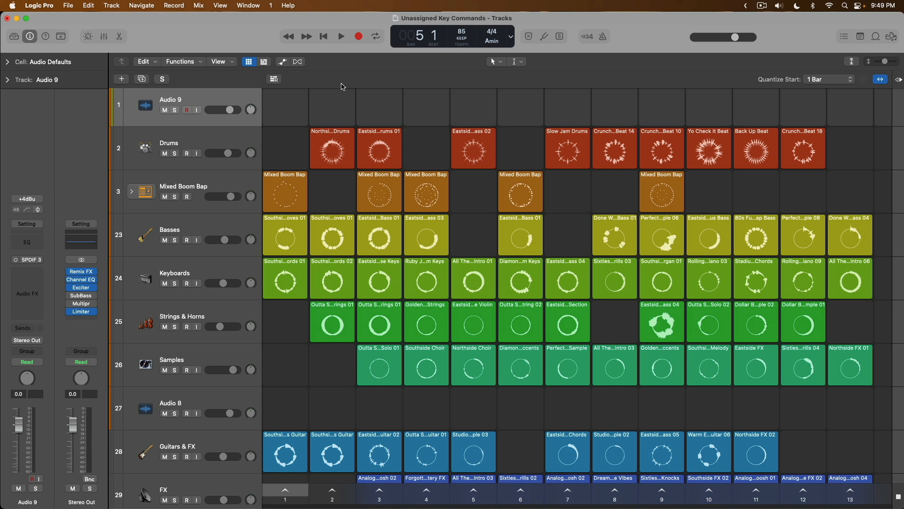
{"action": "left_click", "coordinate": [316, 62]}
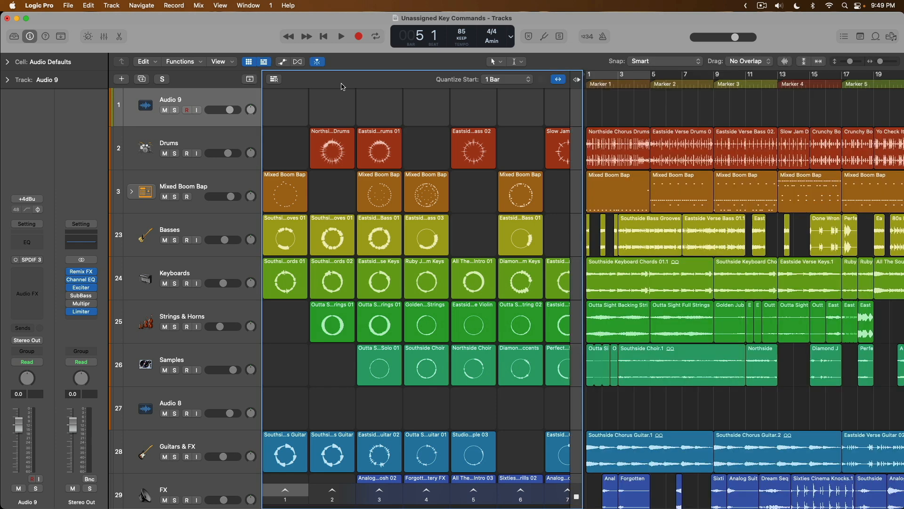
{"action": "left_click", "coordinate": [650, 84]}
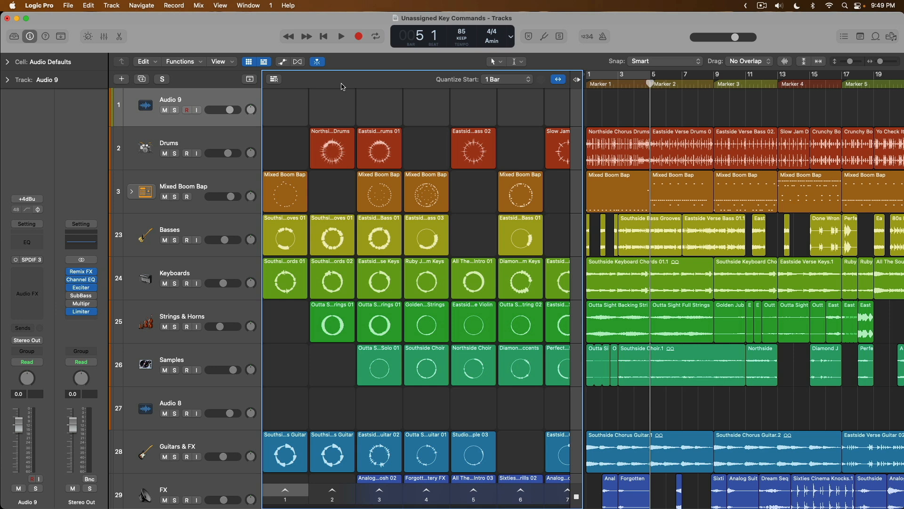
{"action": "left_click", "coordinate": [263, 62]}
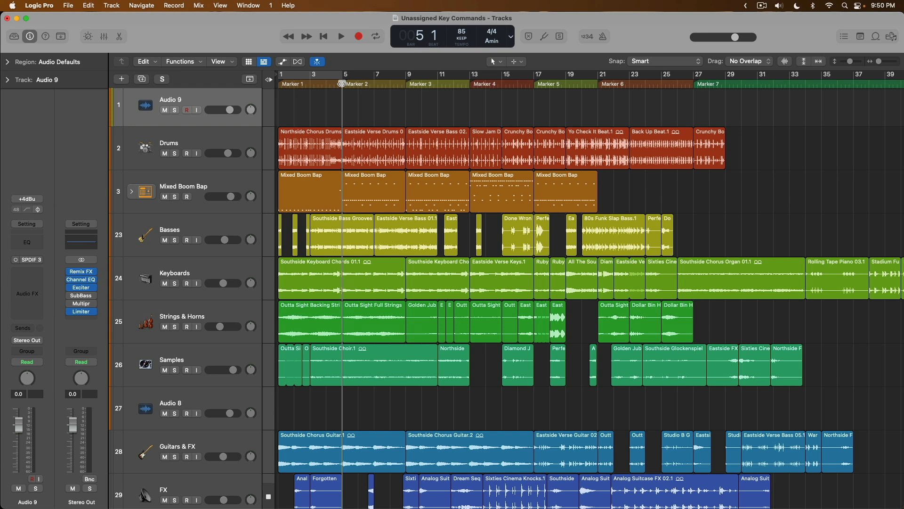
{"action": "left_click", "coordinate": [340, 36]}
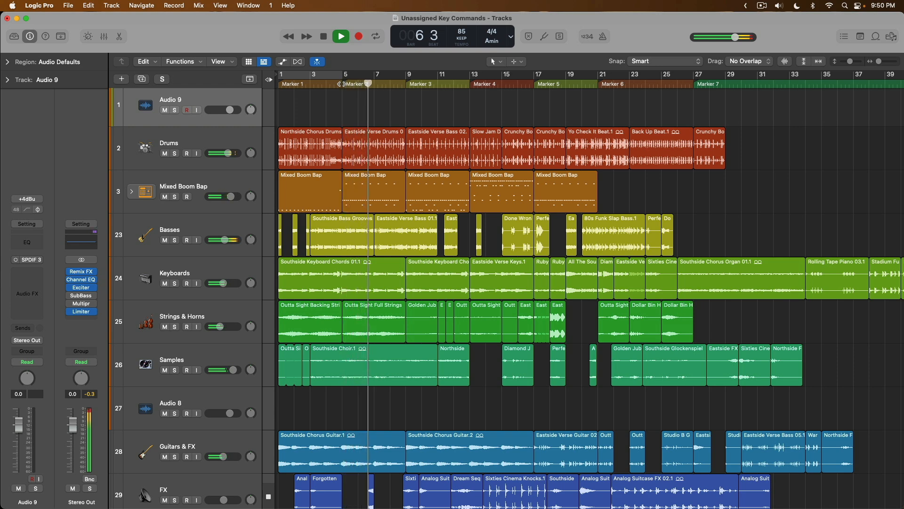
{"action": "left_click", "coordinate": [410, 84]}
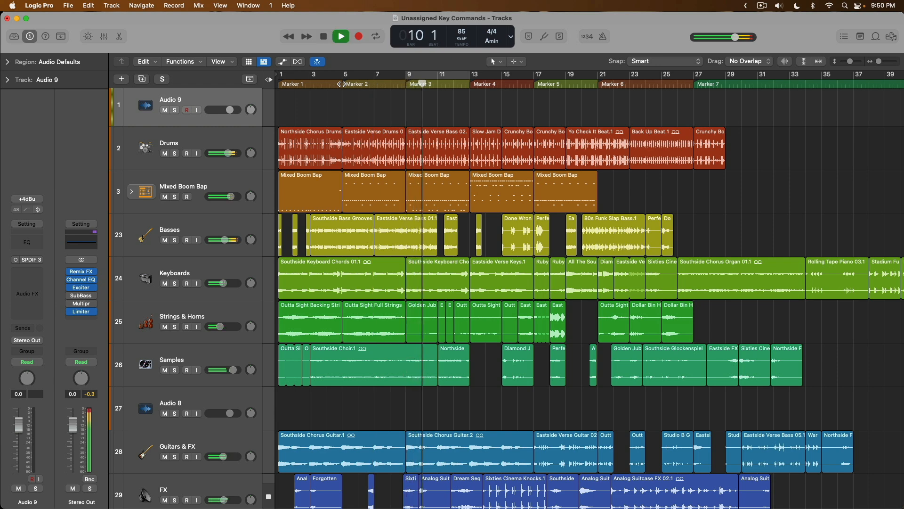
{"action": "left_click", "coordinate": [471, 83]}
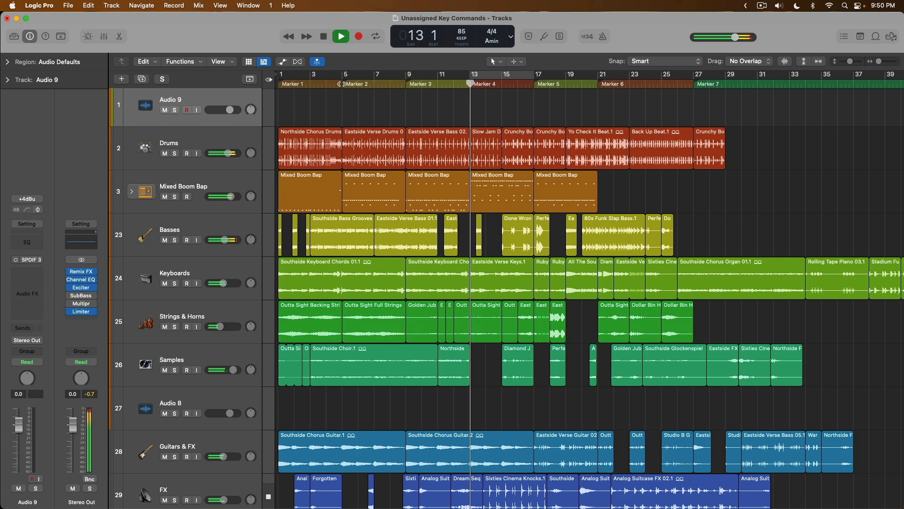
{"action": "left_click", "coordinate": [483, 84]}
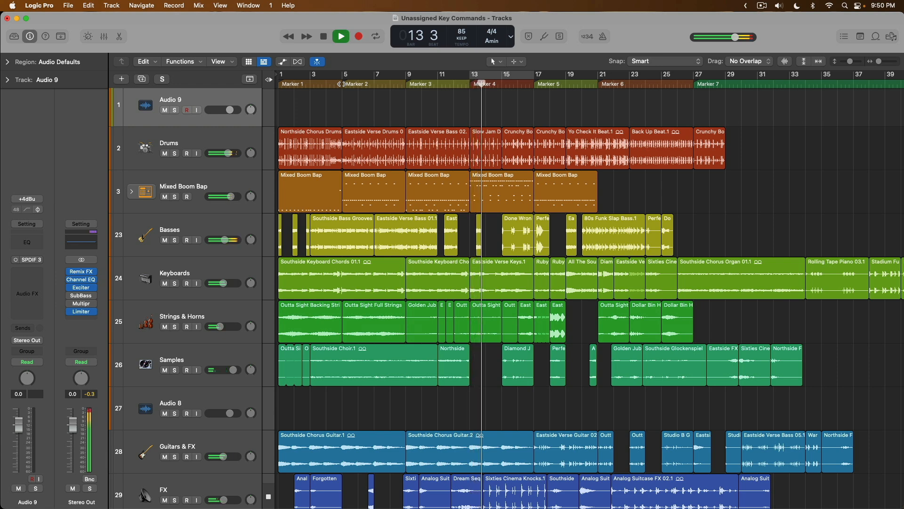
{"action": "left_click", "coordinate": [340, 36]}
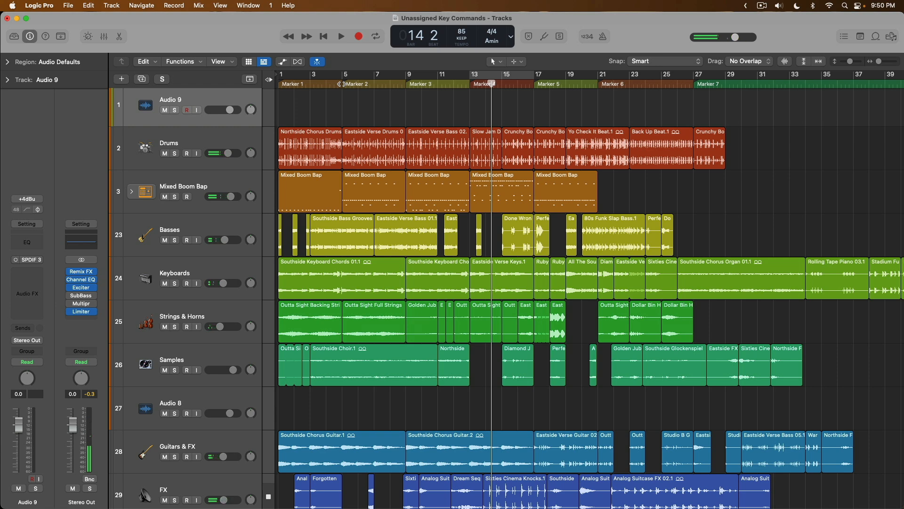
{"action": "left_click", "coordinate": [467, 84]}
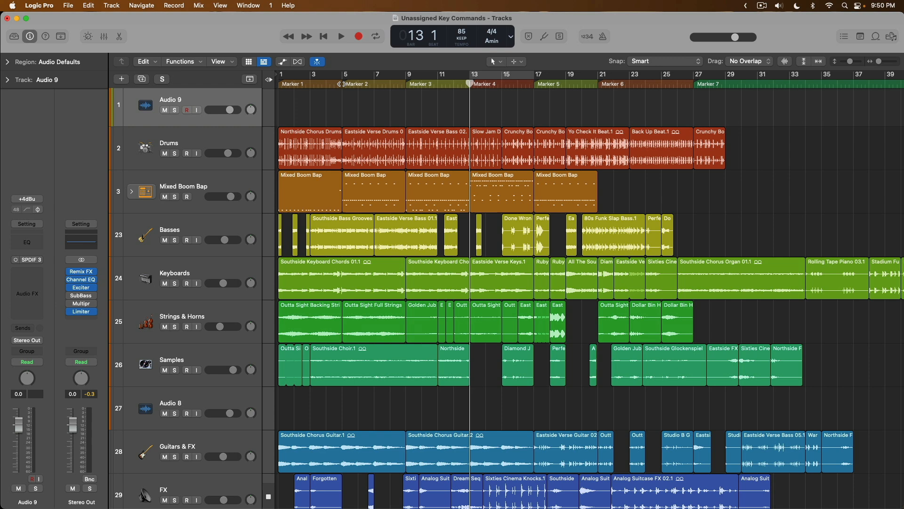
{"action": "left_click", "coordinate": [323, 36]}
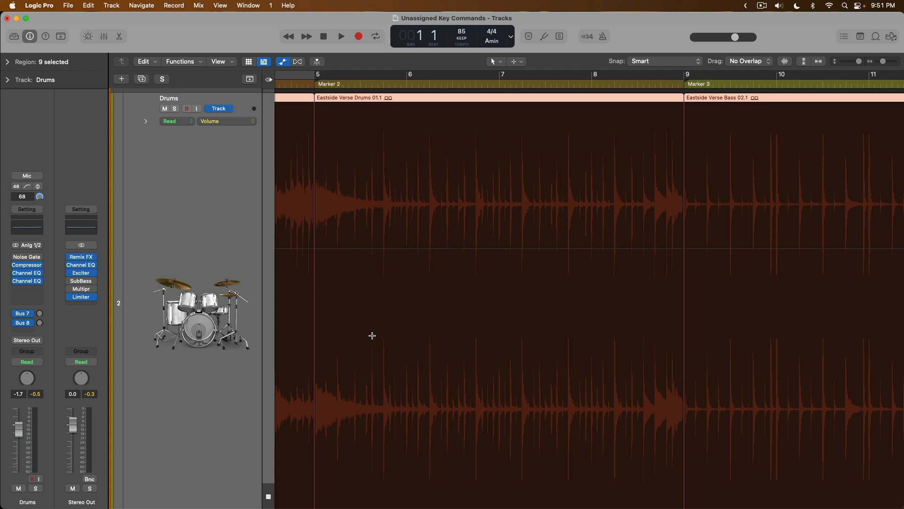
Step: Add a Drums volume automation point near bar 6 dipping to -5.9 dB, then return to the project start
{"action": "left_click", "coordinate": [520, 61]}
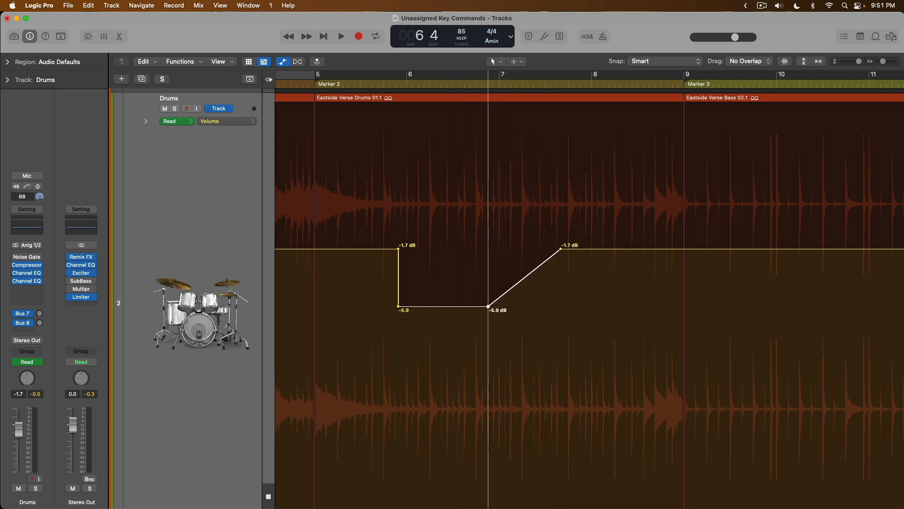
{"action": "left_click", "coordinate": [487, 306]}
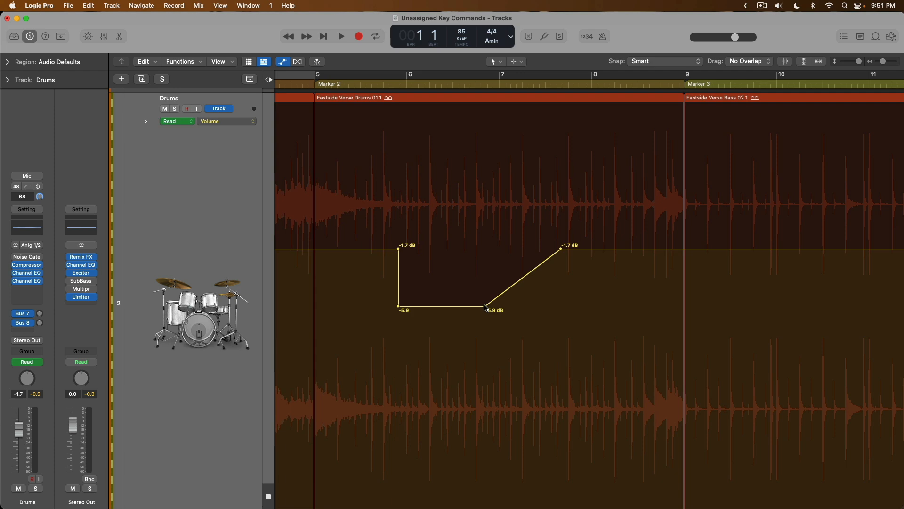
{"action": "mouse_move", "coordinate": [499, 114]}
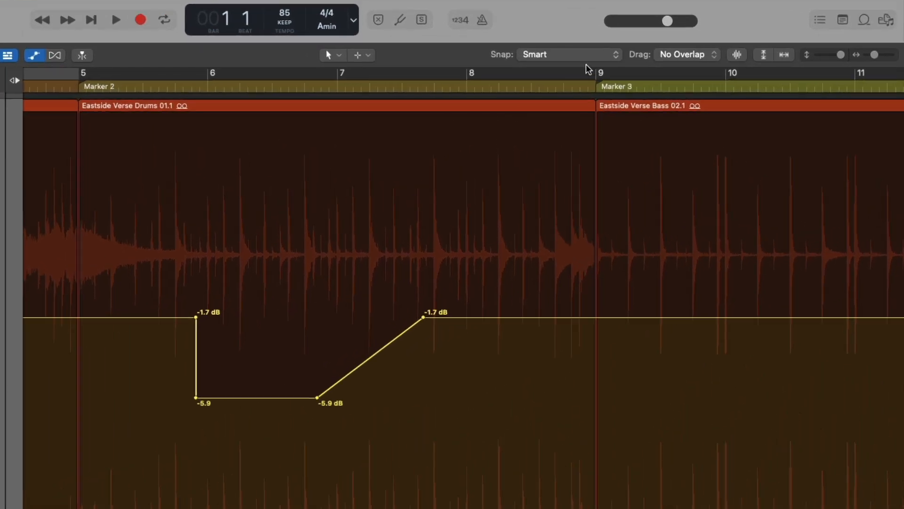
Step: Check that Snap Automation is set to Automatic in the Snap pop-up menu
{"action": "left_click", "coordinate": [566, 54]}
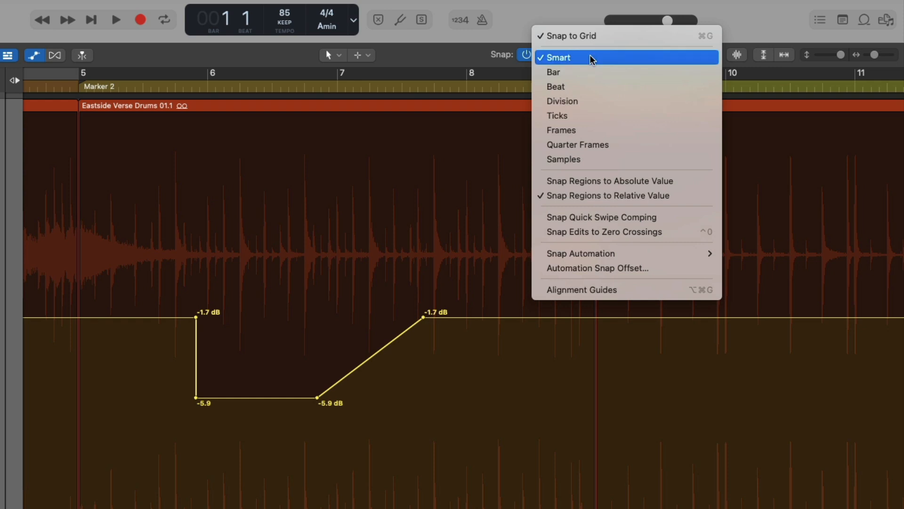
{"action": "mouse_move", "coordinate": [599, 217]}
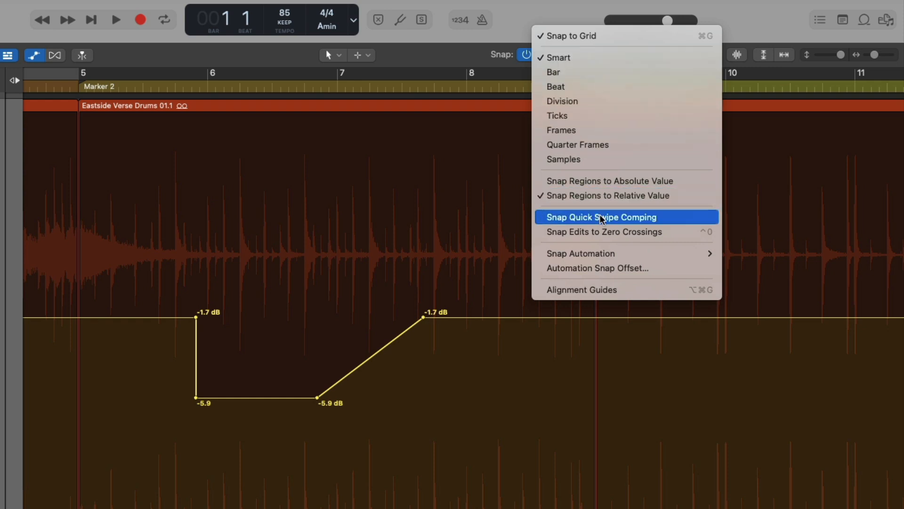
{"action": "mouse_move", "coordinate": [581, 254]}
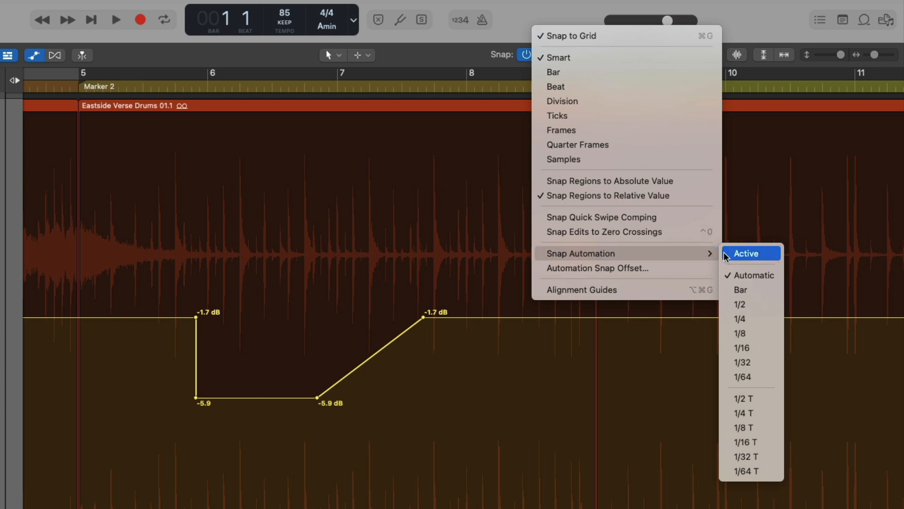
{"action": "mouse_move", "coordinate": [751, 274]}
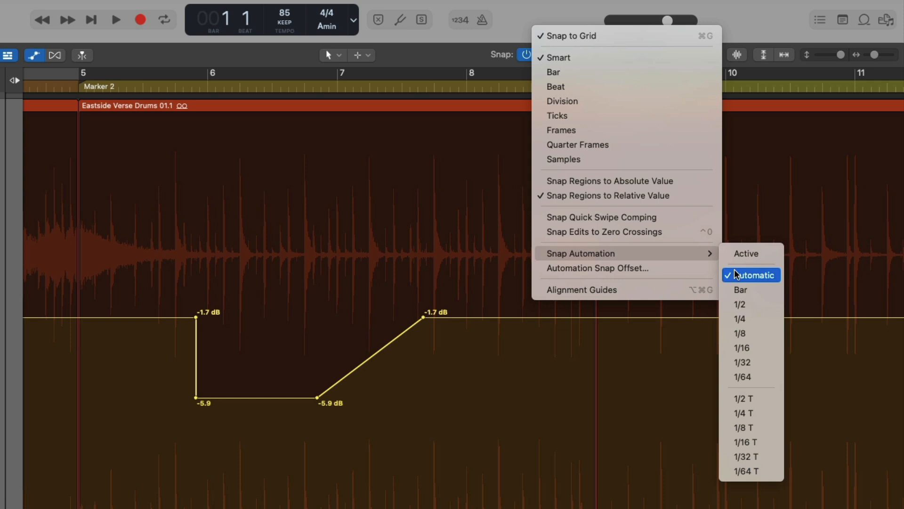
{"action": "mouse_move", "coordinate": [741, 304]}
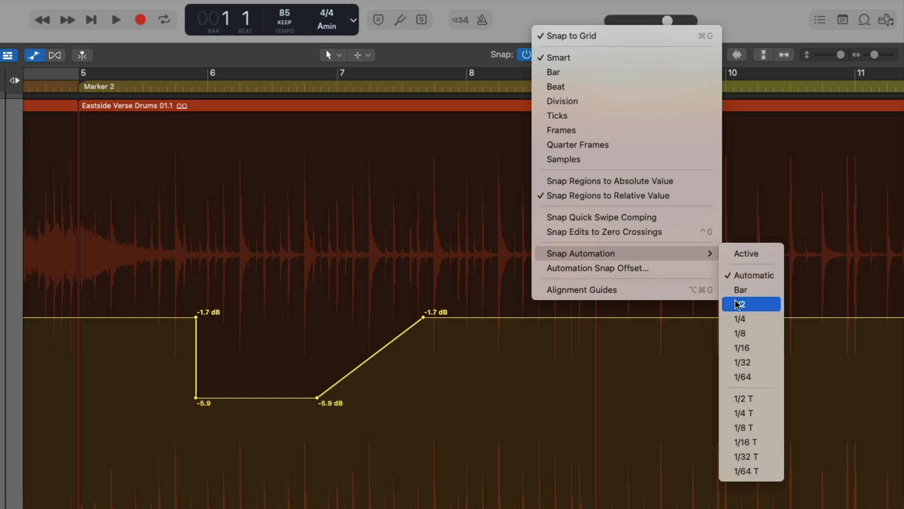
{"action": "mouse_move", "coordinate": [747, 266]}
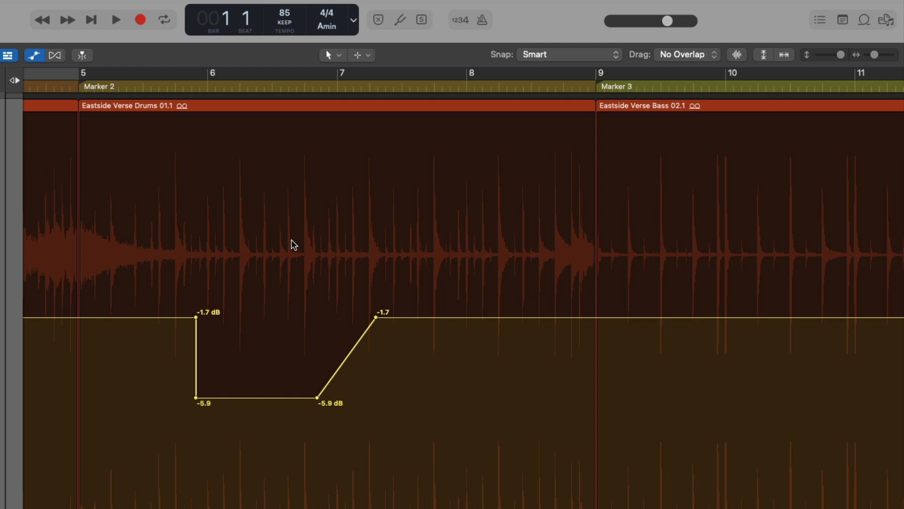
{"action": "left_click", "coordinate": [568, 54]}
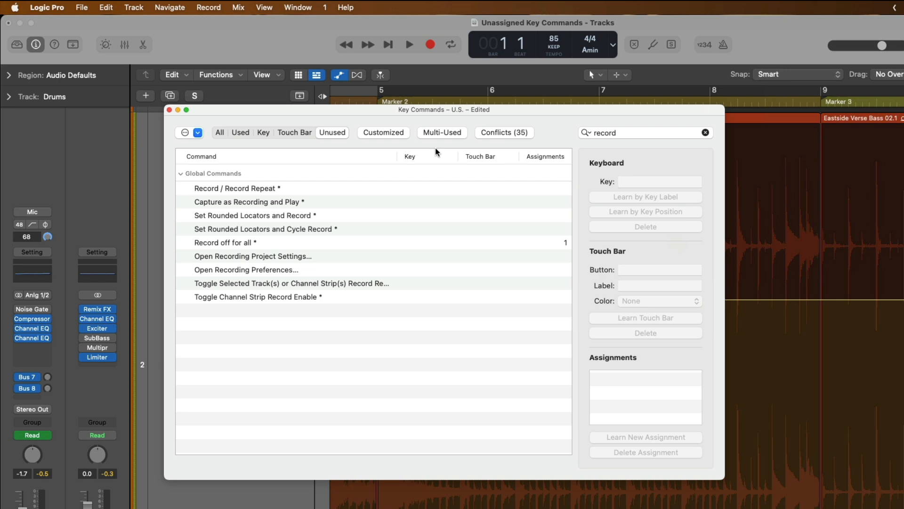
Step: Search 'snap autom', assign a learned key to Toggle Snap Automation, and close Key Commands
{"action": "left_click", "coordinate": [47, 8]}
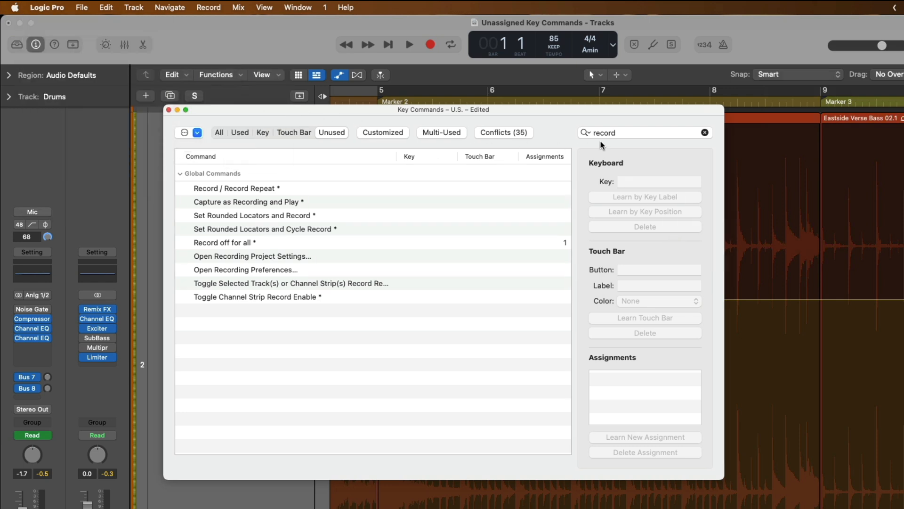
{"action": "type", "text": "snap"}
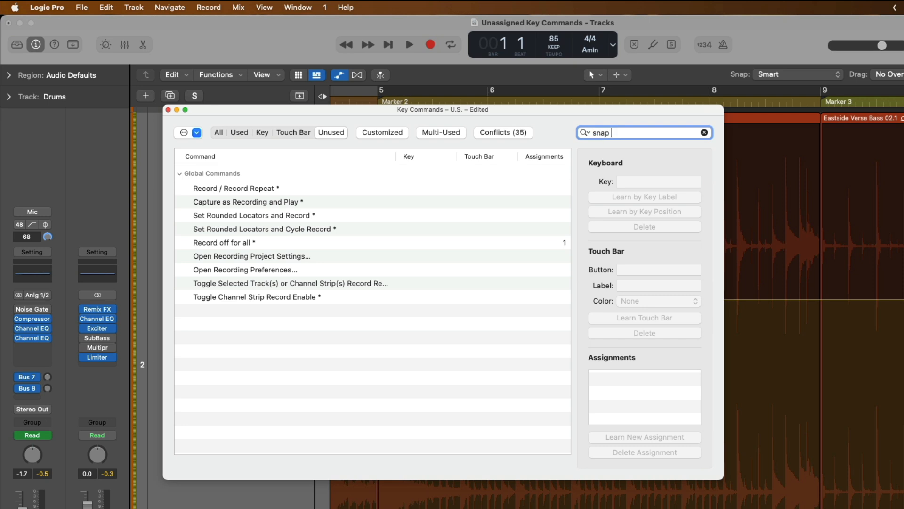
{"action": "type", "text": "autom"}
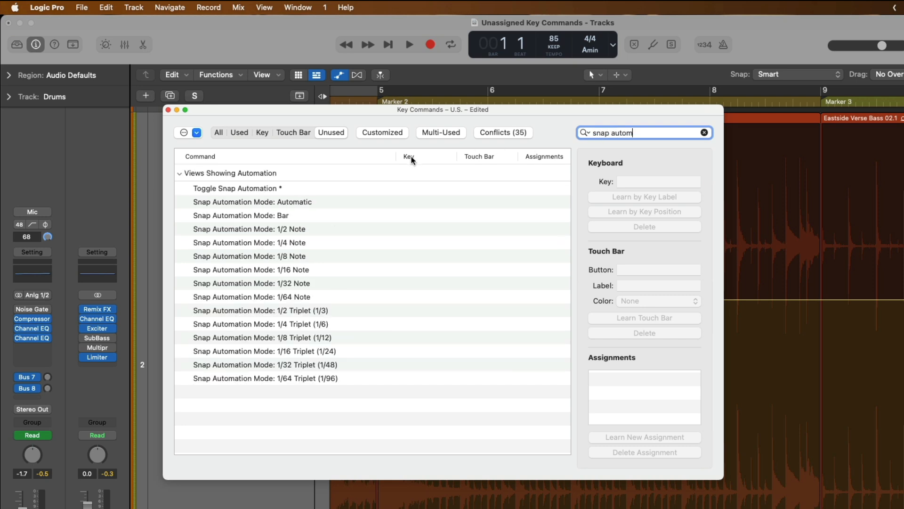
{"action": "left_click", "coordinate": [236, 188]}
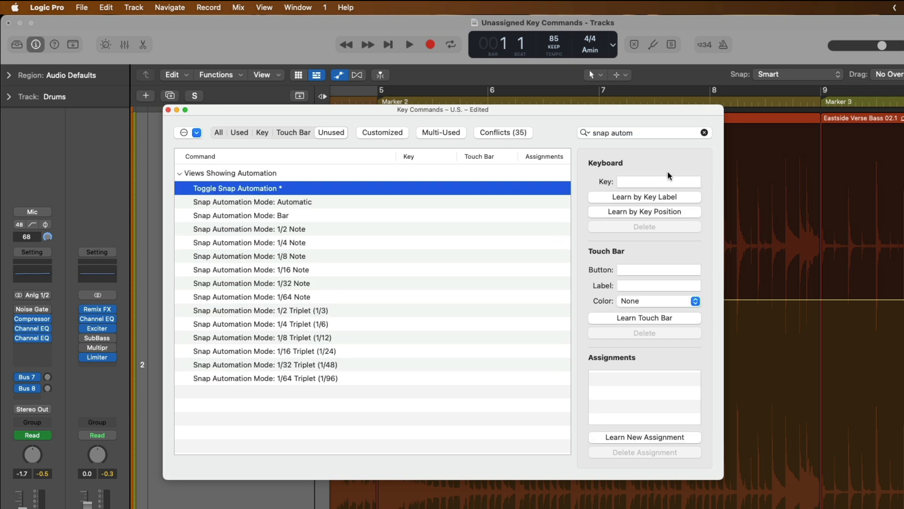
{"action": "left_click", "coordinate": [644, 197]}
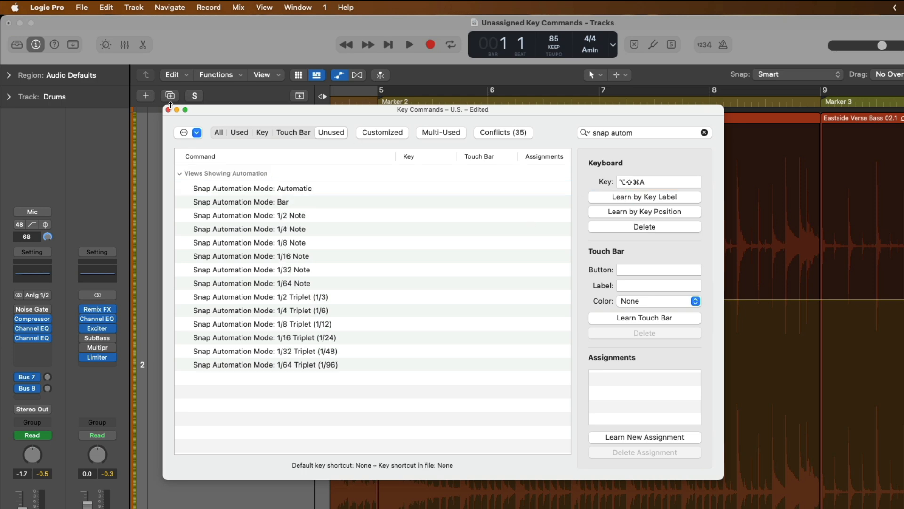
{"action": "left_click", "coordinate": [168, 109]}
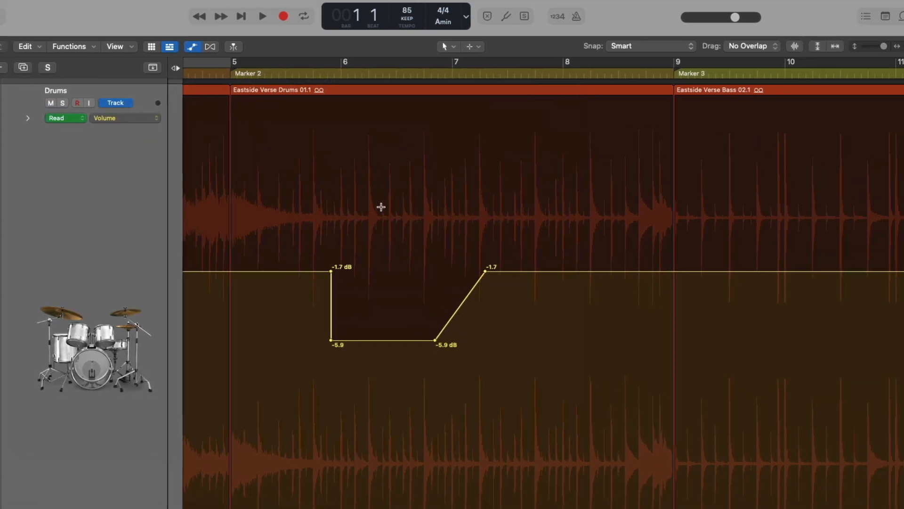
{"action": "mouse_move", "coordinate": [381, 209]}
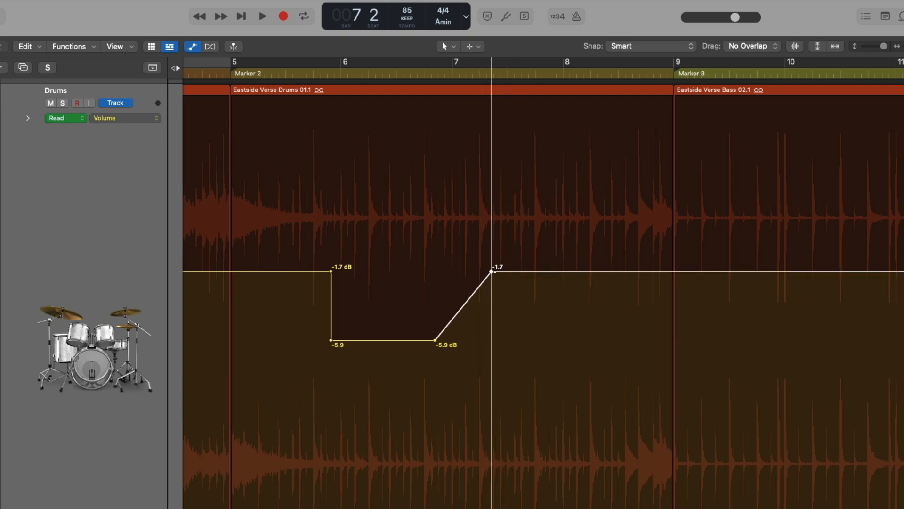
Step: Re-place the upper end of the Drums volume ramp just after bar 7 with snapping toggled
{"action": "left_click", "coordinate": [652, 46]}
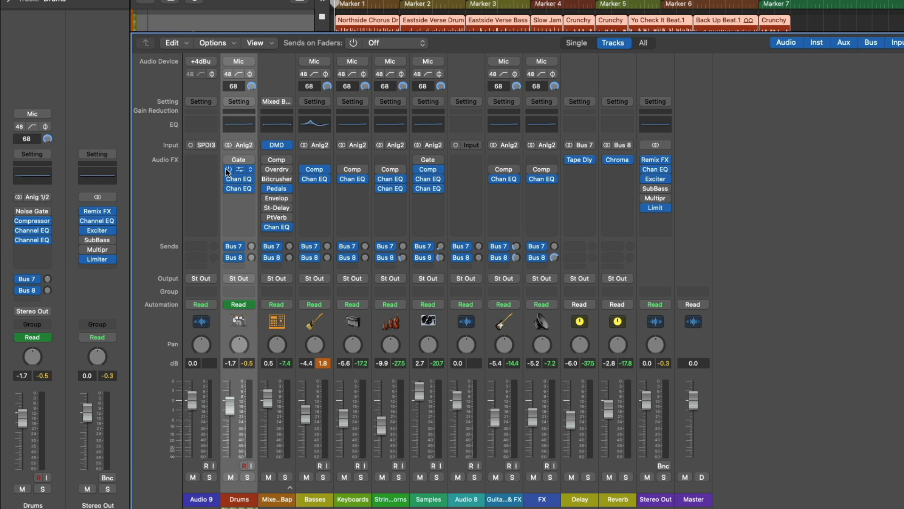
Step: Toggle bypass on the Drums strip's insert plug-ins, leaving Gate, Comp and Chan EQ active
{"action": "left_click", "coordinate": [238, 160]}
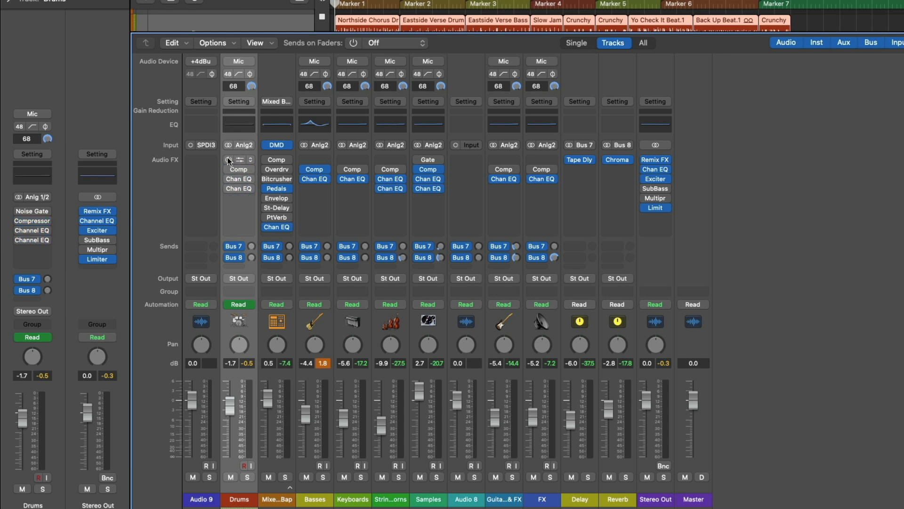
{"action": "left_click", "coordinate": [238, 160]}
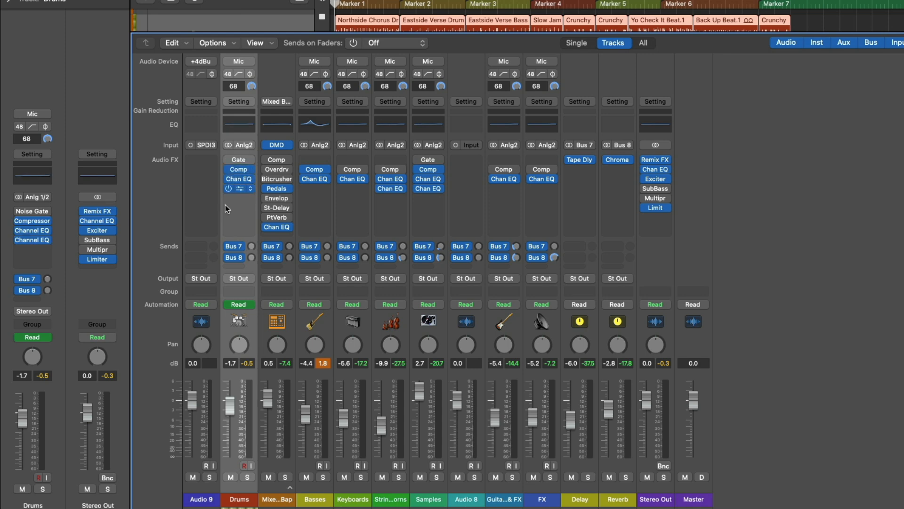
{"action": "left_click", "coordinate": [247, 477]}
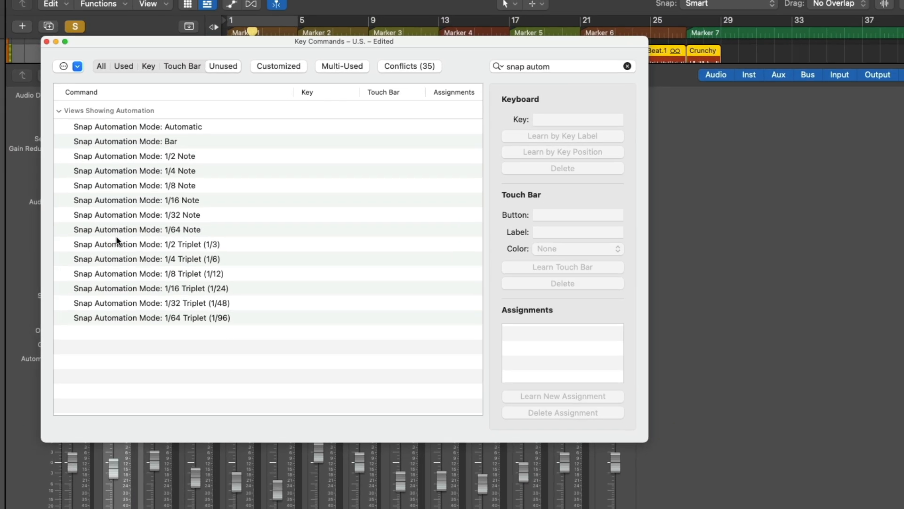
Step: Assign a learned key to Bypass All Effect Plug-ins and close Key Commands
{"action": "left_click", "coordinate": [563, 66]}
{"action": "type", "text": "bypass"}
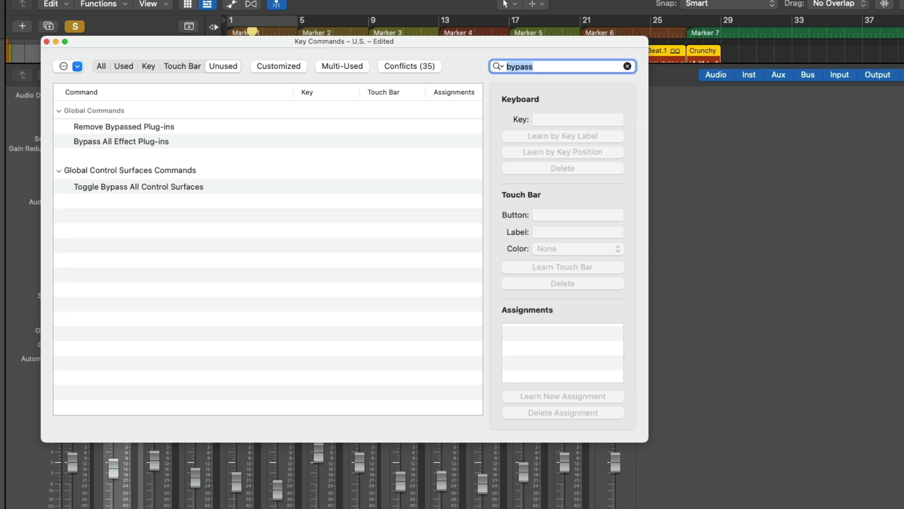
{"action": "left_click", "coordinate": [121, 141]}
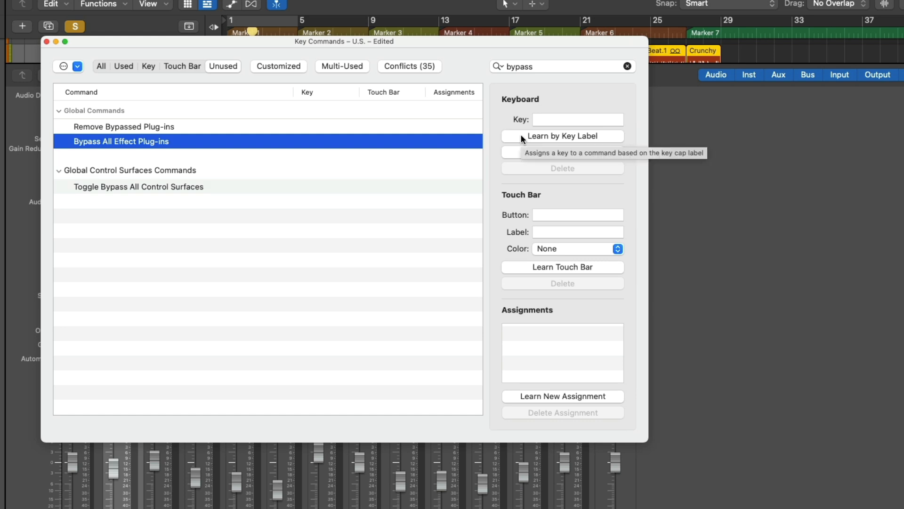
{"action": "left_click", "coordinate": [563, 136]}
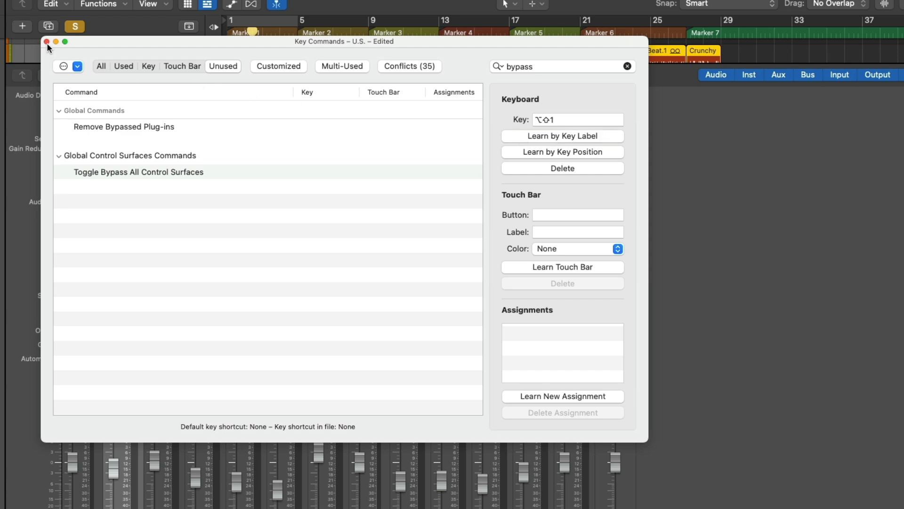
{"action": "left_click", "coordinate": [47, 40]}
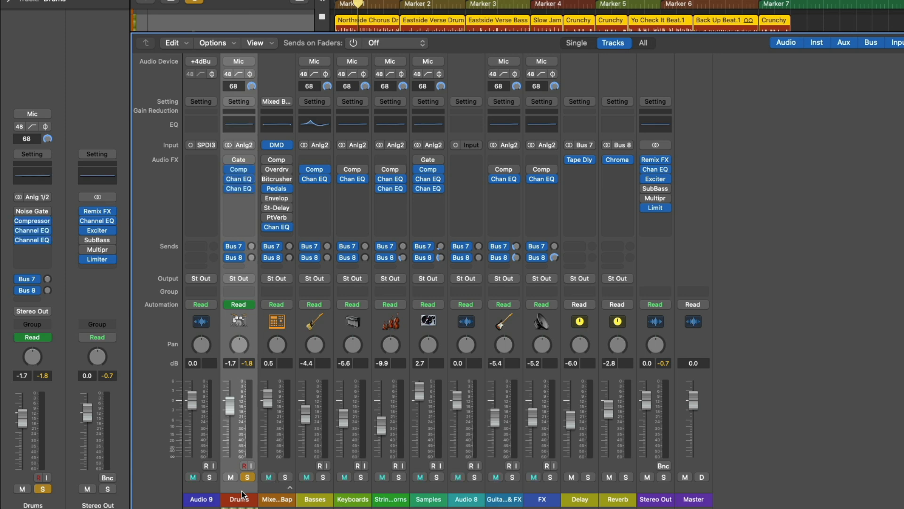
{"action": "mouse_move", "coordinate": [229, 489]}
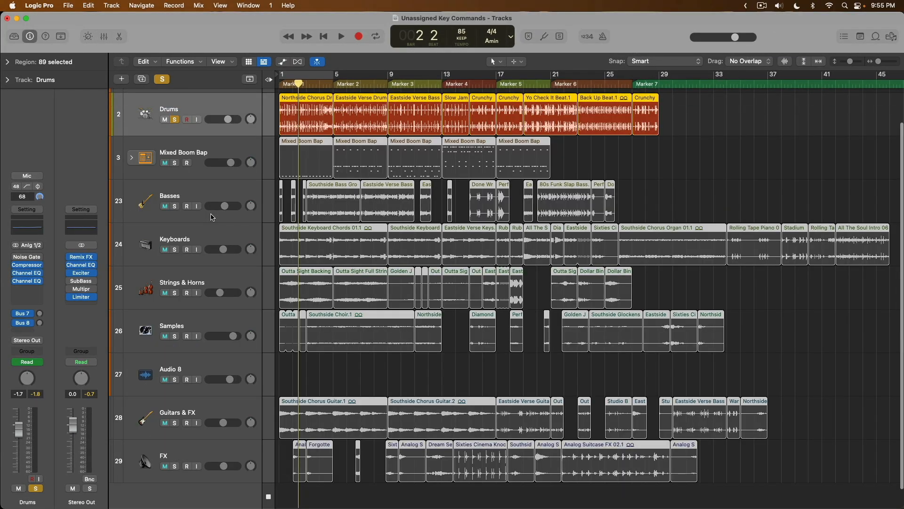
Step: Play back the soloed Drums track in the Tracks view, then stop playback
{"action": "left_click", "coordinate": [340, 36]}
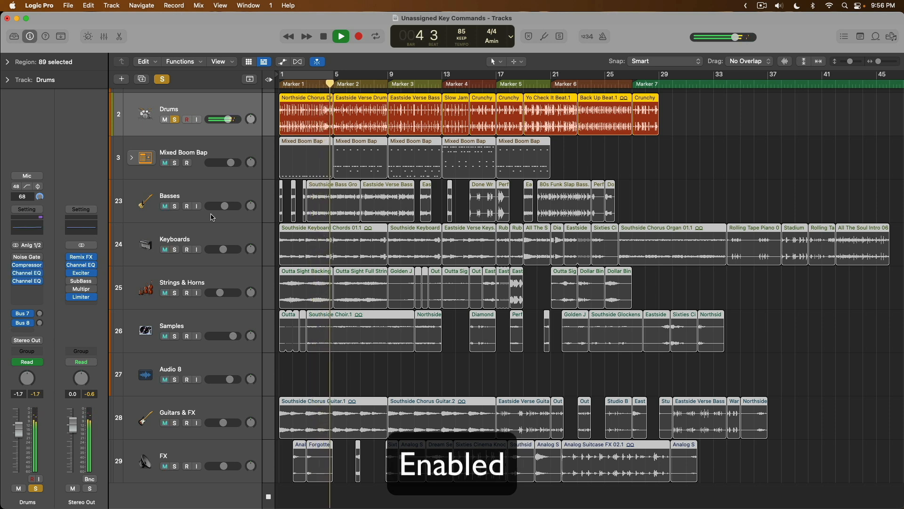
{"action": "left_click", "coordinate": [340, 35]}
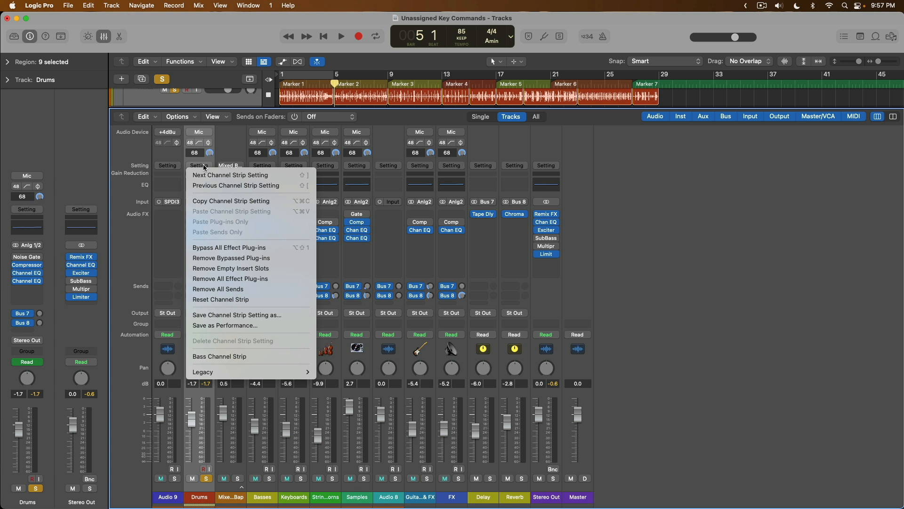
{"action": "mouse_move", "coordinate": [232, 201]}
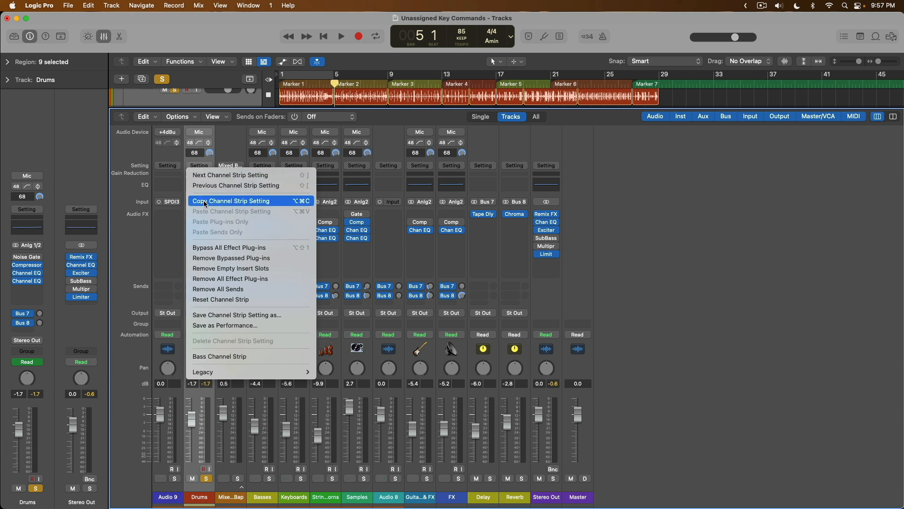
Step: Copy the Drums channel strip setting from its Setting menu
{"action": "left_click", "coordinate": [230, 211]}
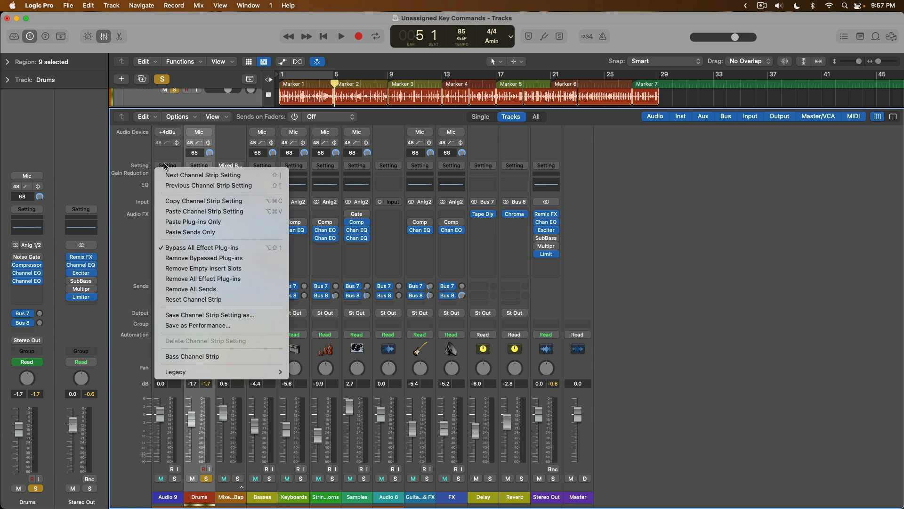
{"action": "mouse_move", "coordinate": [193, 221]}
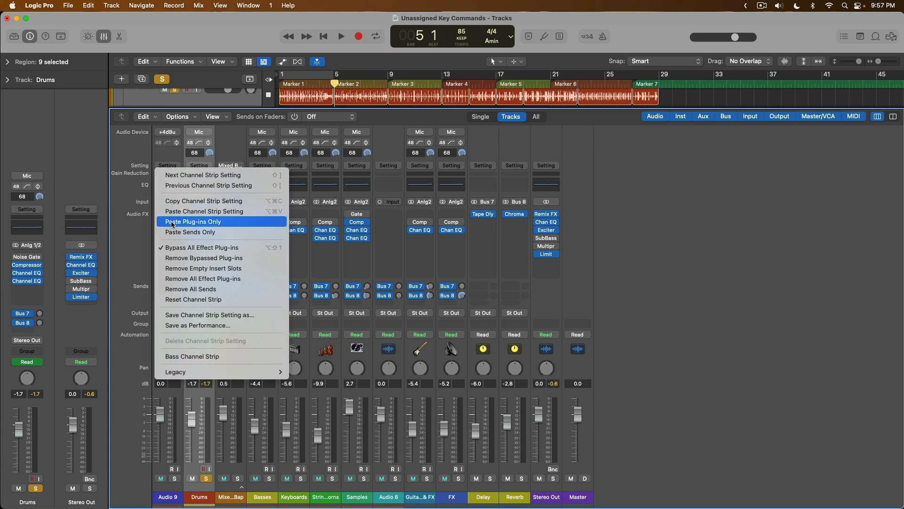
{"action": "mouse_move", "coordinate": [190, 231]}
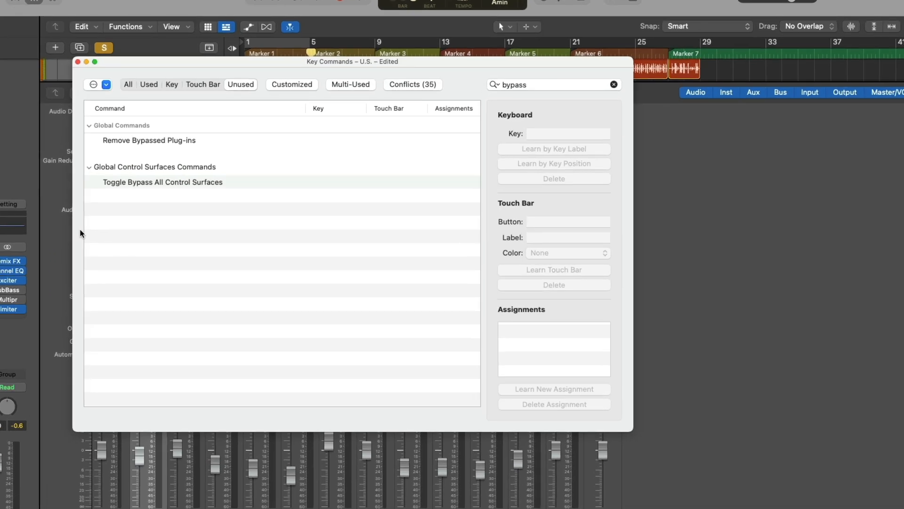
Step: Search 'pas' and assign learned keys to Paste Channel Strip Setting Sends Only and Plug-ins Only
{"action": "left_click", "coordinate": [613, 85]}
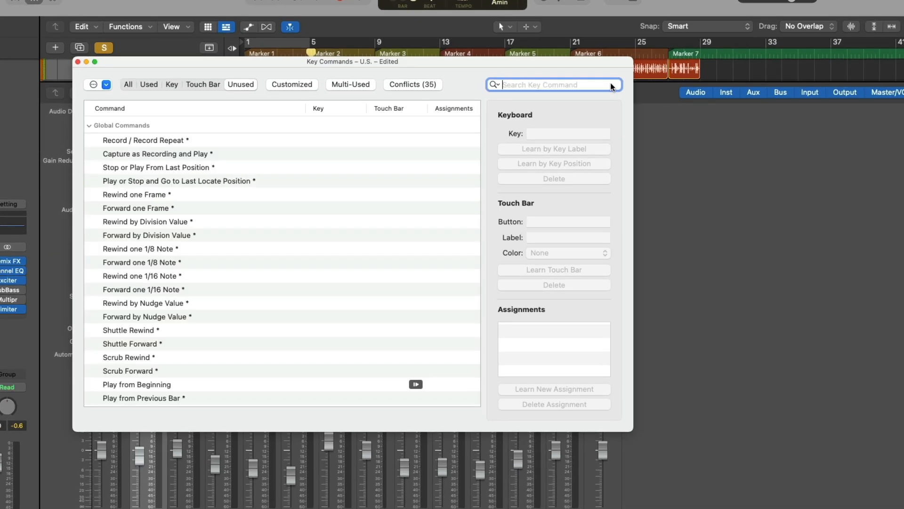
{"action": "type", "text": "paste"}
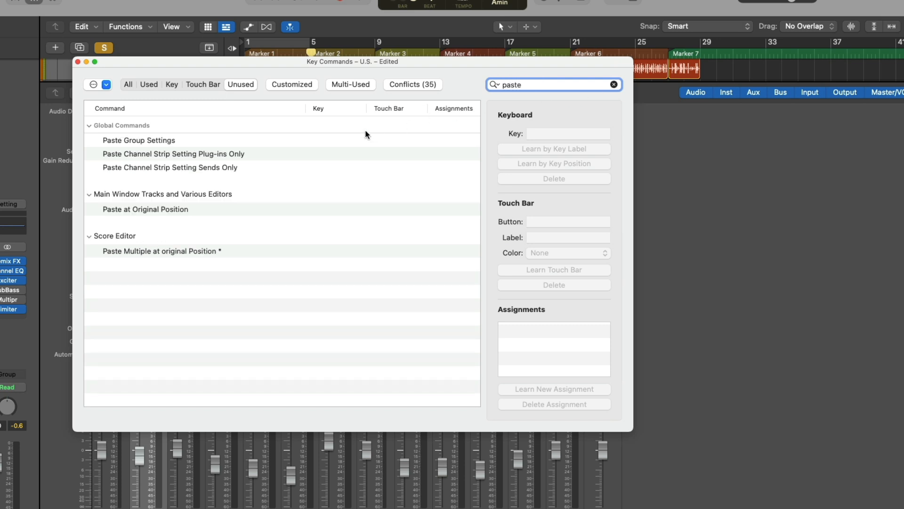
{"action": "left_click", "coordinate": [170, 168]}
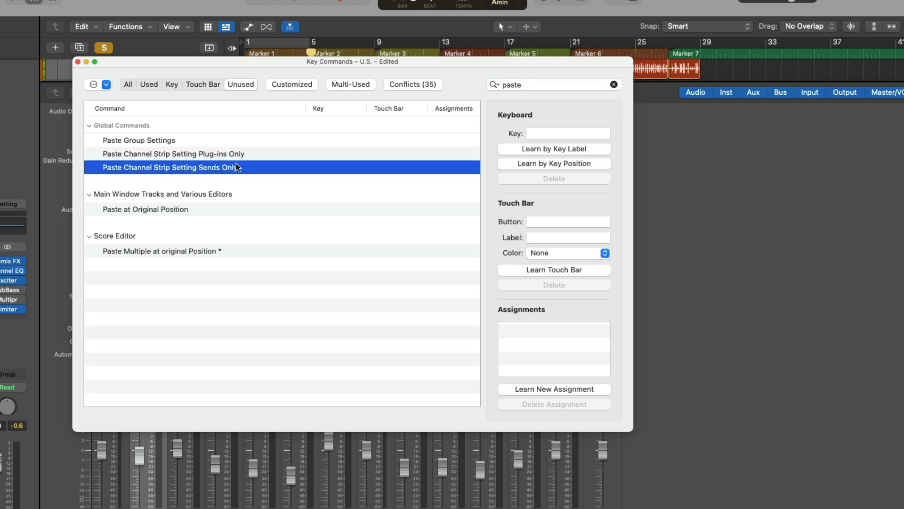
{"action": "left_click", "coordinate": [173, 154]}
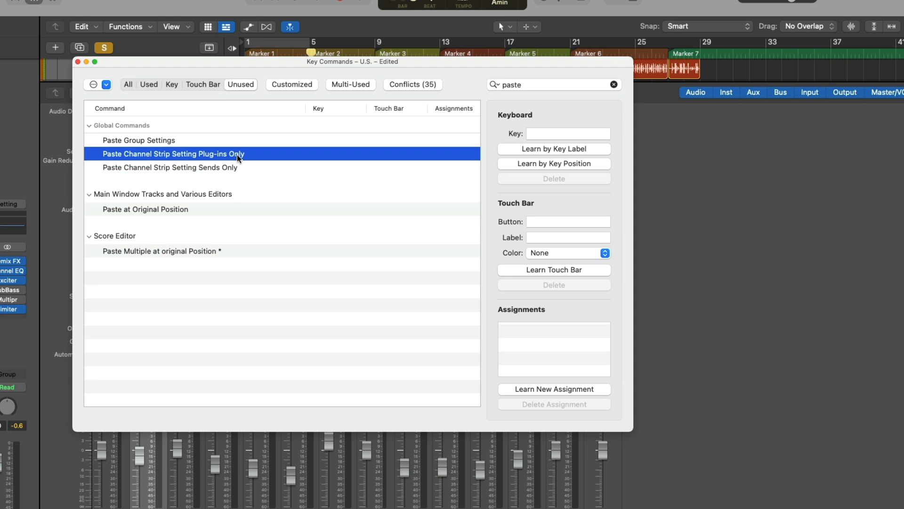
{"action": "left_click", "coordinate": [553, 149]}
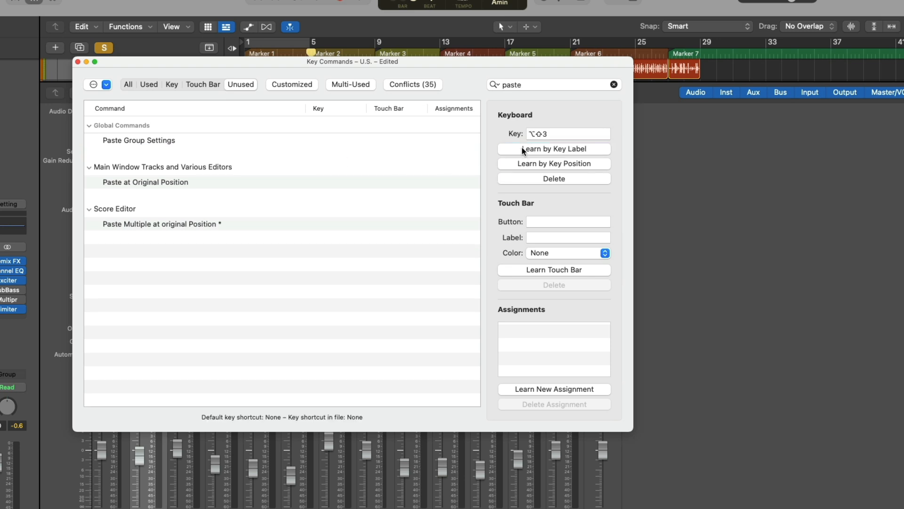
{"action": "left_click", "coordinate": [84, 62]}
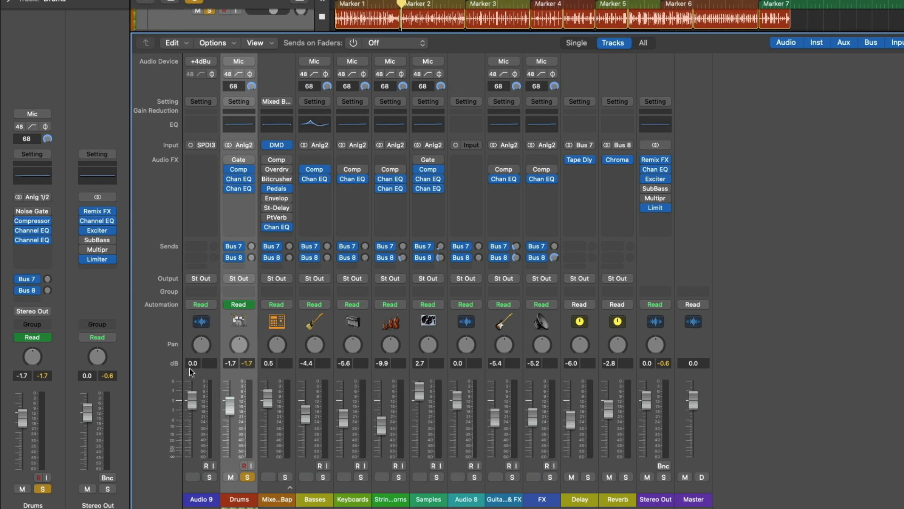
Step: Copy Drums and paste its plug-ins and Bus 7/8 sends onto Audio 9 via the new shortcuts
{"action": "left_click", "coordinate": [202, 499]}
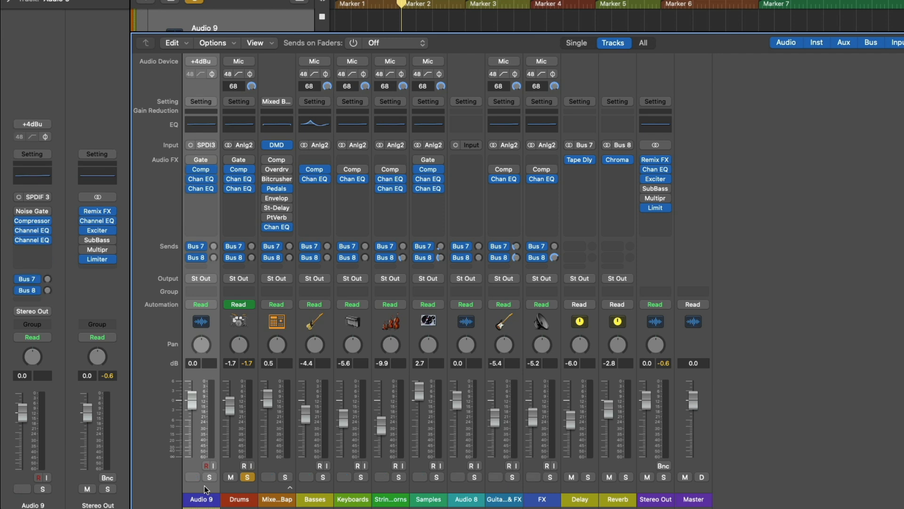
{"action": "left_click", "coordinate": [390, 499]}
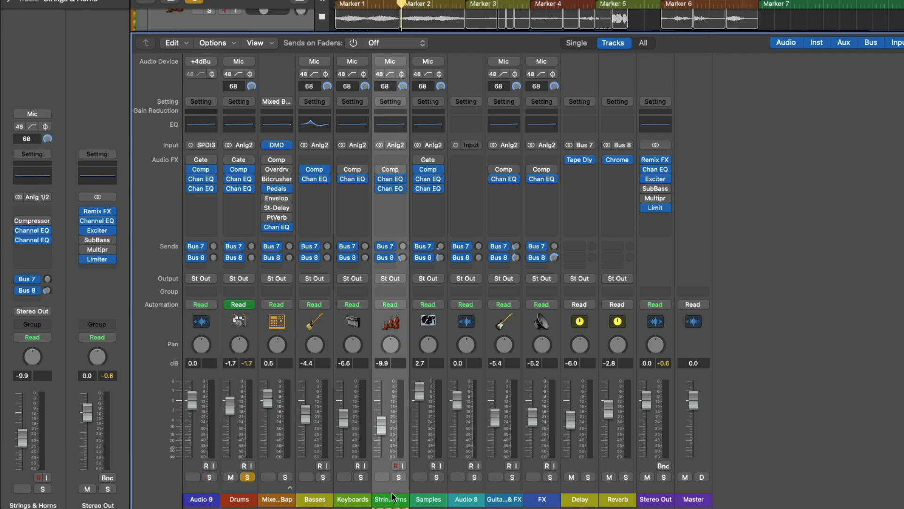
{"action": "left_click", "coordinate": [201, 499]}
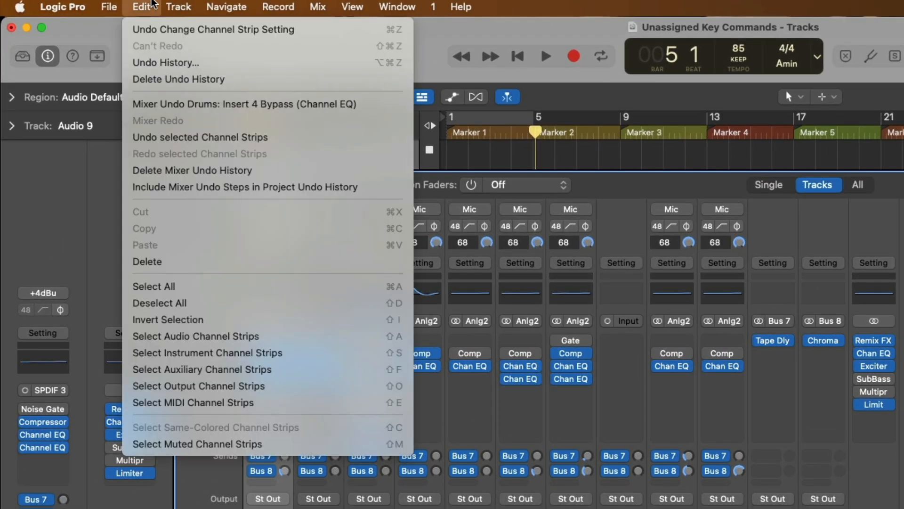
Step: Open Undo History and include plug-in parameter changes in it
{"action": "left_click", "coordinate": [165, 62]}
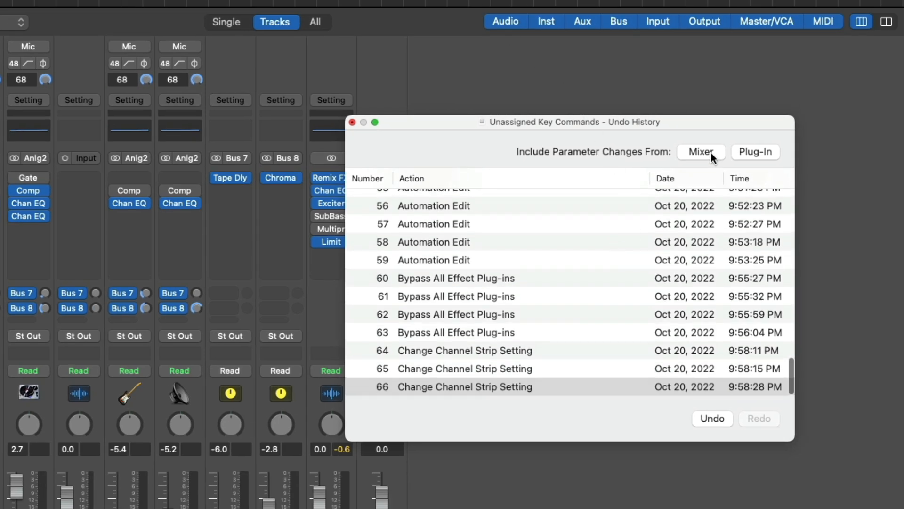
{"action": "mouse_move", "coordinate": [536, 158]}
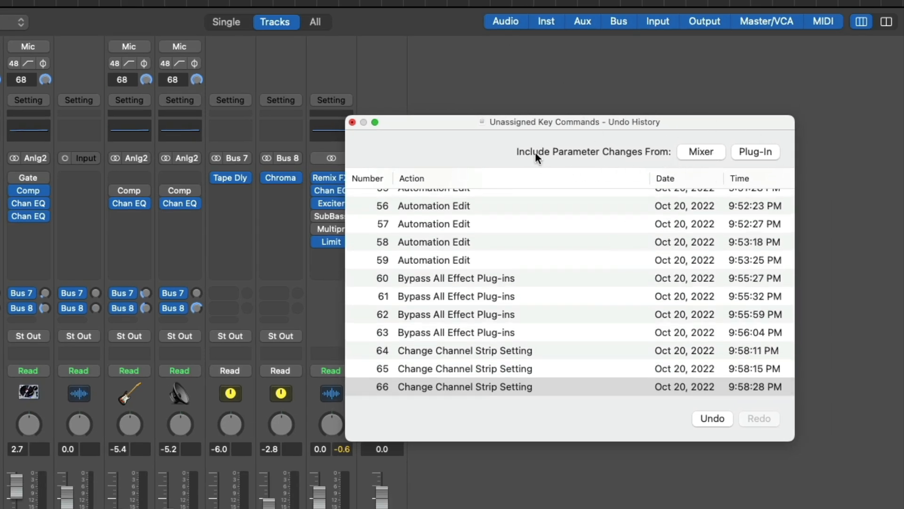
{"action": "mouse_move", "coordinate": [749, 147]}
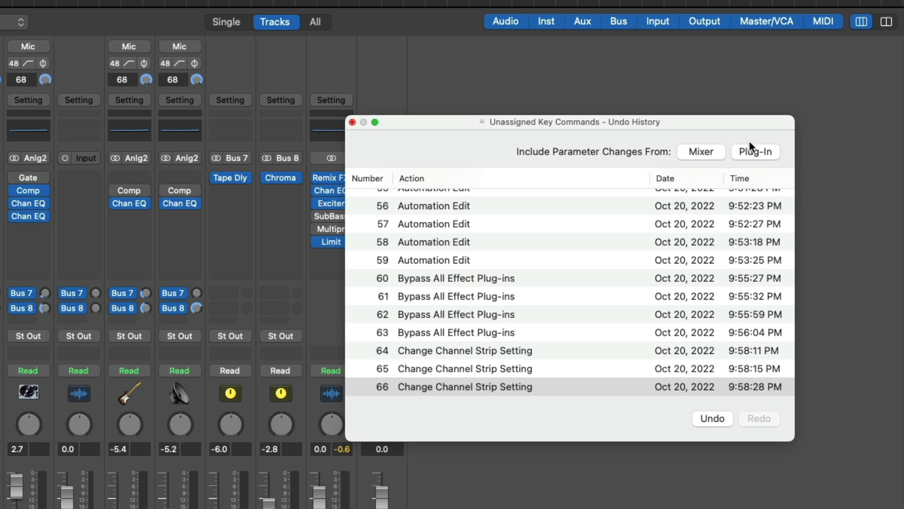
{"action": "left_click", "coordinate": [700, 150]}
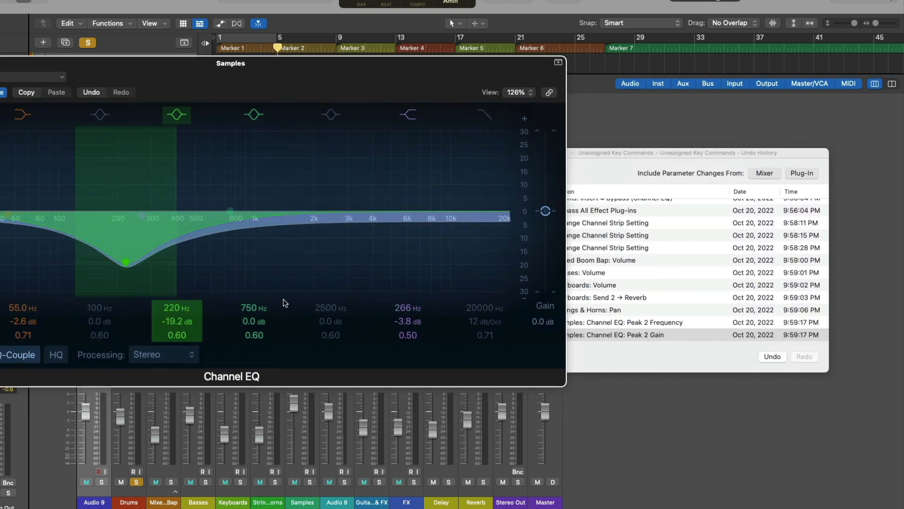
Step: Boost a Samples Channel EQ band near 1 kHz, undo back through EQ and mixer edits, then redo twice
{"action": "left_click_drag", "start_coordinate": [230, 210], "coordinate": [261, 157]}
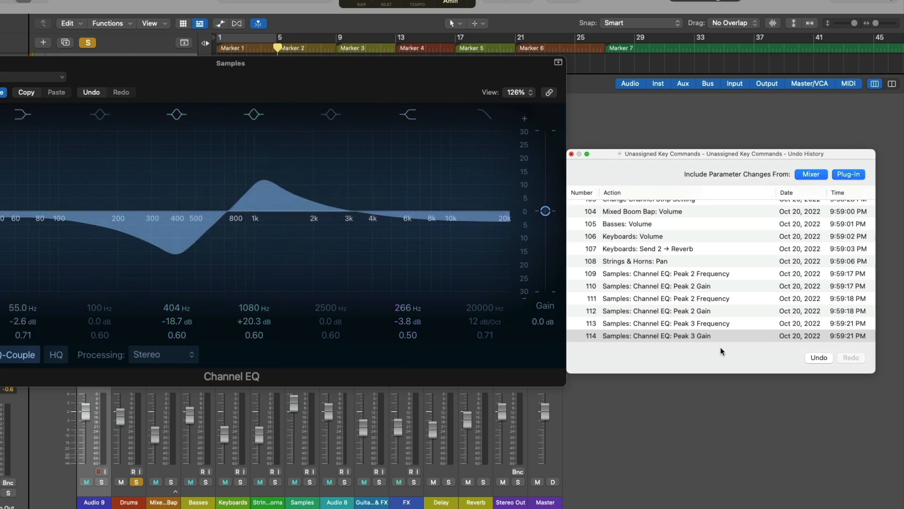
{"action": "left_click", "coordinate": [818, 358]}
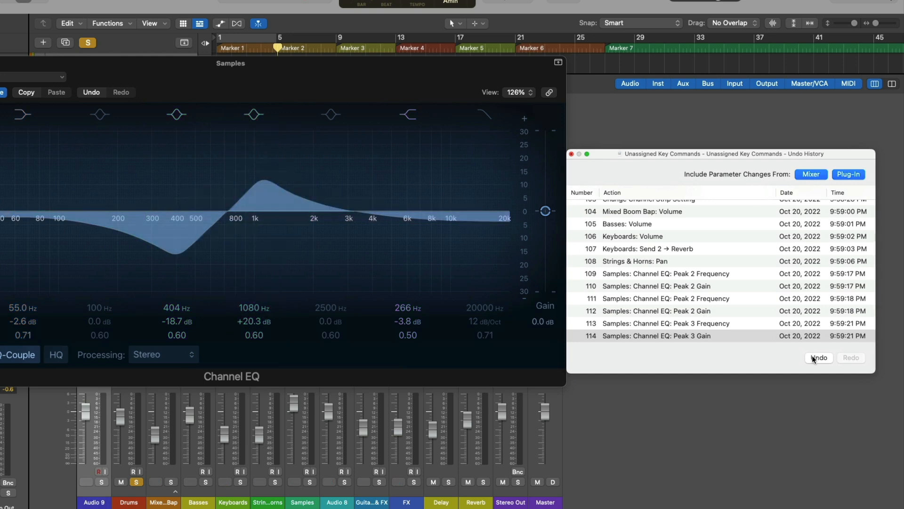
{"action": "left_click", "coordinate": [818, 358]}
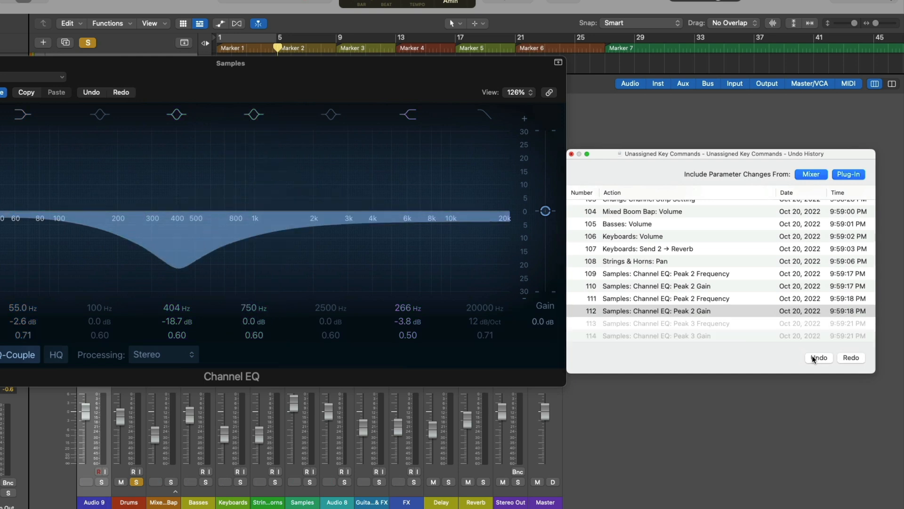
{"action": "left_click", "coordinate": [818, 358]}
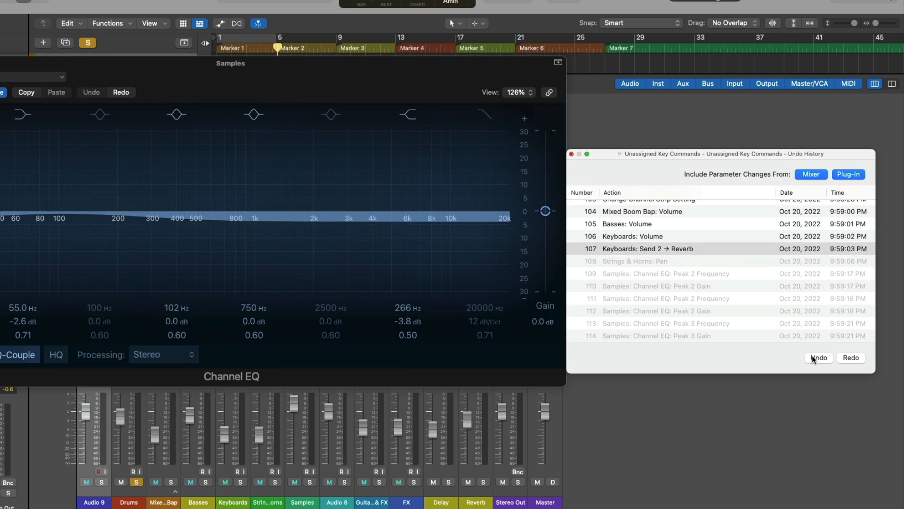
{"action": "left_click", "coordinate": [818, 358]}
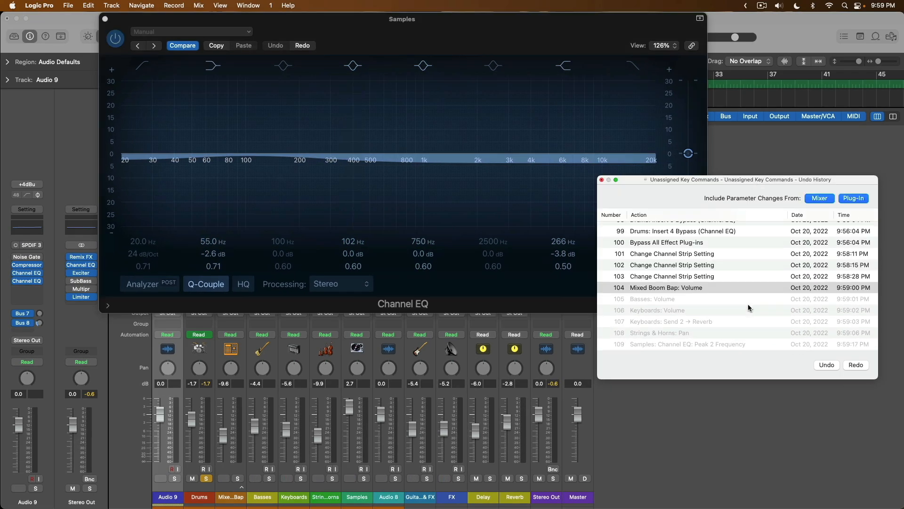
{"action": "left_click", "coordinate": [671, 276]}
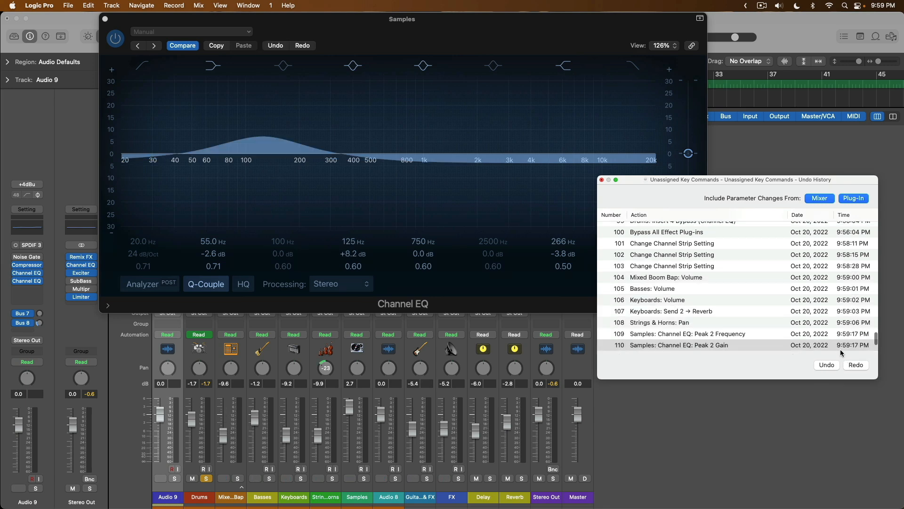
{"action": "left_click", "coordinate": [854, 198]}
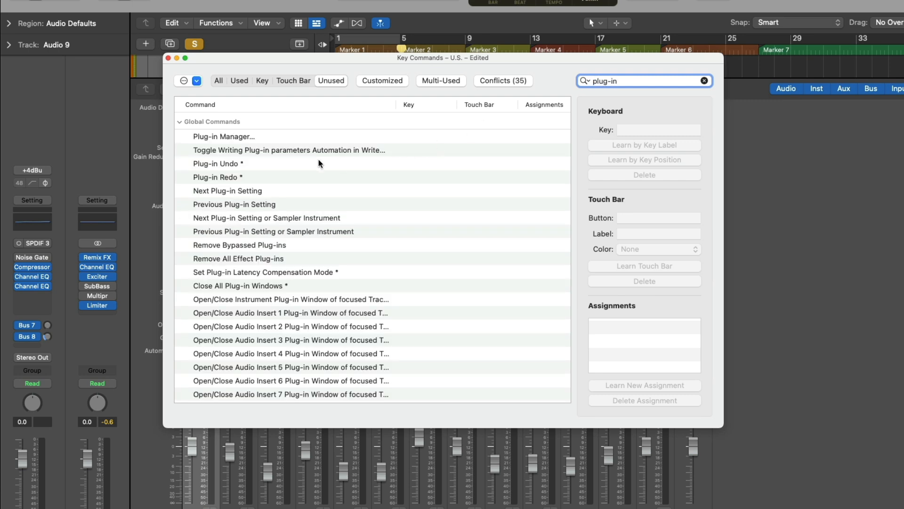
{"action": "mouse_move", "coordinate": [279, 182]}
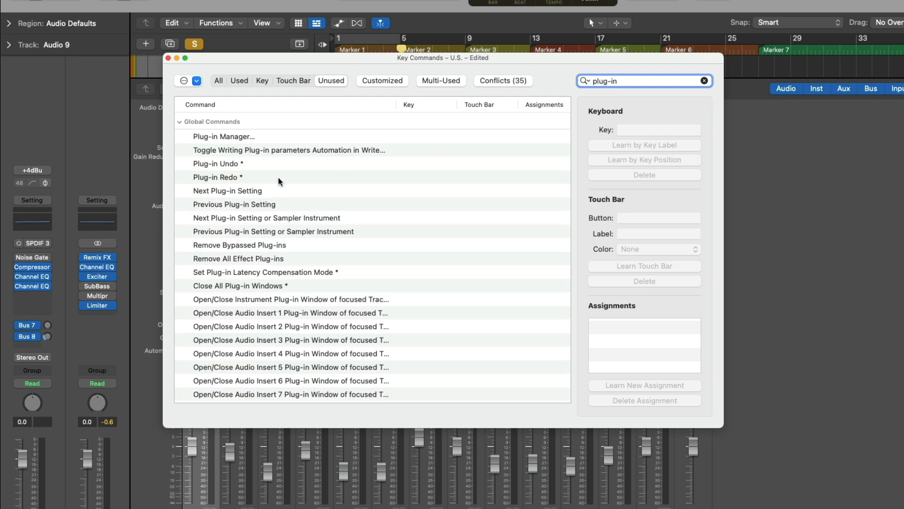
{"action": "mouse_move", "coordinate": [284, 169]}
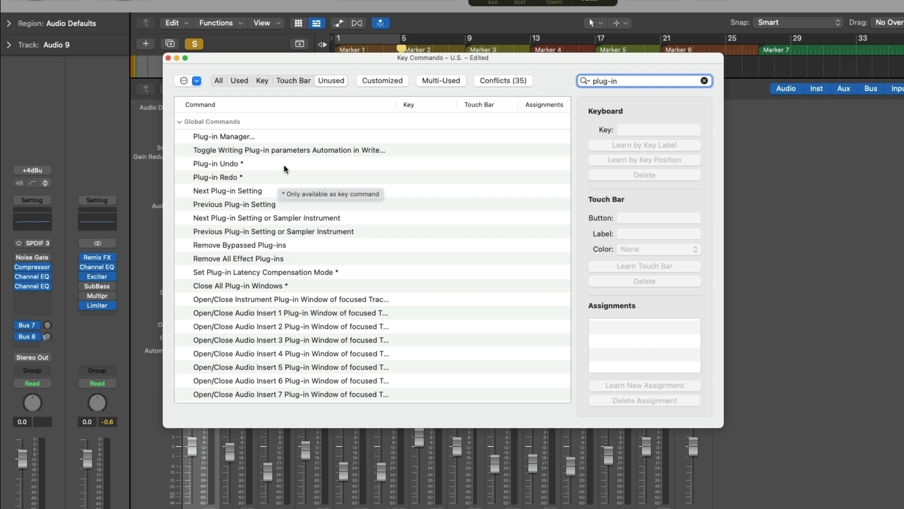
Step: Select Plug-in Undo for a shortcut, then filter to 'mixer' and select Mixer Undo
{"action": "left_click", "coordinate": [217, 163]}
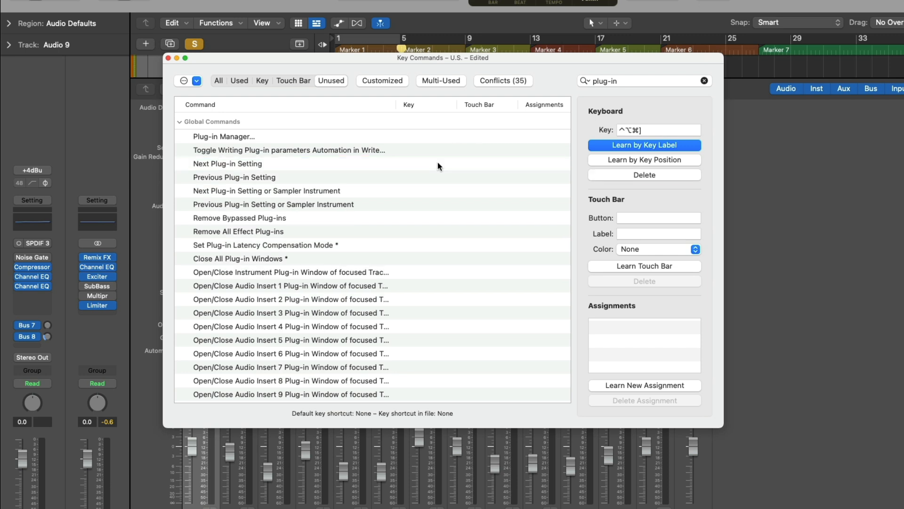
{"action": "mouse_move", "coordinate": [485, 142]}
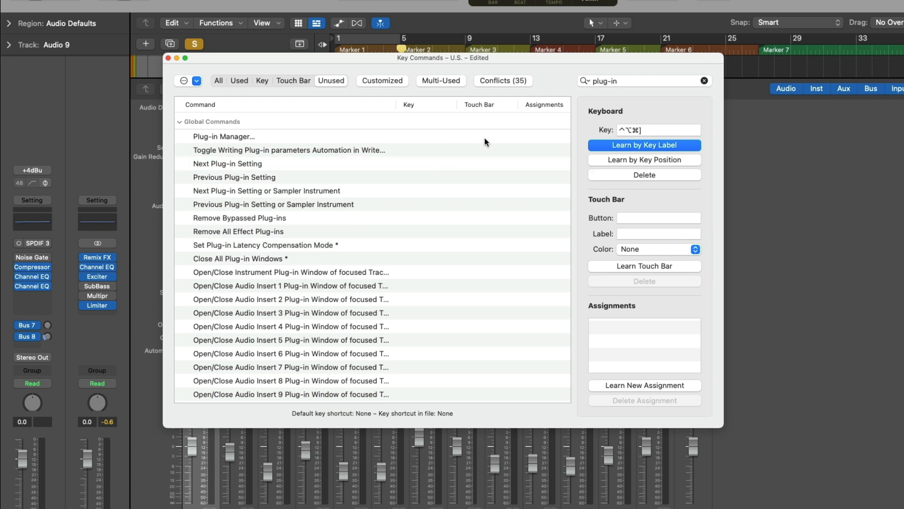
{"action": "type", "text": "mixer"}
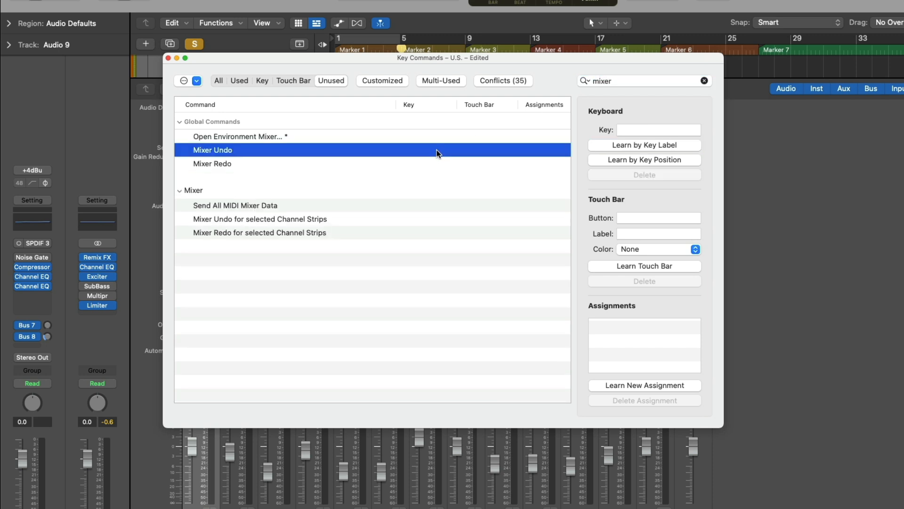
{"action": "left_click", "coordinate": [643, 145]}
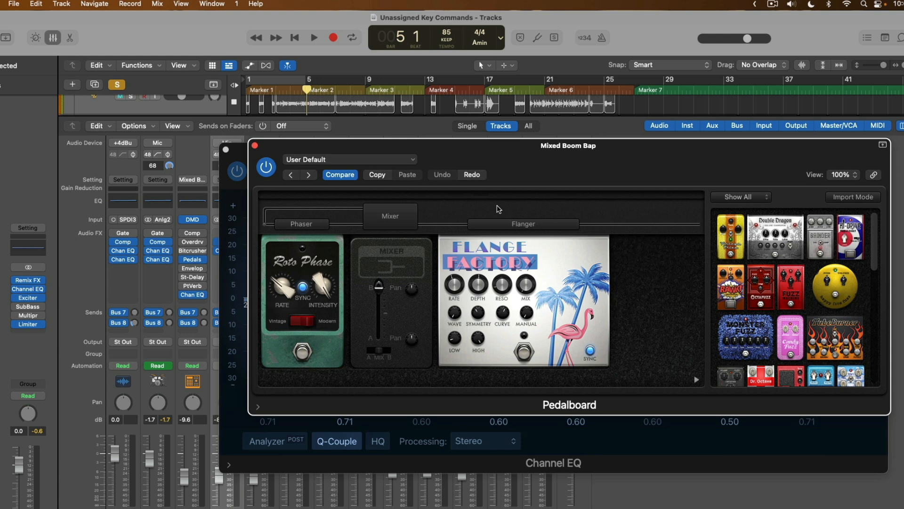
{"action": "mouse_move", "coordinate": [598, 457]}
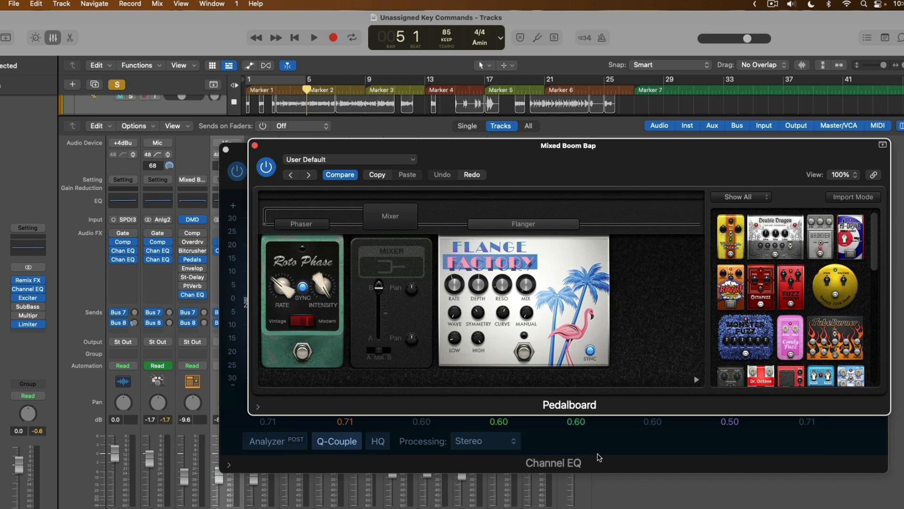